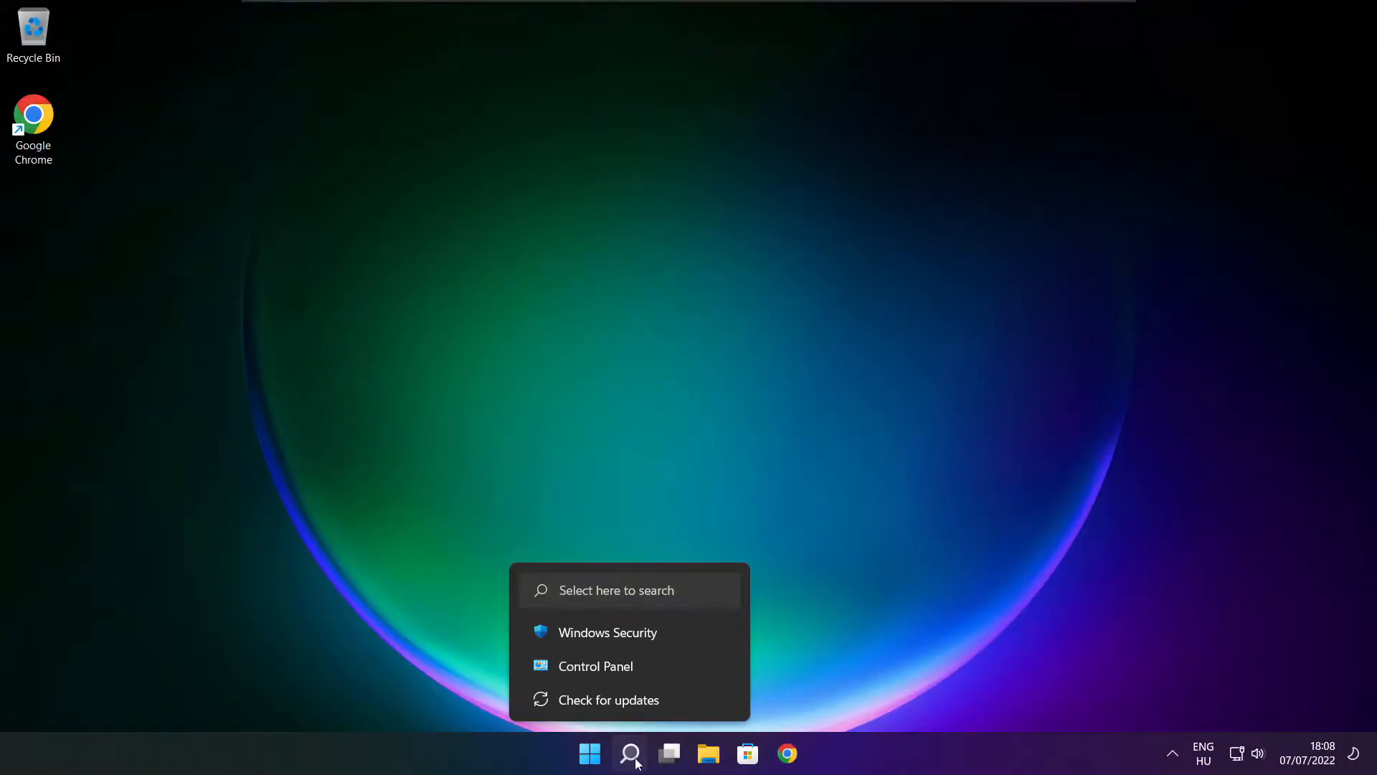
# Search for 'device manager' and launch Device Manager from the best match
pyautogui.click(628, 753)
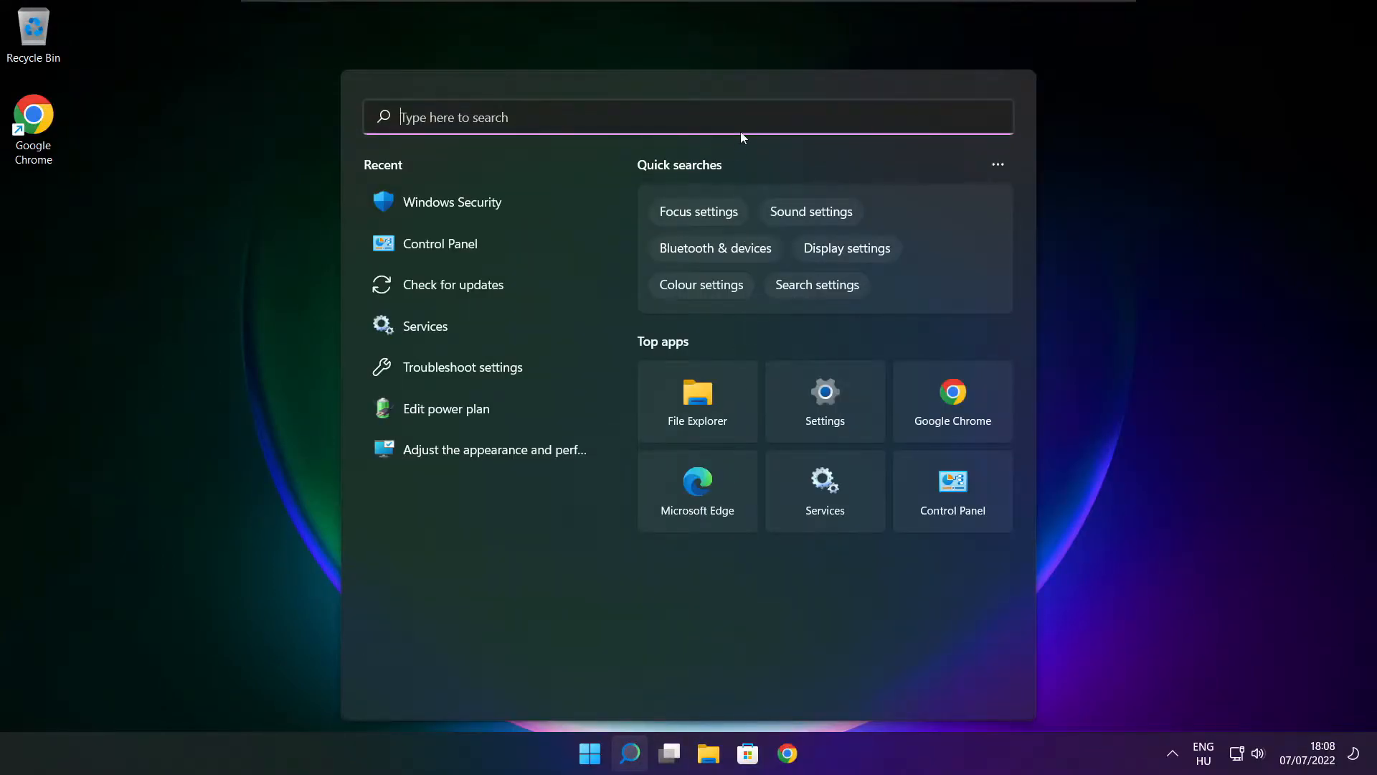
pyautogui.write('d')
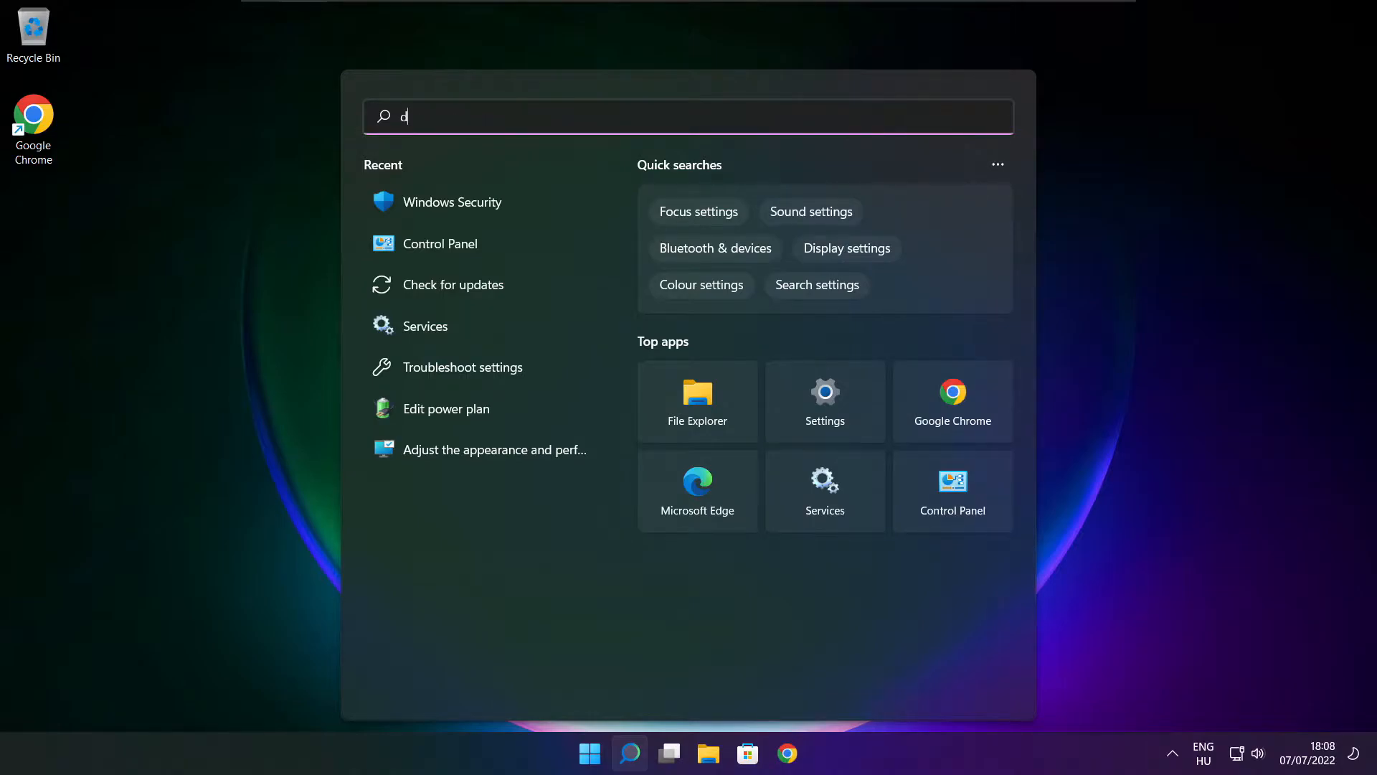
pyautogui.write('evice manager')
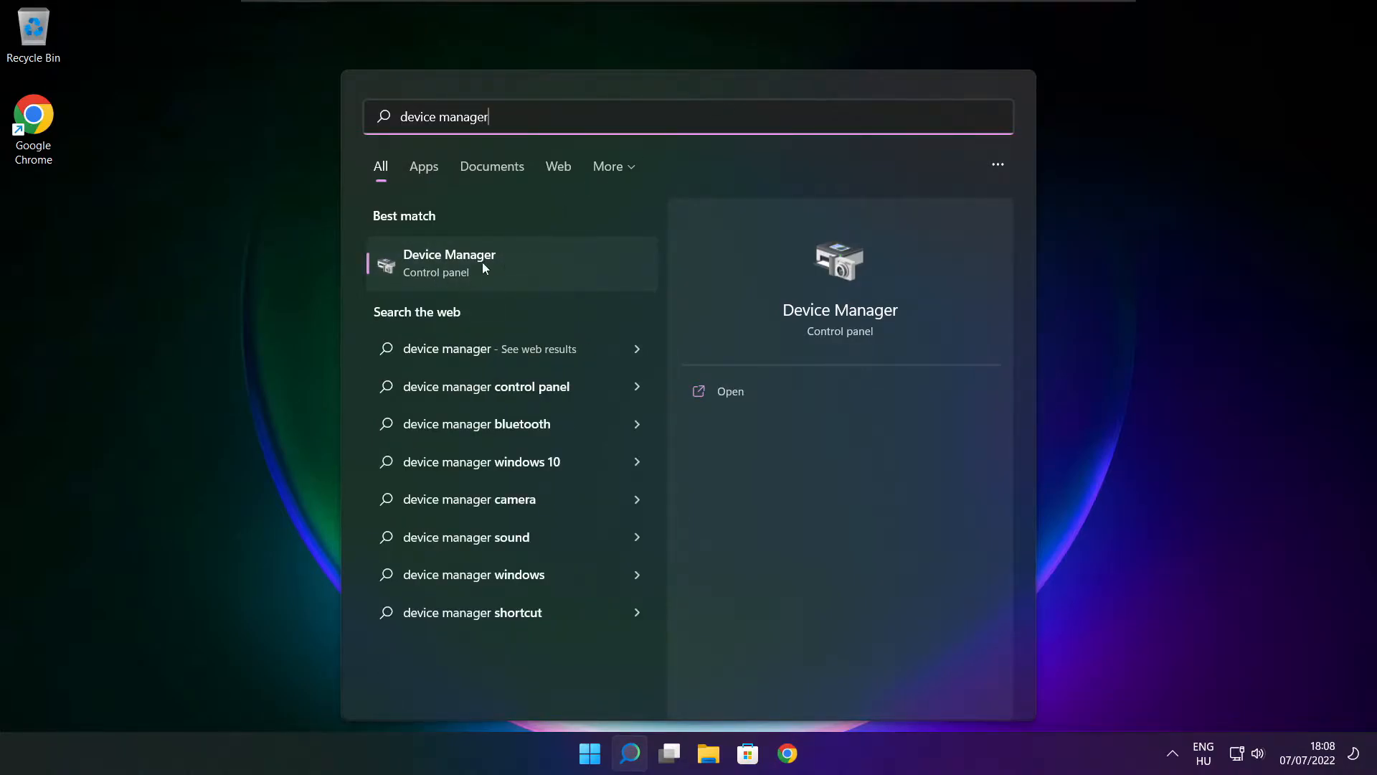
pyautogui.moveTo(563, 275)
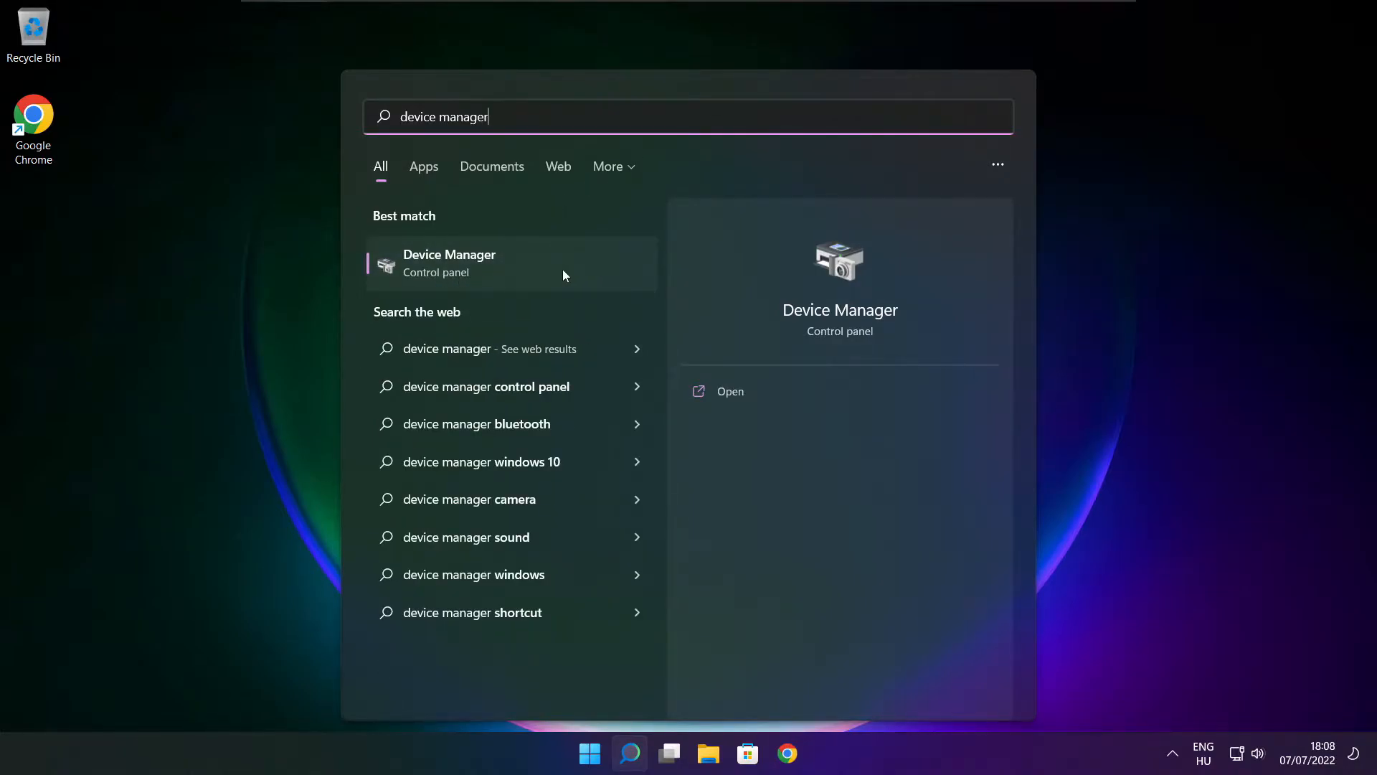
pyautogui.click(449, 264)
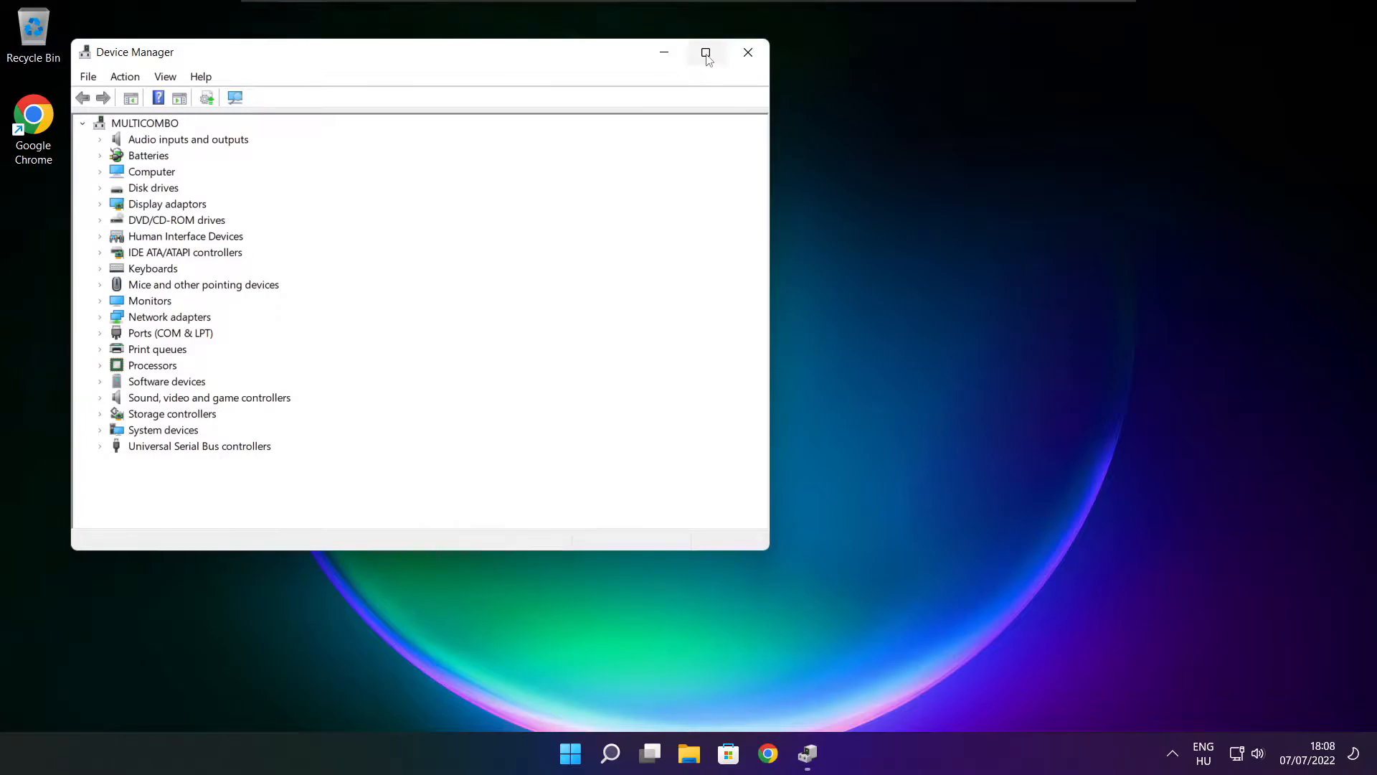
# Run an automatic driver search for the VMware SVGA 3D adapter; best driver already installed
pyautogui.click(706, 51)
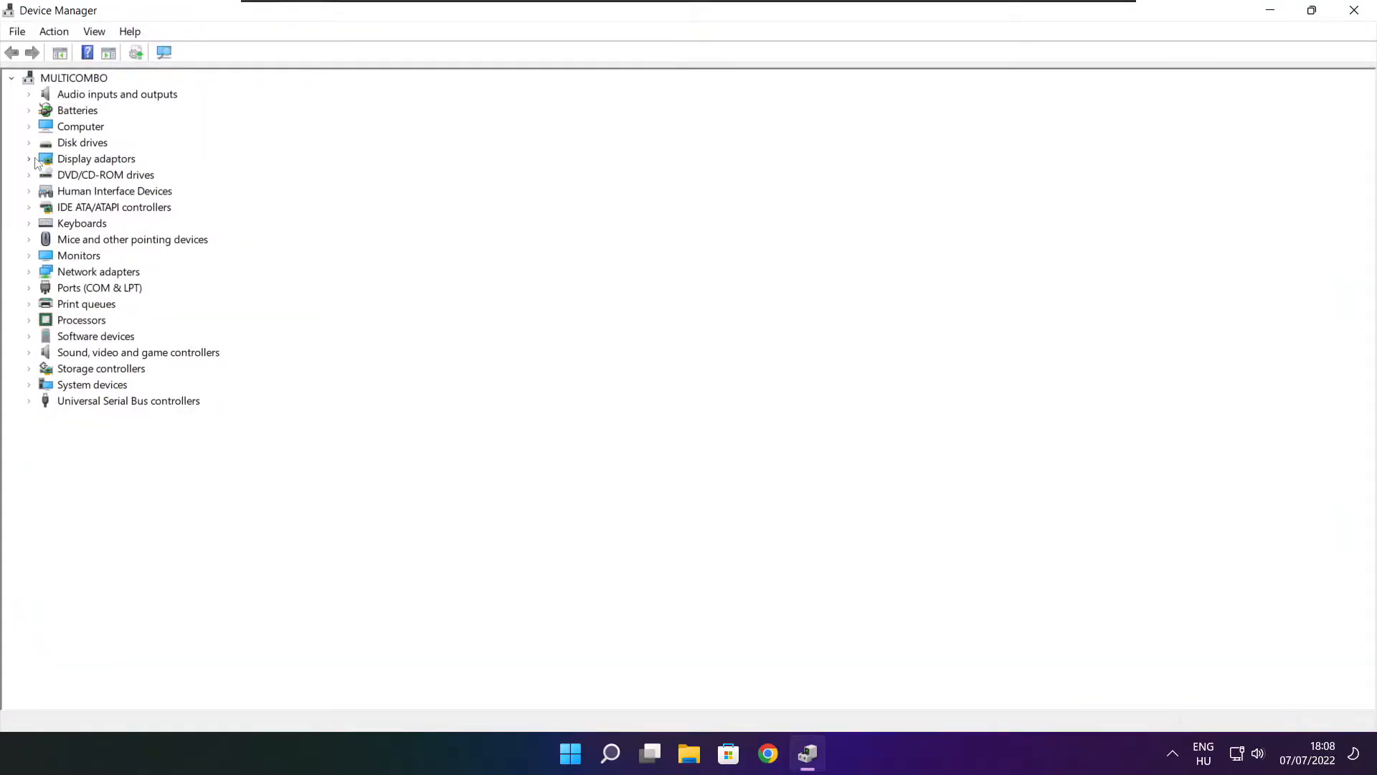
pyautogui.click(96, 158)
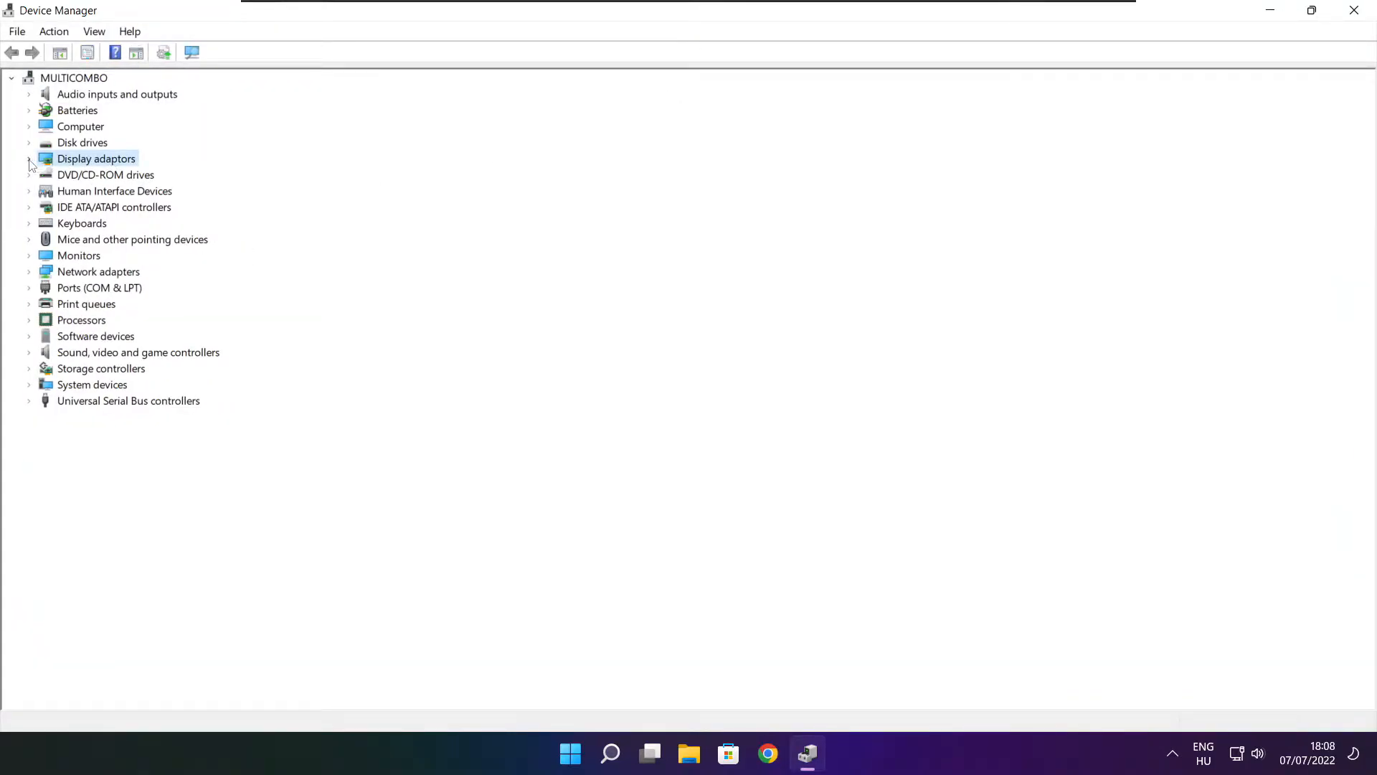
pyautogui.click(29, 157)
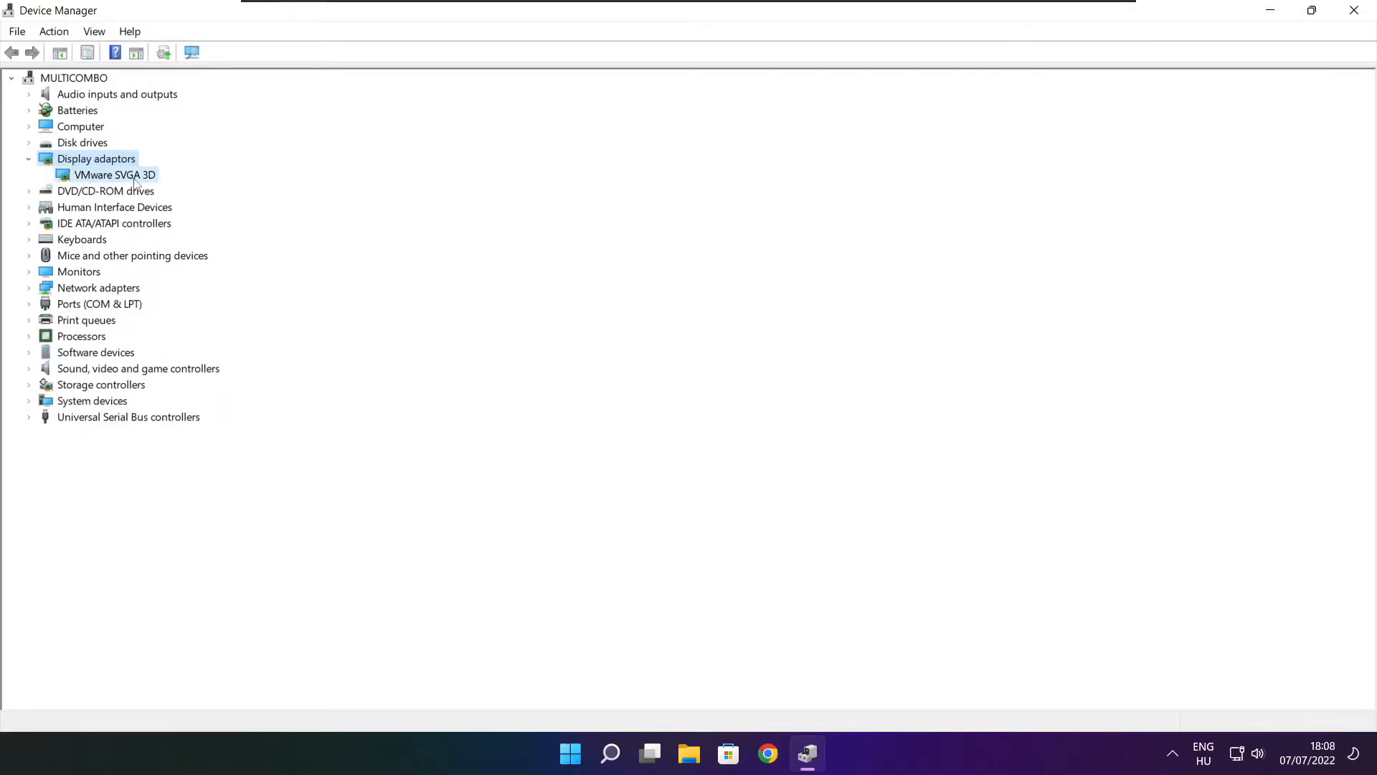
pyautogui.click(115, 174)
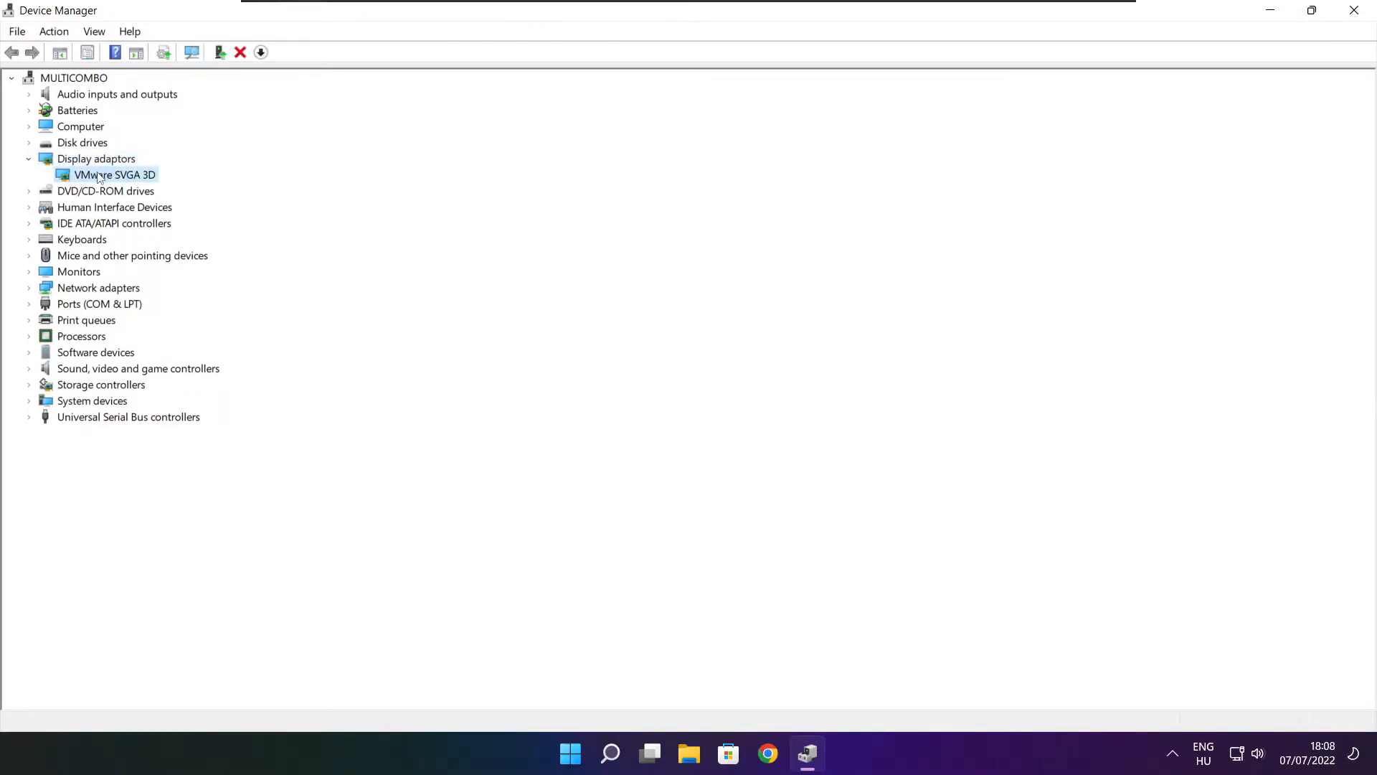
pyautogui.rightClick(115, 174)
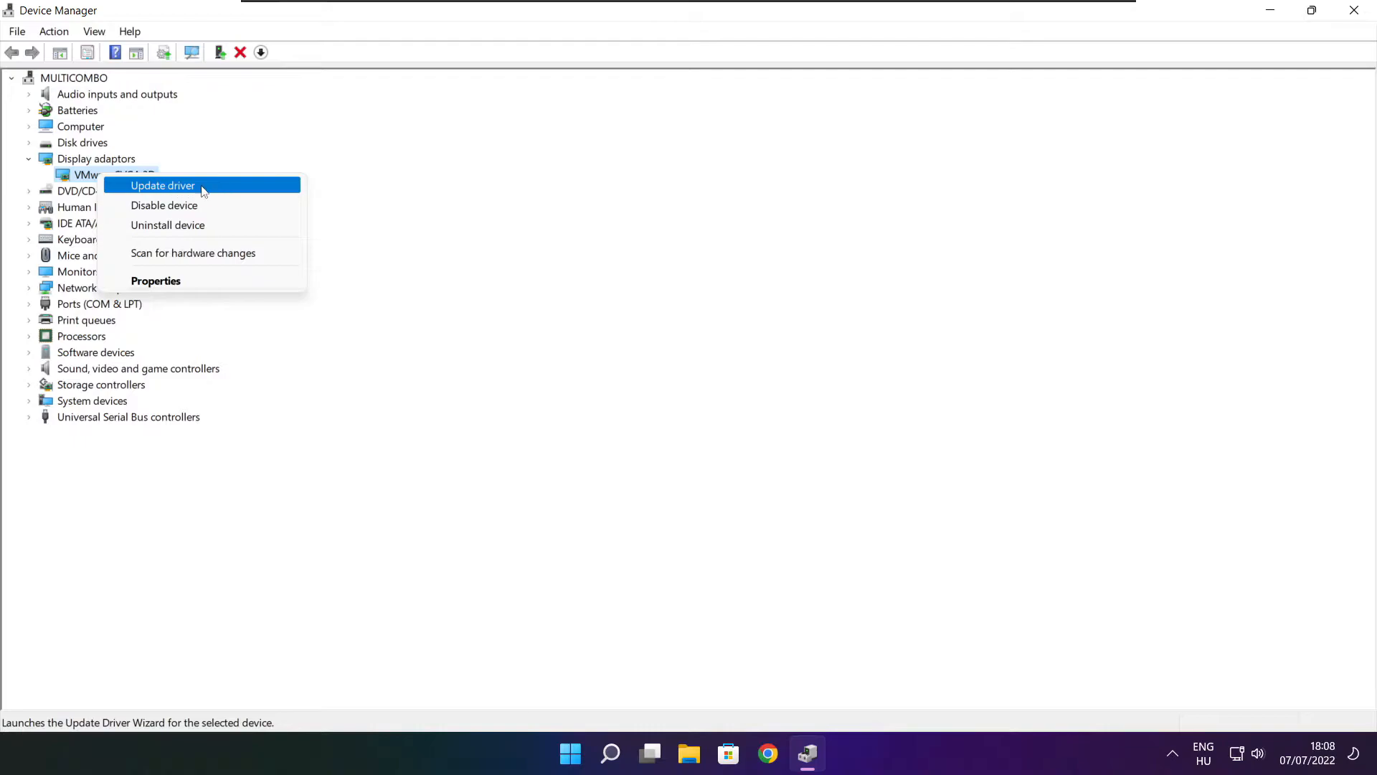
pyautogui.click(162, 185)
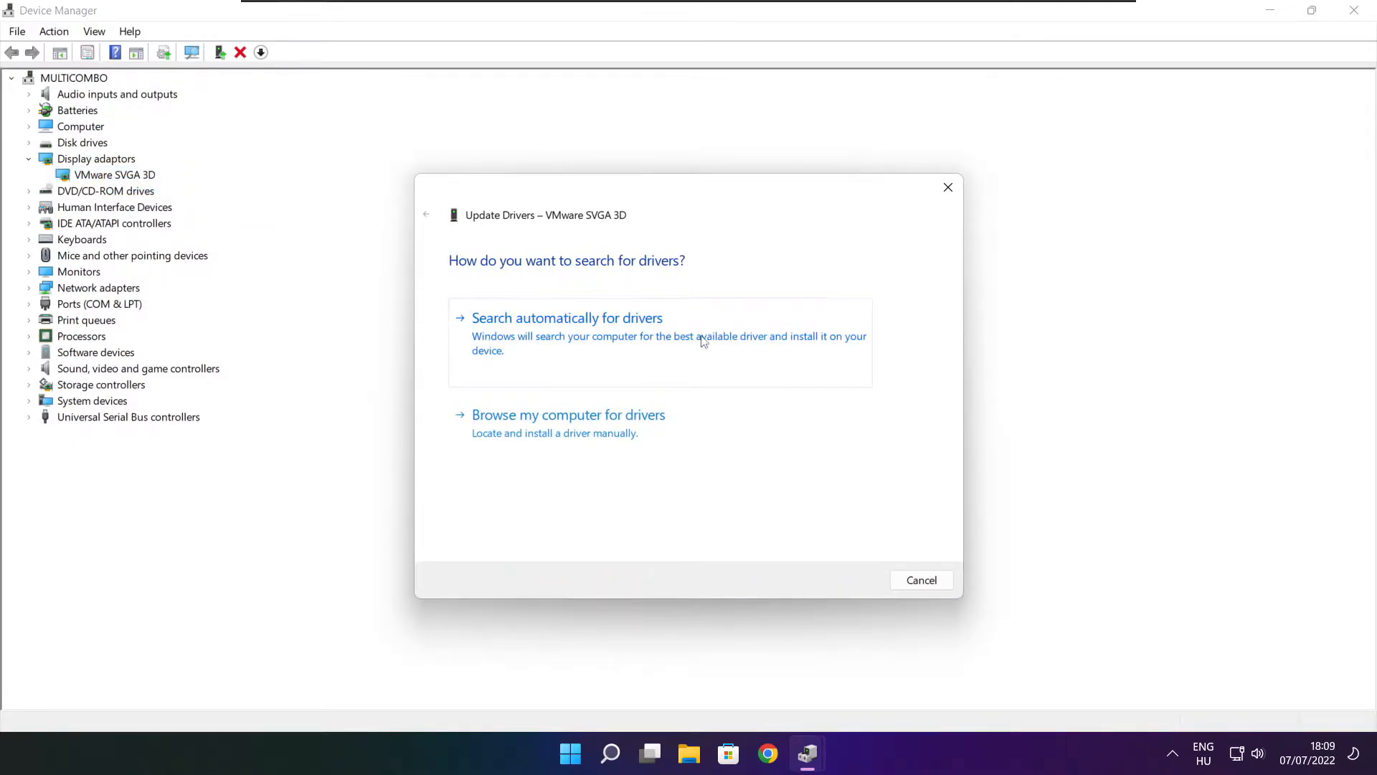
pyautogui.moveTo(590, 351)
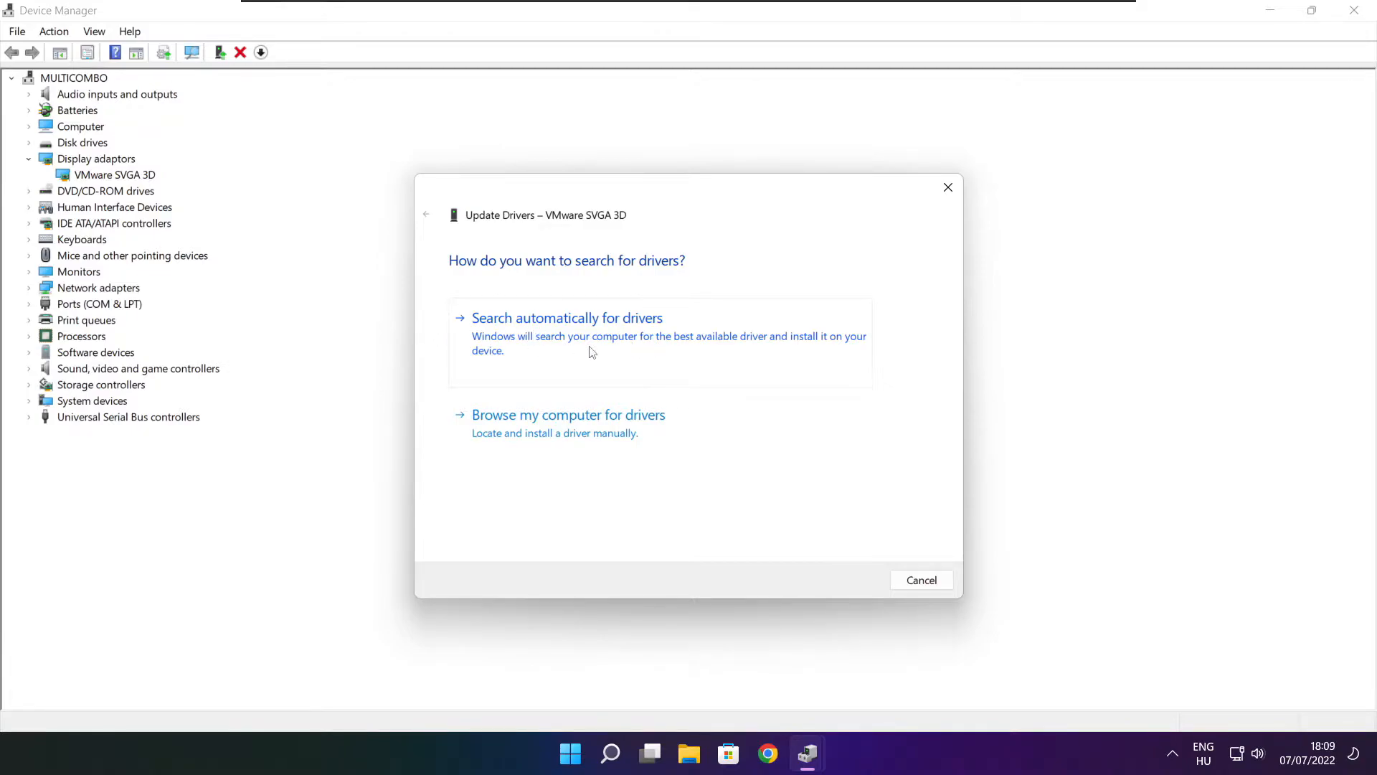
pyautogui.click(567, 317)
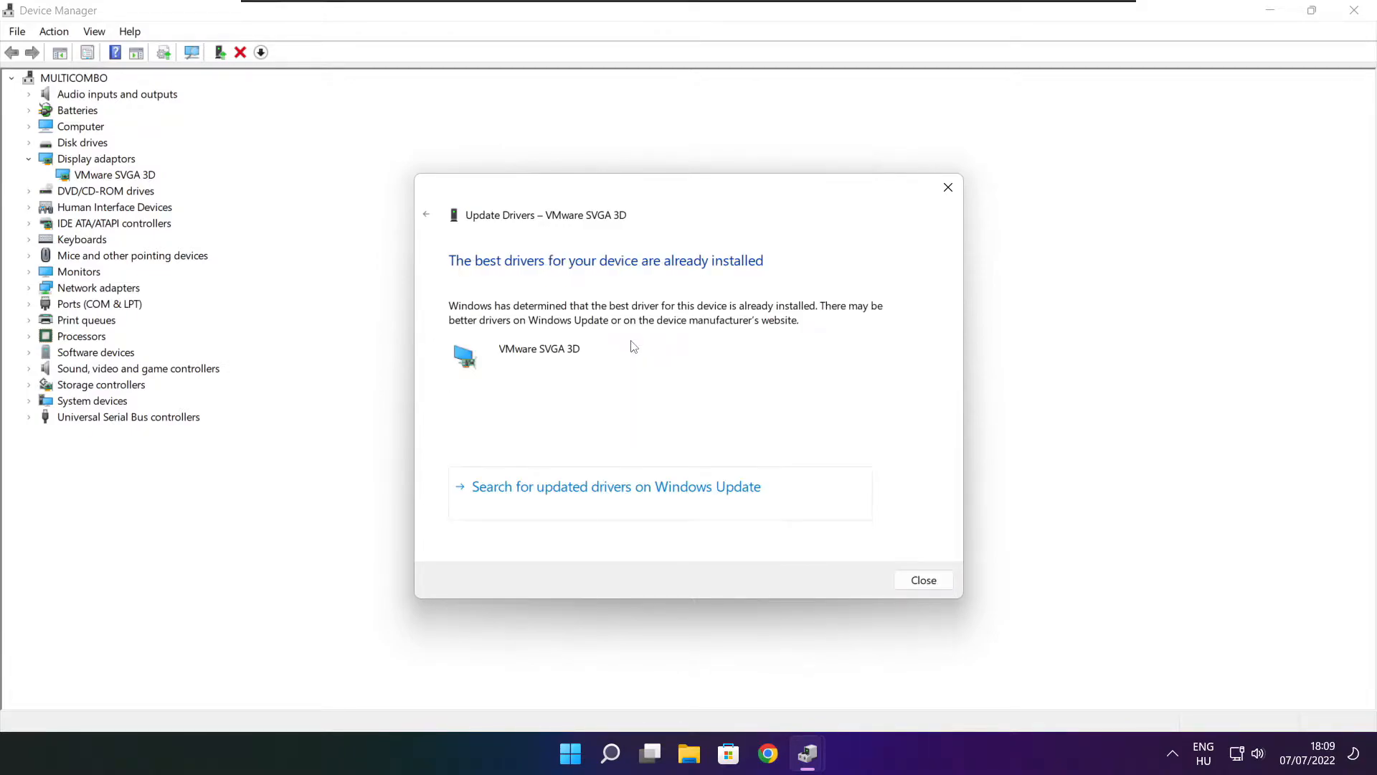
pyautogui.moveTo(504, 239)
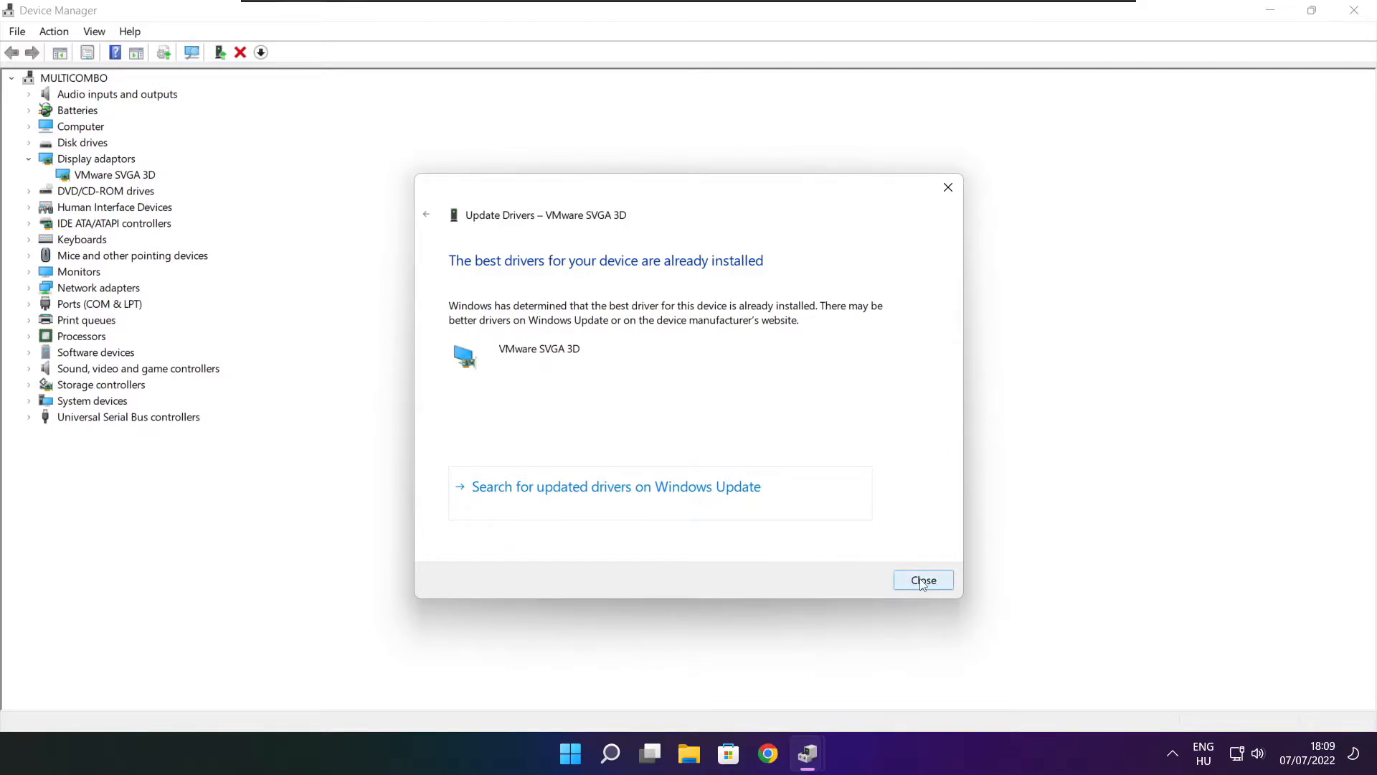
pyautogui.click(922, 579)
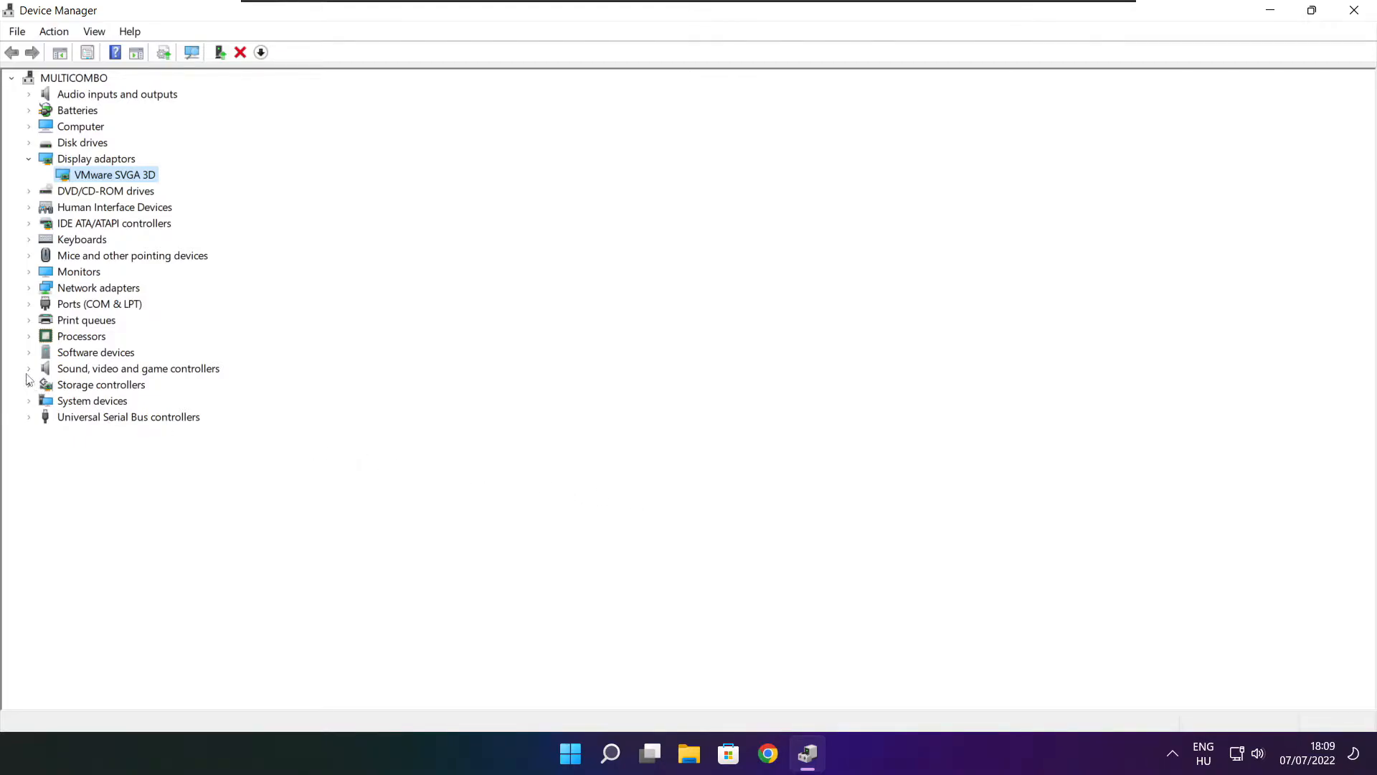
# Run an automatic driver search for High Definition Audio Device, then close Device Manager
pyautogui.click(138, 369)
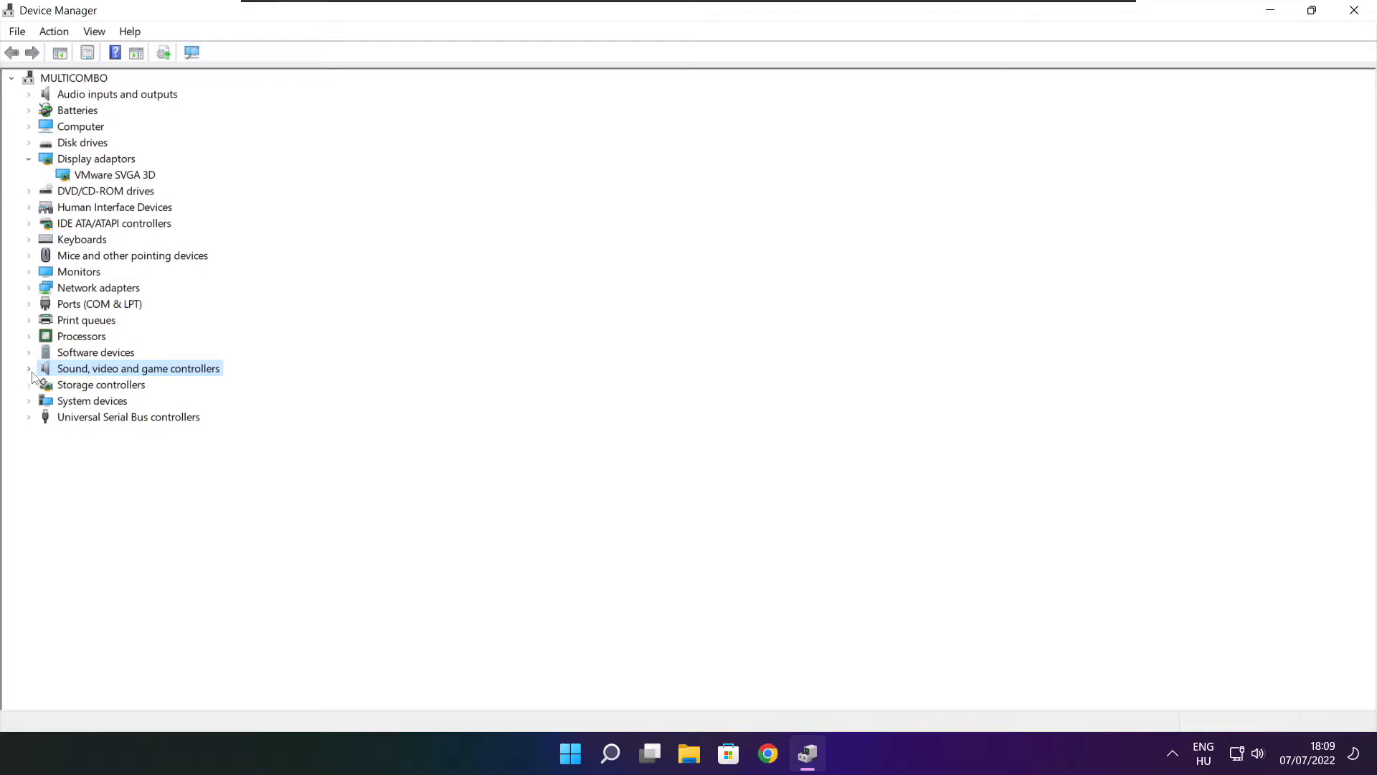
pyautogui.click(29, 369)
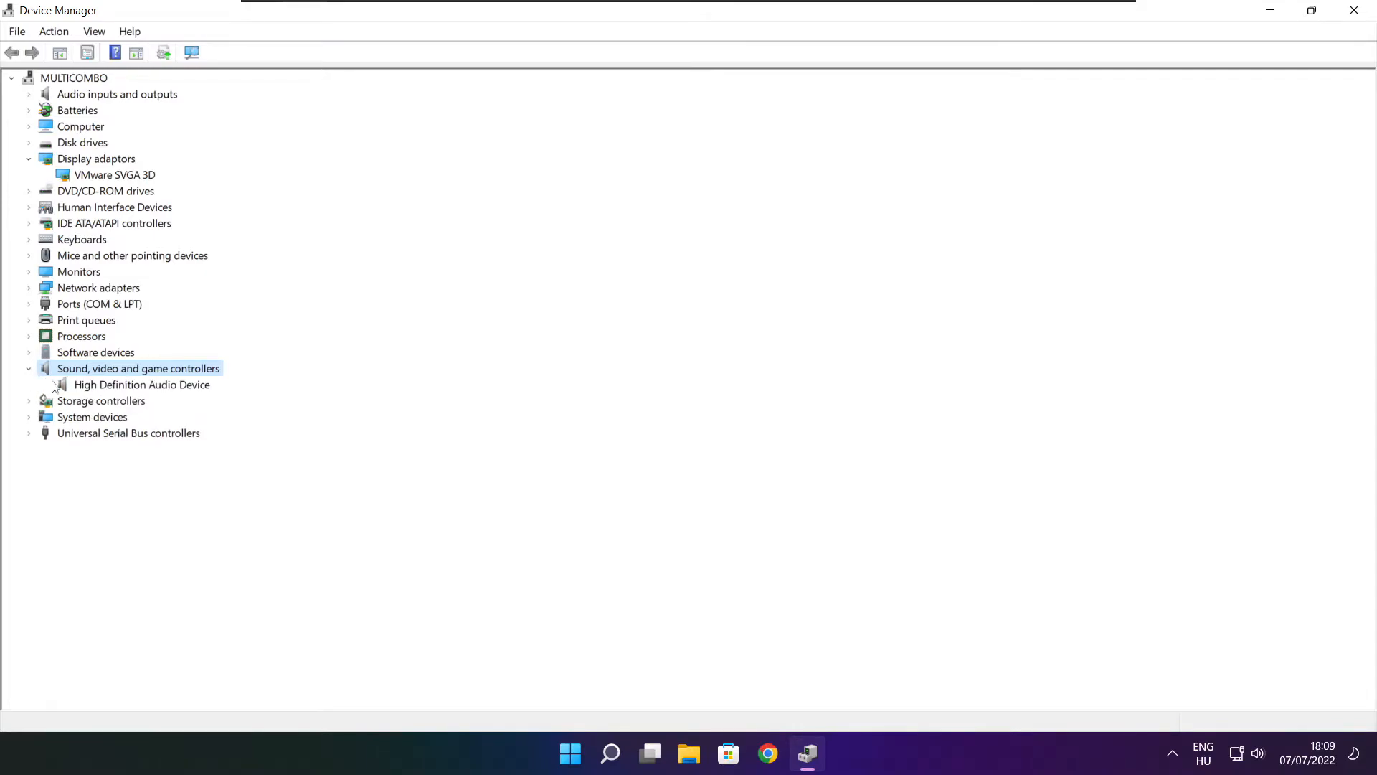
pyautogui.click(142, 384)
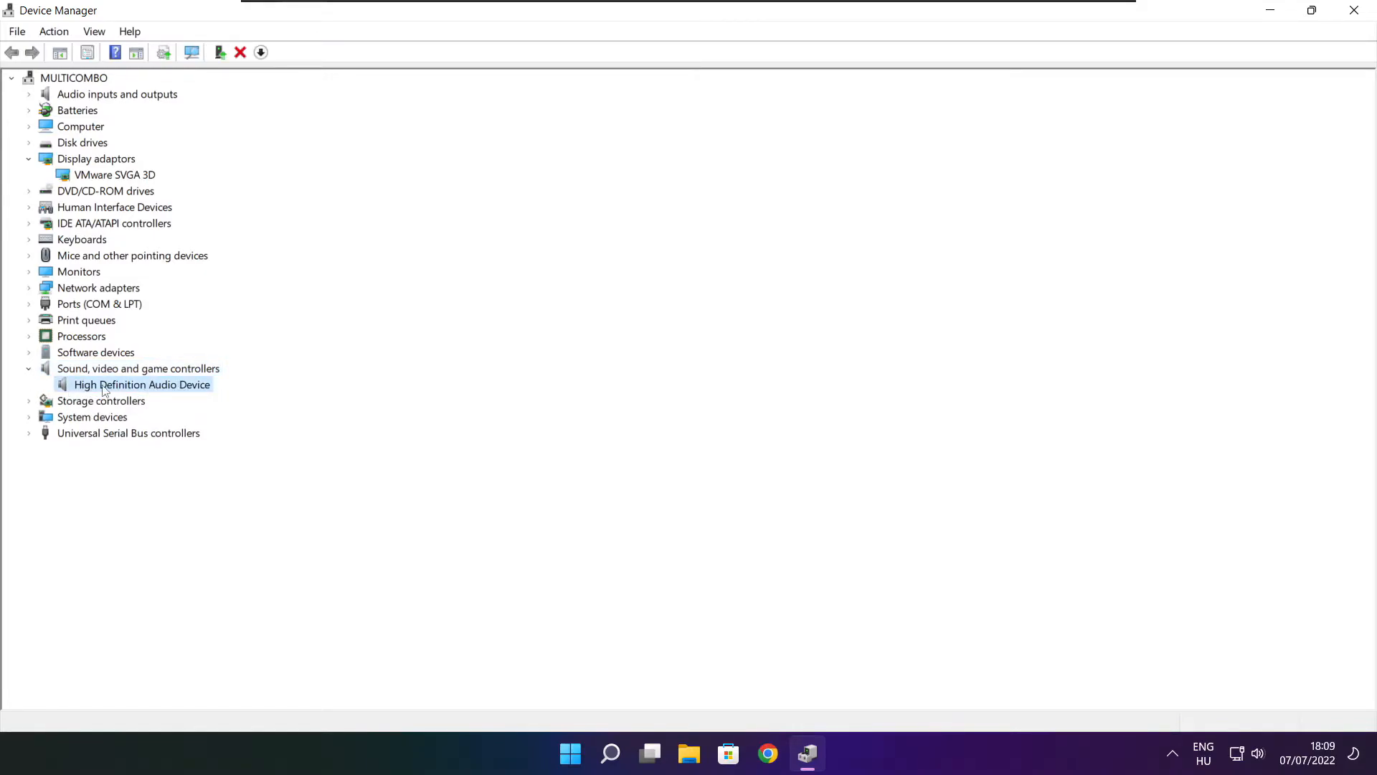
pyautogui.rightClick(142, 384)
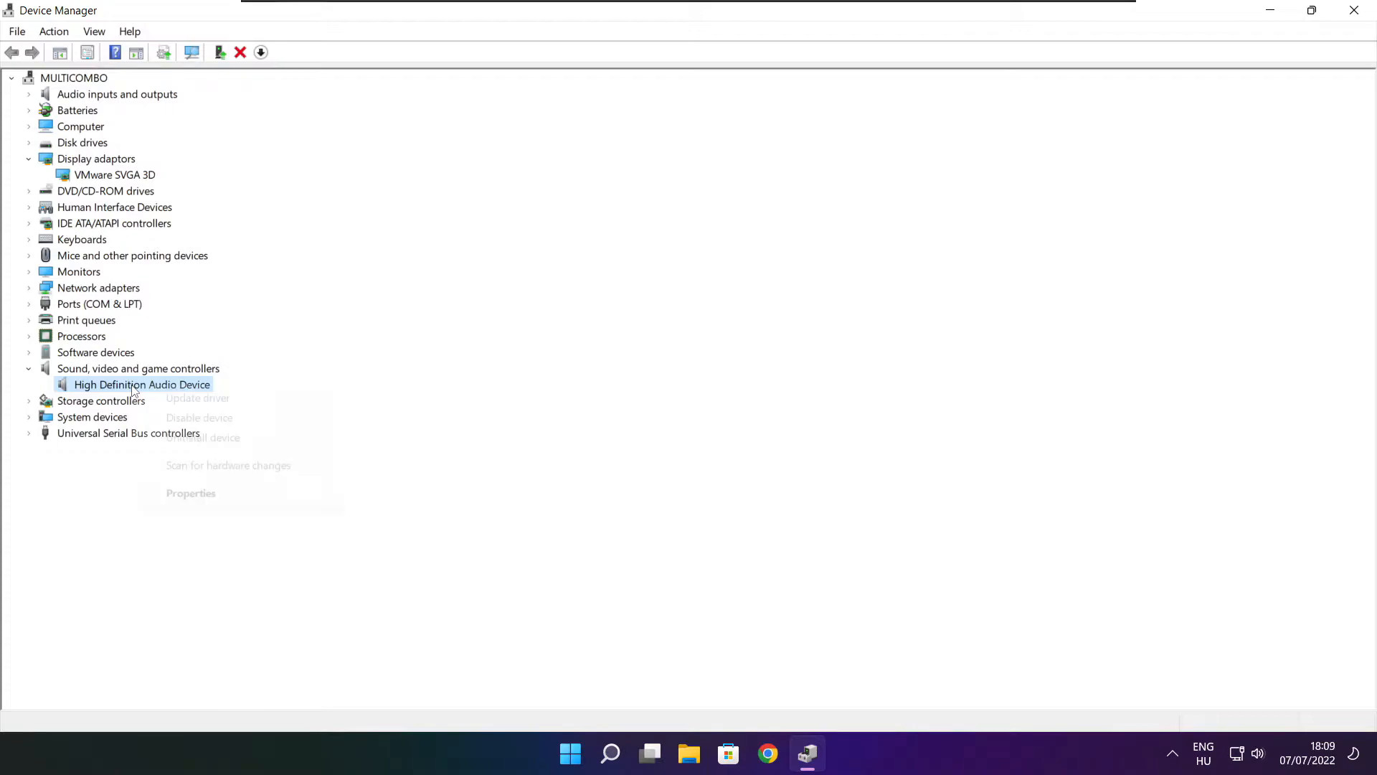
pyautogui.moveTo(208, 398)
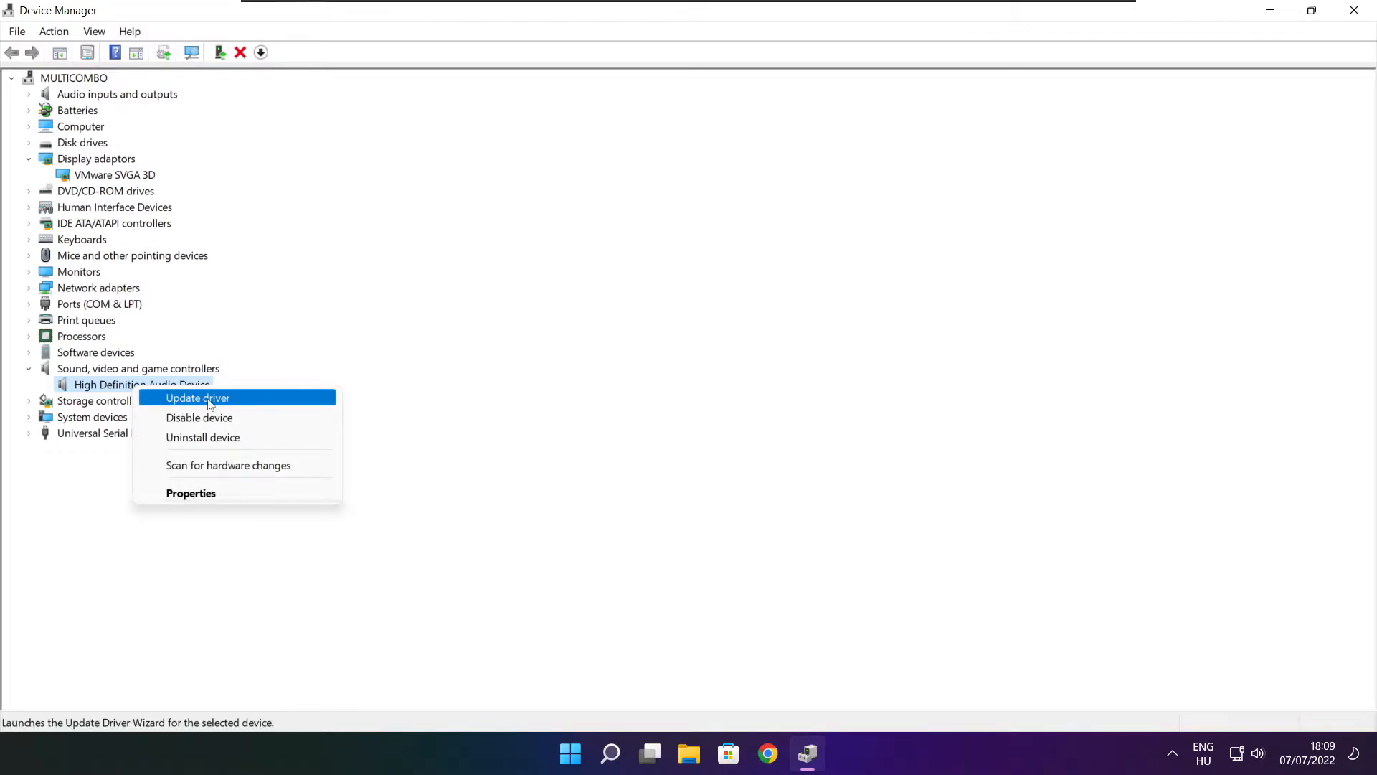
pyautogui.click(197, 397)
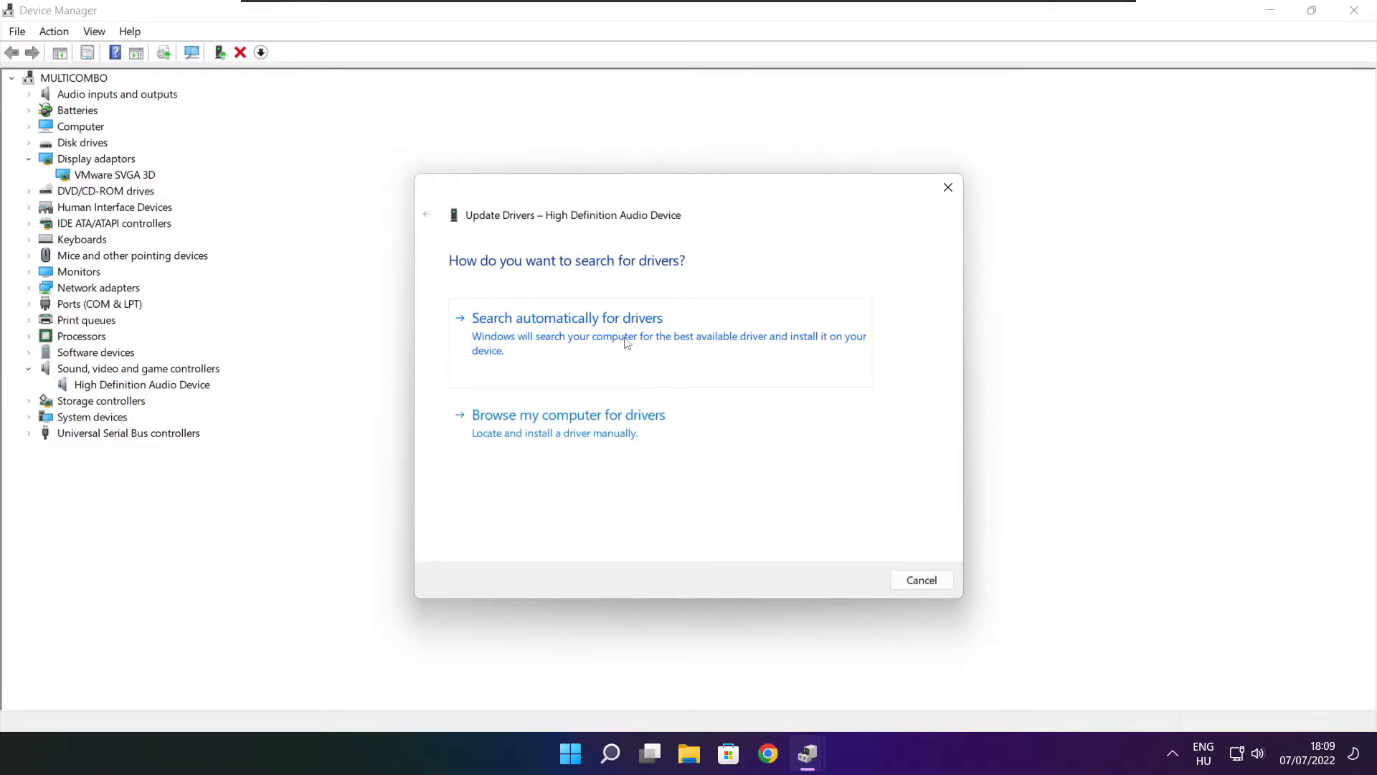
pyautogui.click(566, 317)
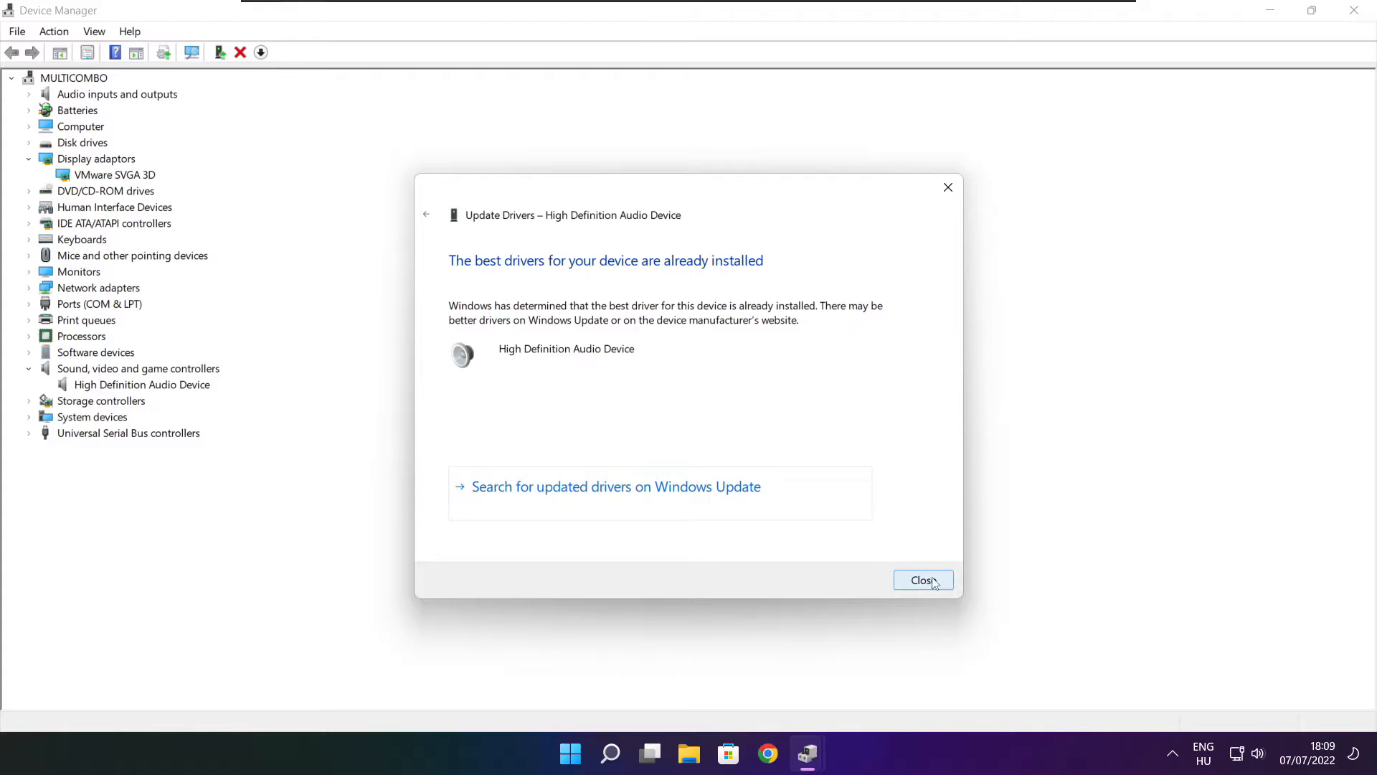
pyautogui.click(922, 580)
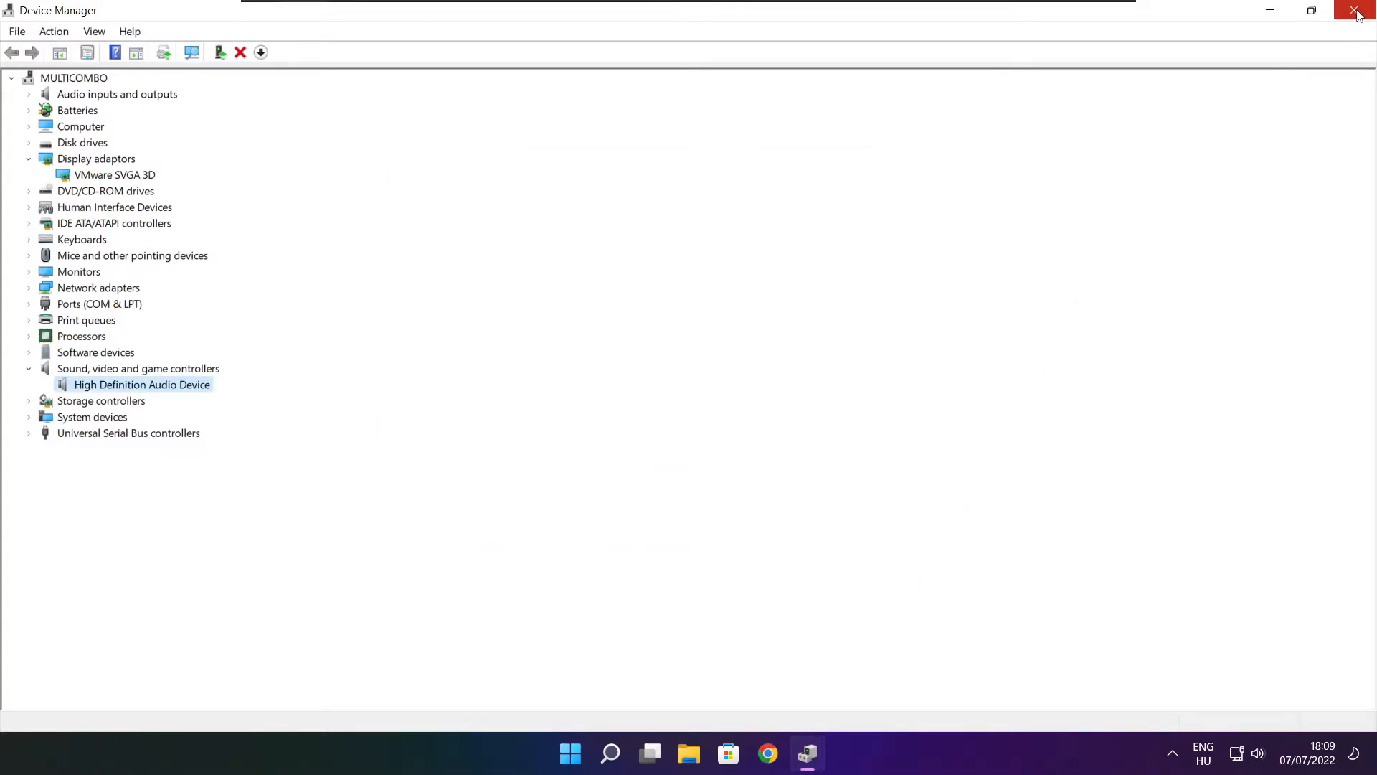
pyautogui.click(1356, 10)
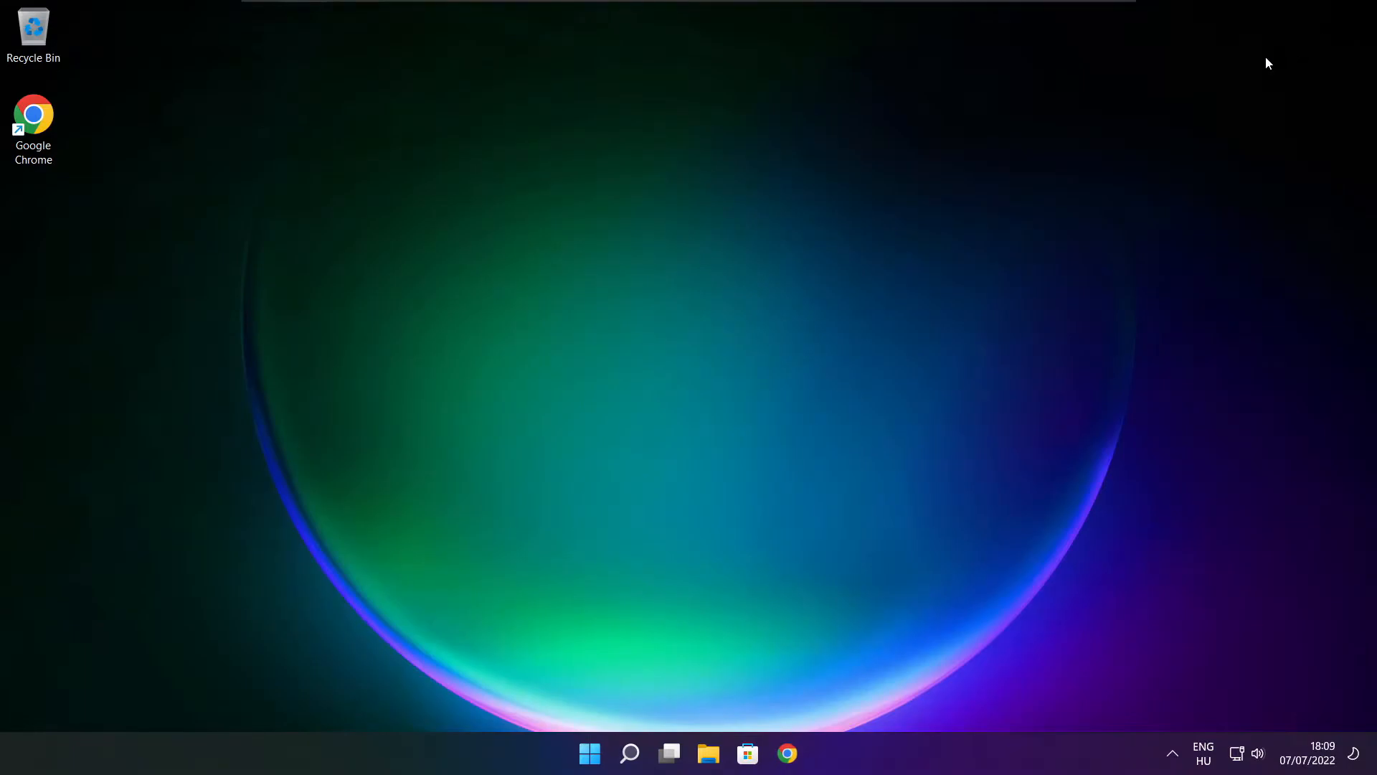
# Search for 'edit power plan' to reach Power Options
pyautogui.click(629, 753)
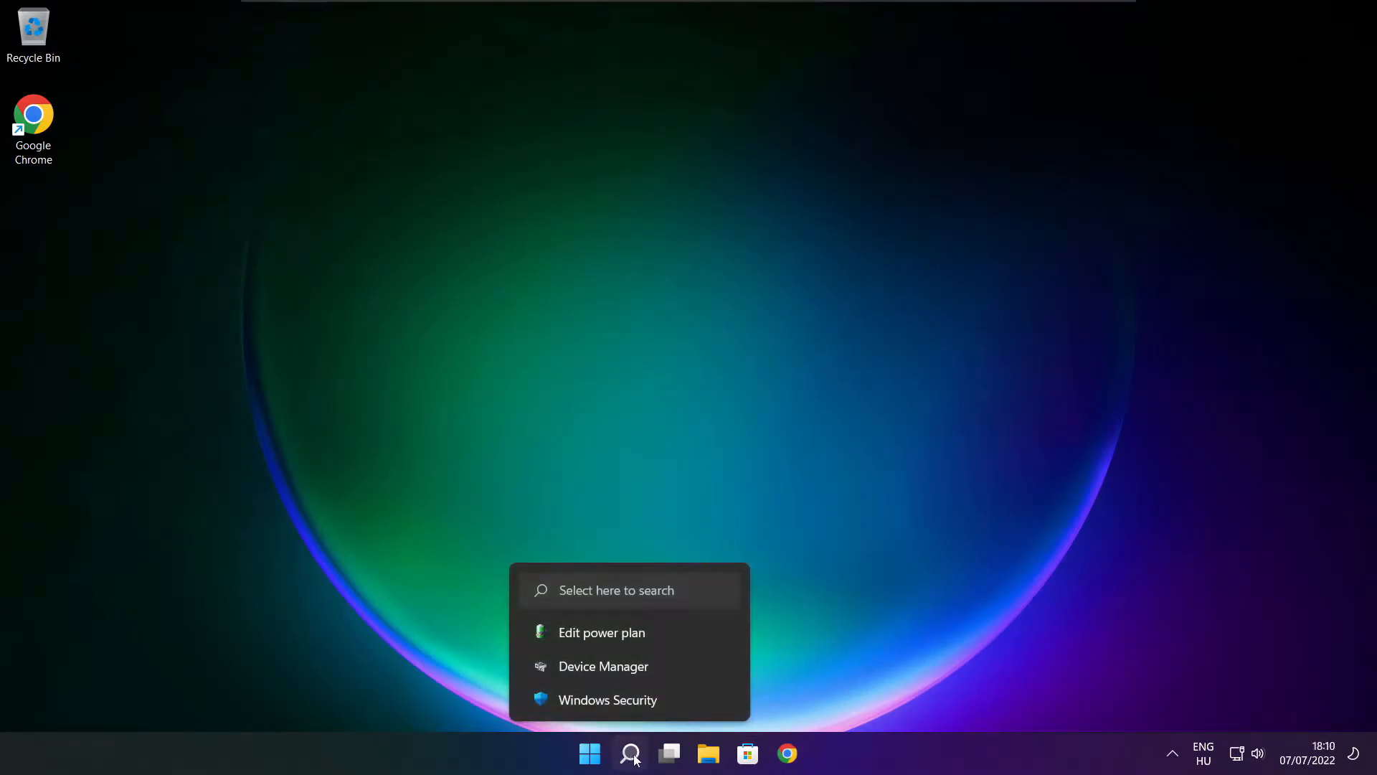
pyautogui.click(630, 753)
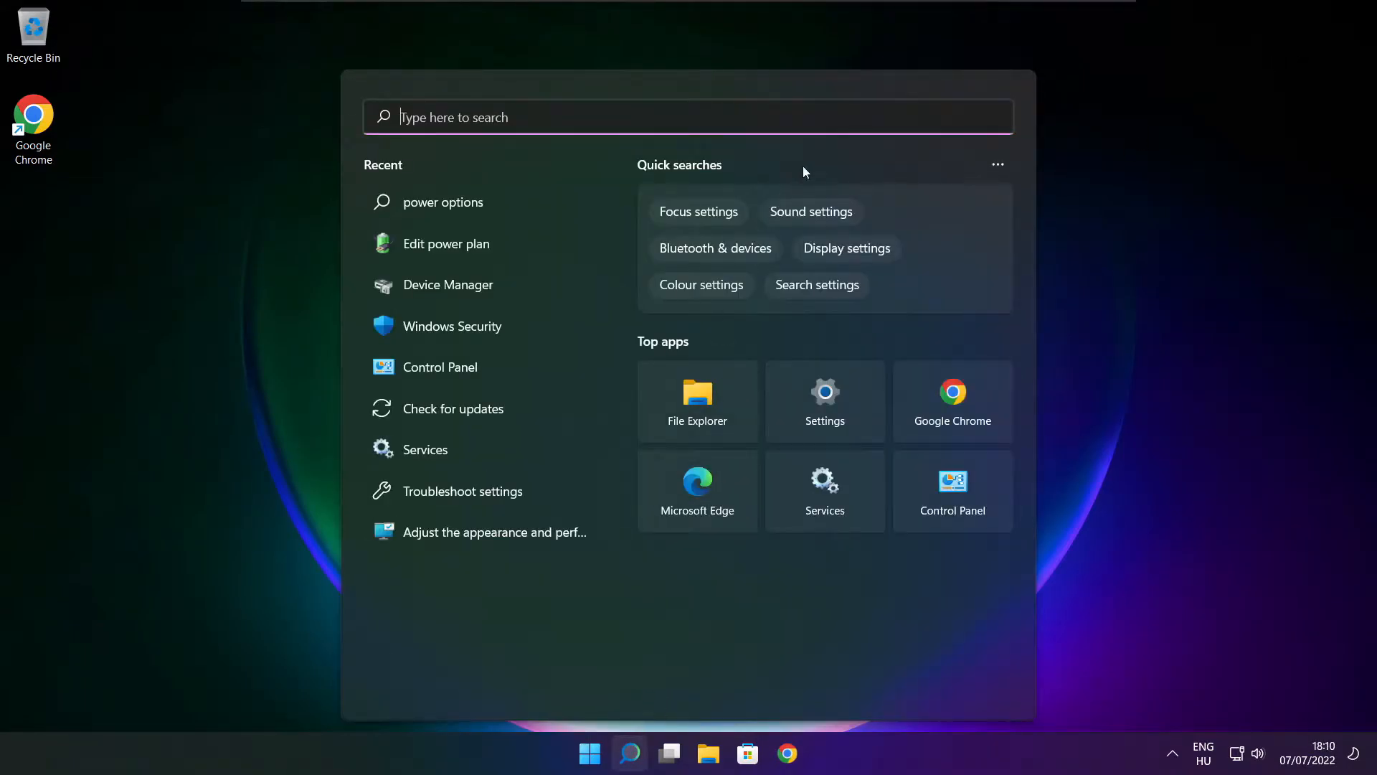
pyautogui.write('edit power plan')
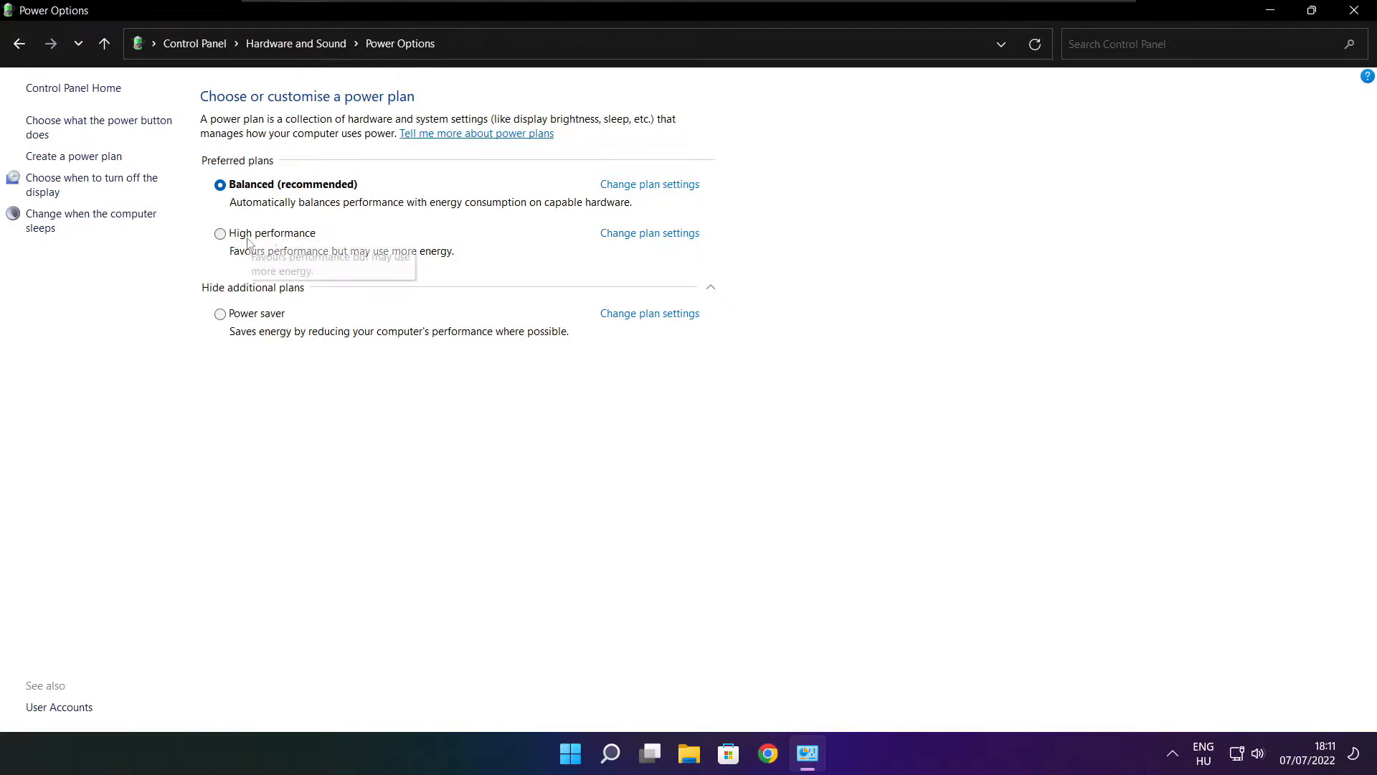
# Select the High performance power plan and close Power Options
pyautogui.click(220, 234)
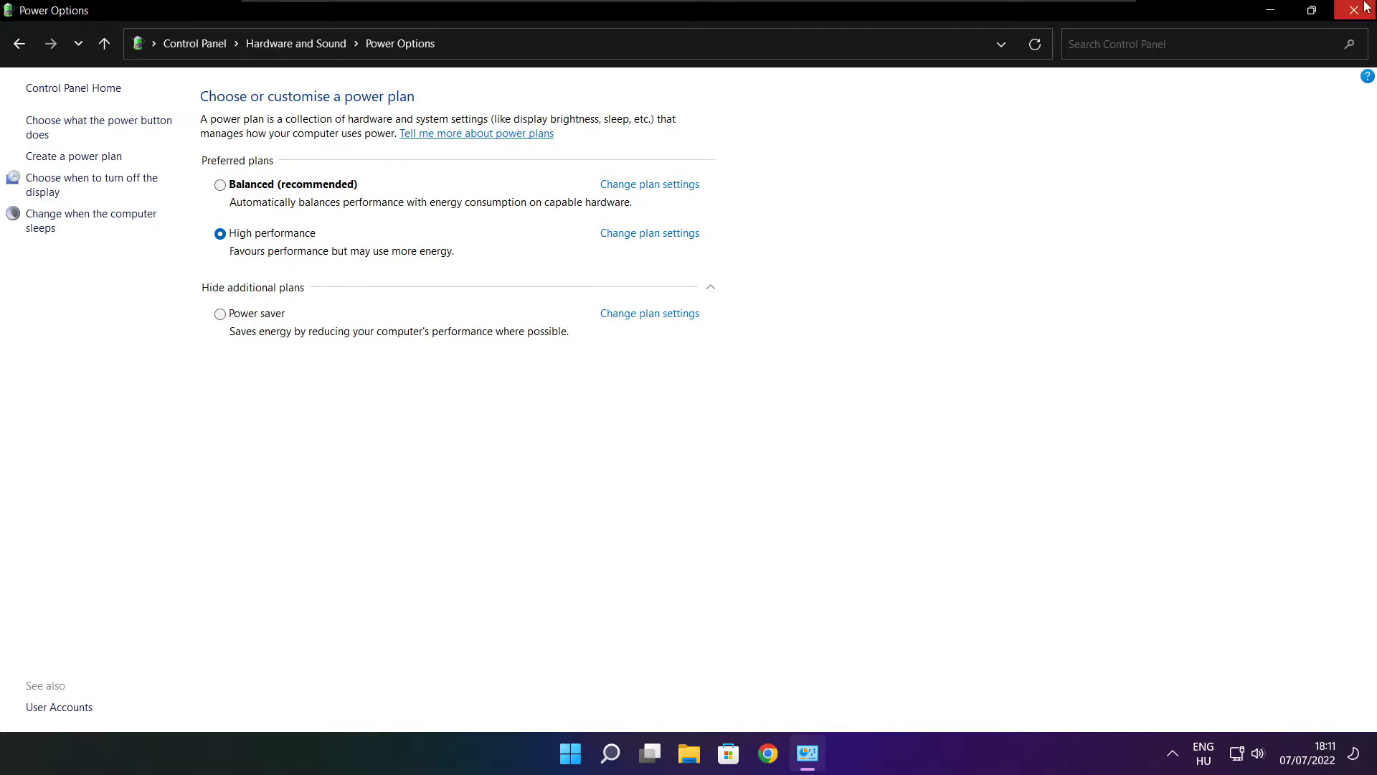
pyautogui.click(1367, 10)
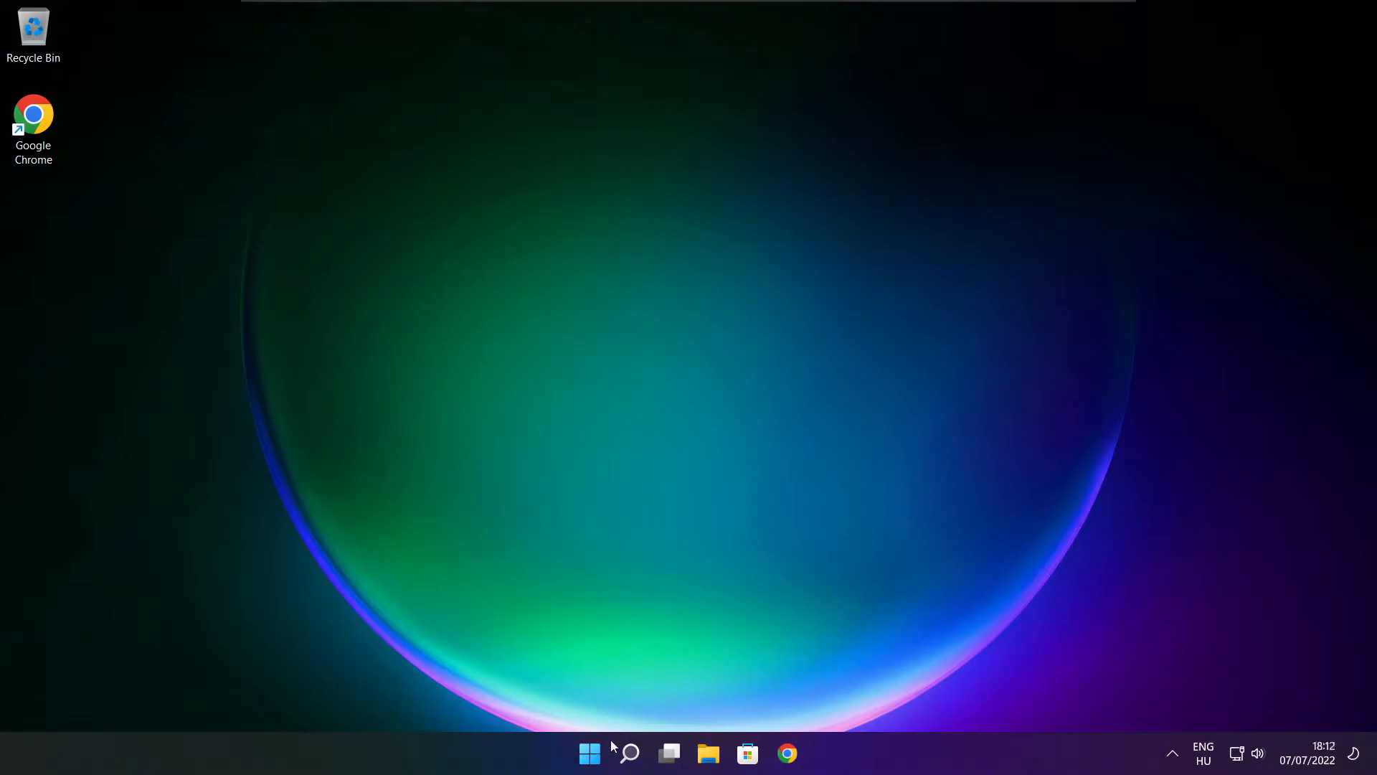
pyautogui.moveTo(628, 753)
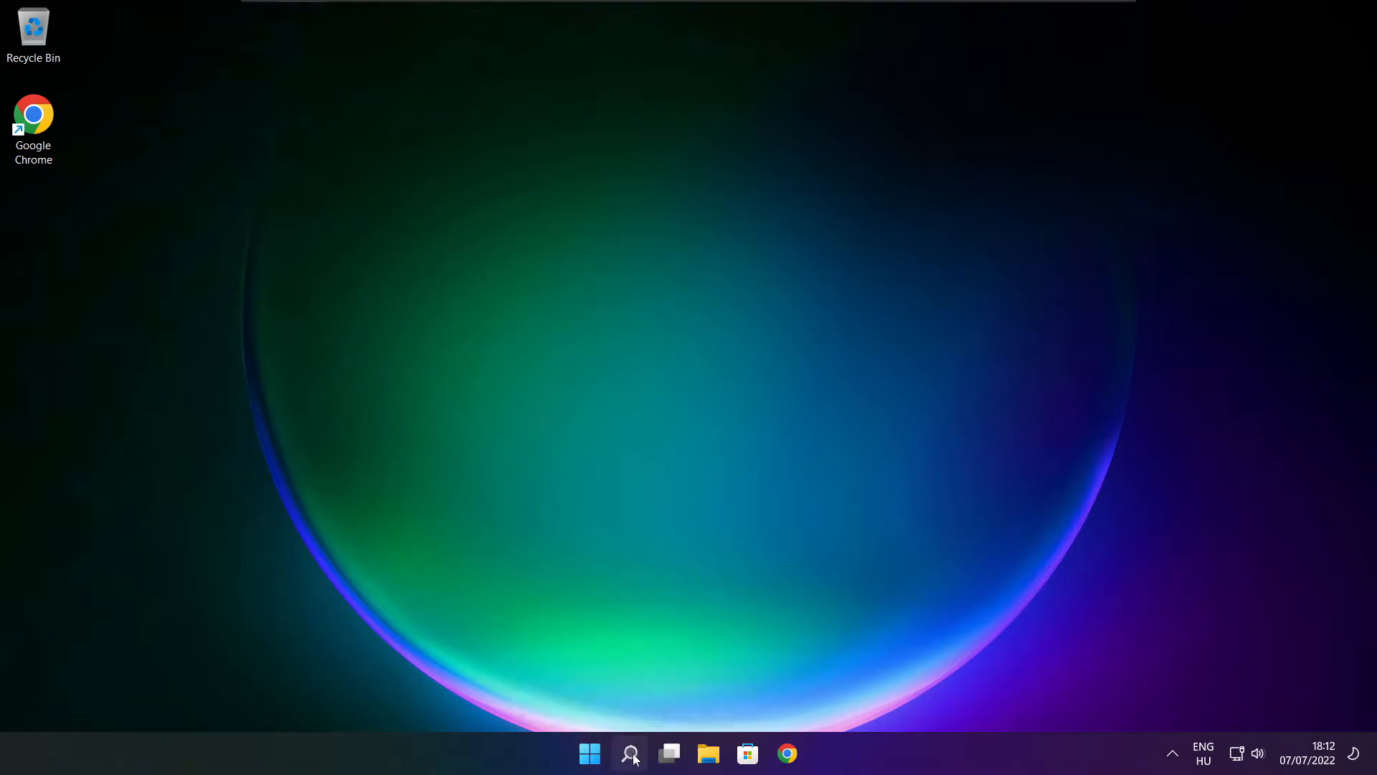
# Search for 'game' and open the Game Mode settings result
pyautogui.click(628, 753)
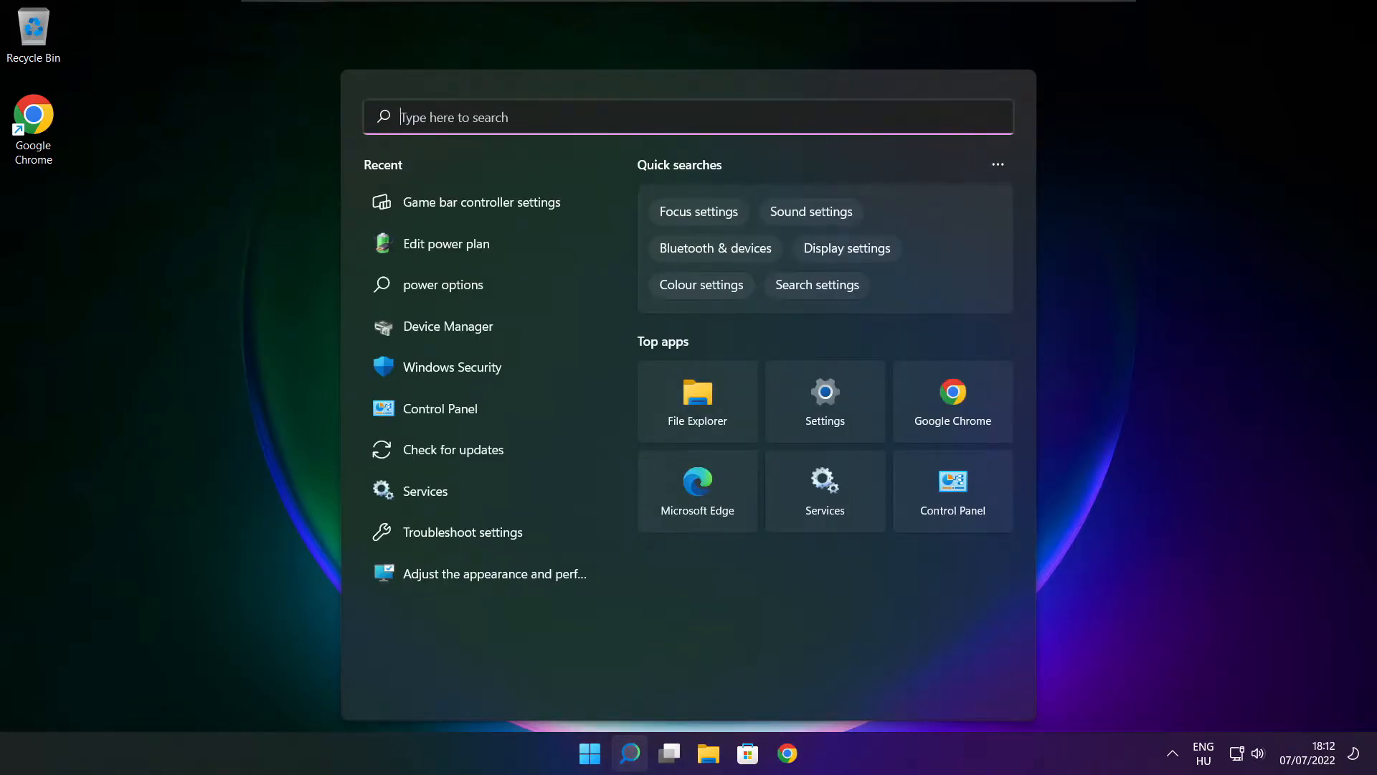
pyautogui.write('game mode')
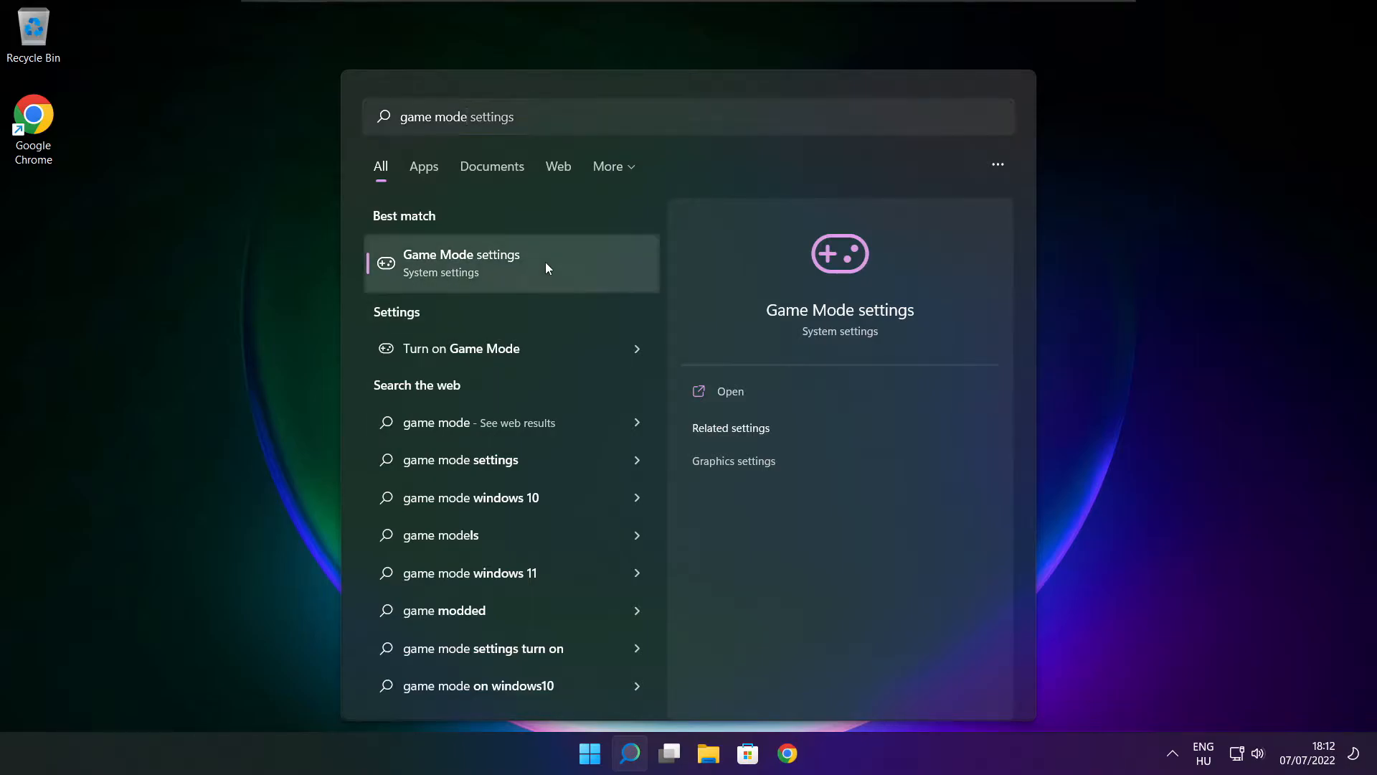
pyautogui.click(460, 262)
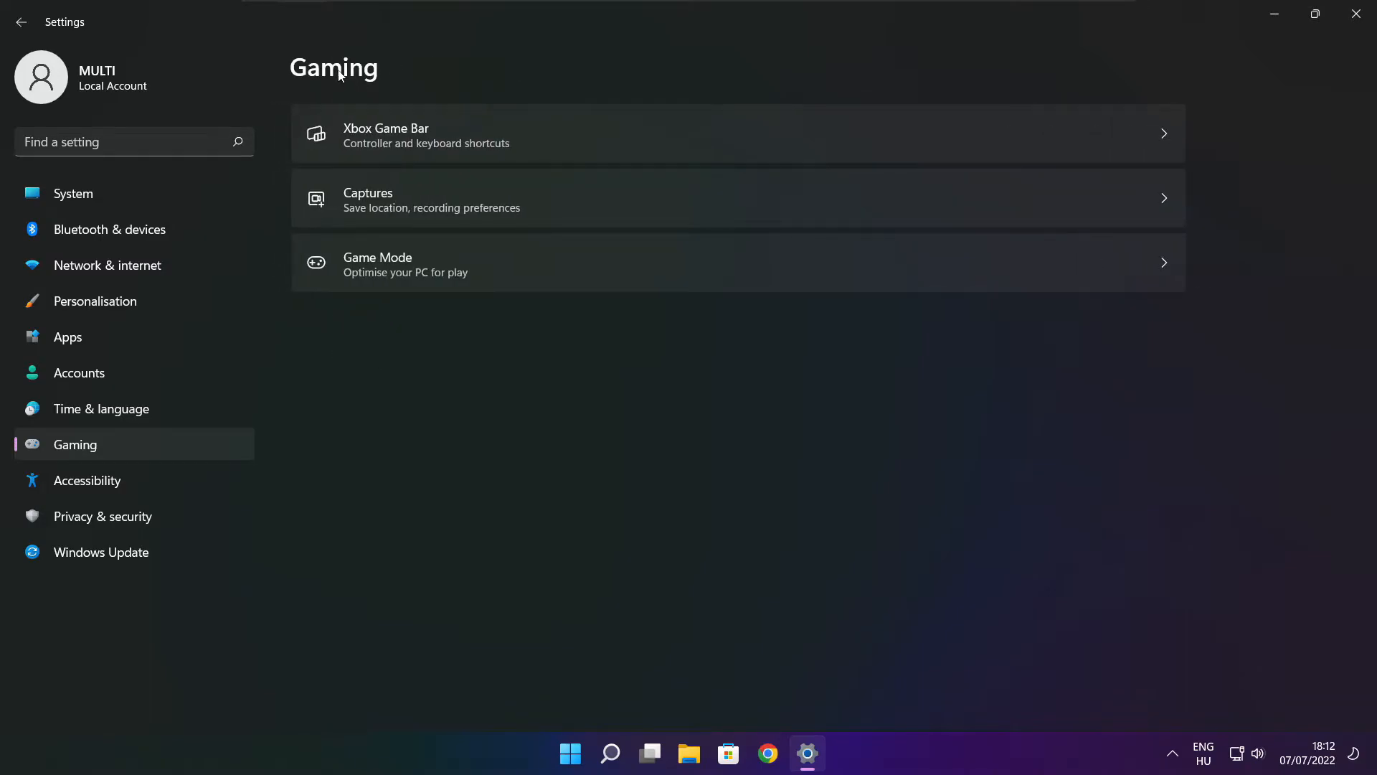
pyautogui.moveTo(560, 151)
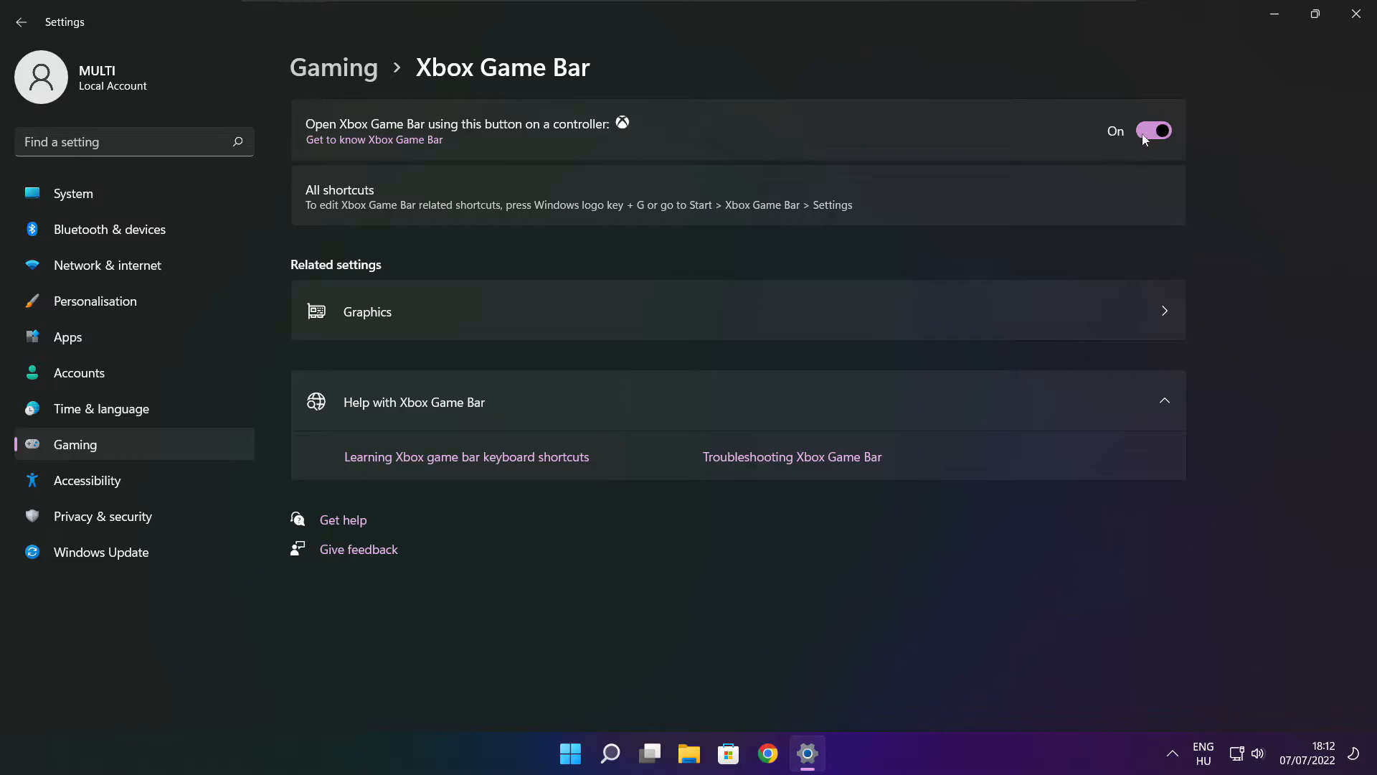
# Turn off opening Xbox Game Bar with the controller button, then close Settings
pyautogui.click(1153, 130)
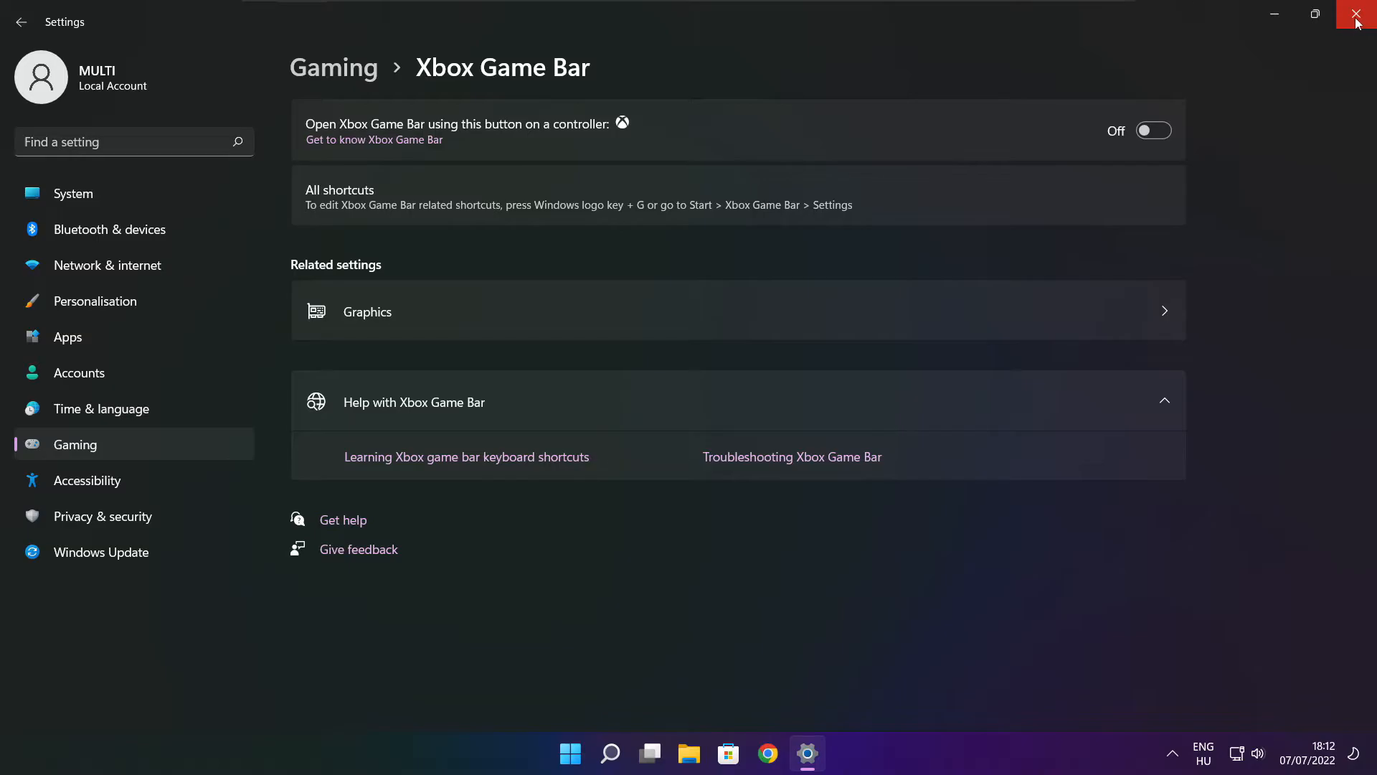
pyautogui.click(1360, 14)
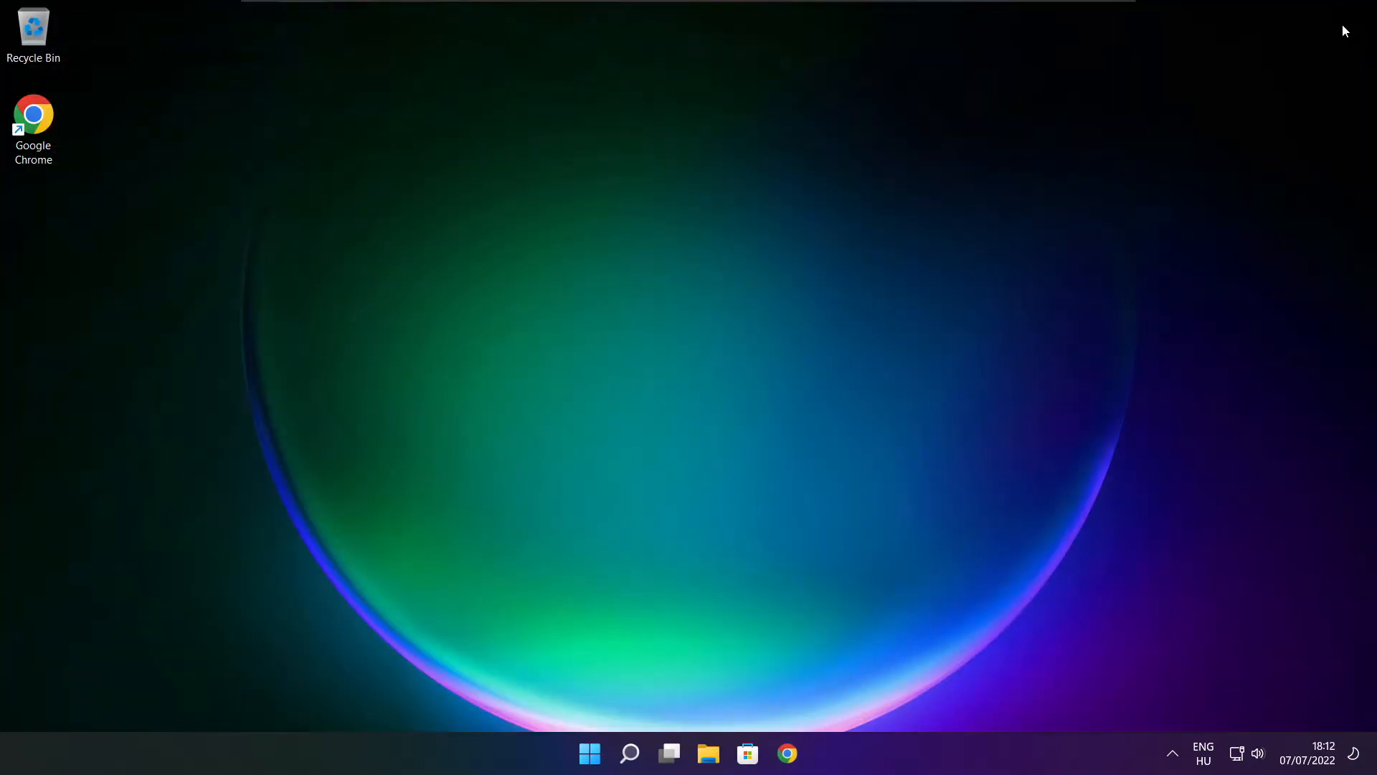
pyautogui.moveTo(619, 687)
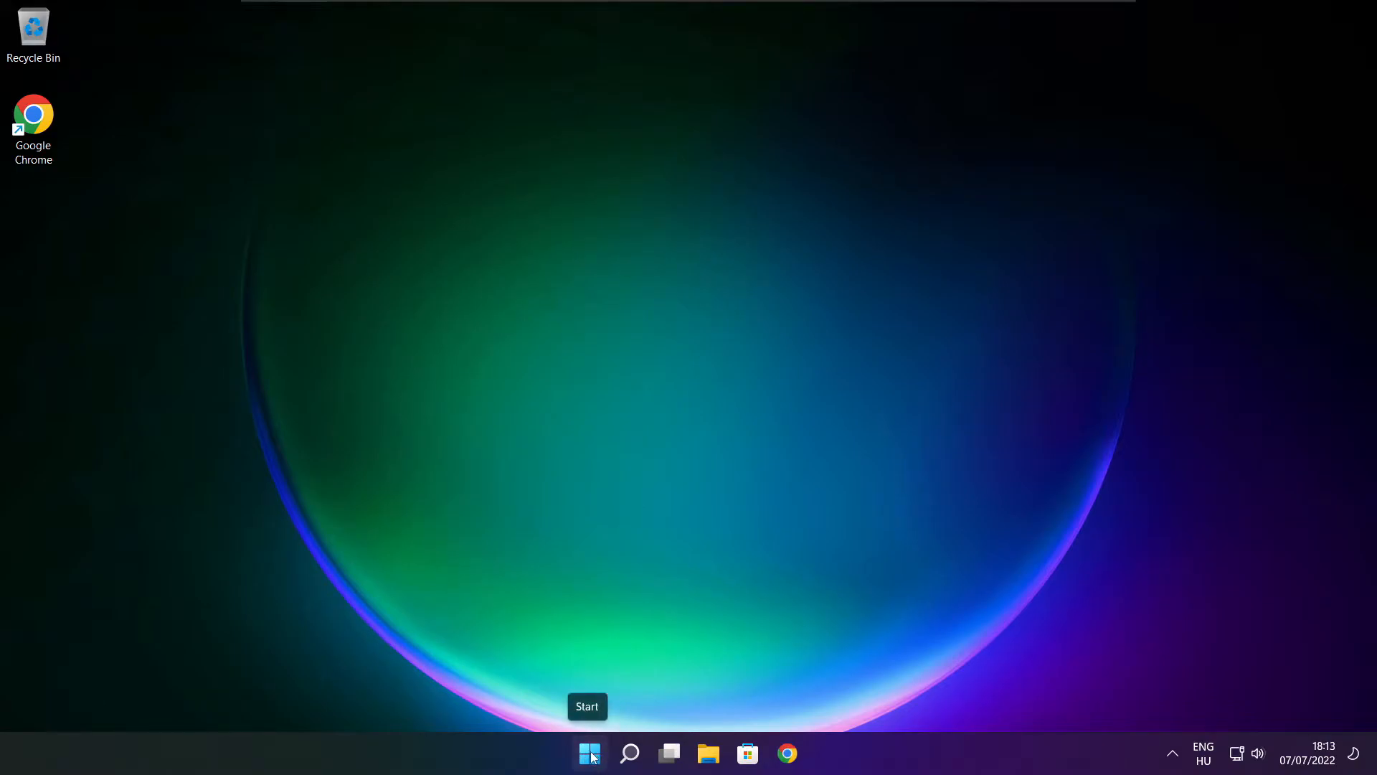
# Launch Task Manager from the Start button's quick link menu
pyautogui.rightClick(588, 753)
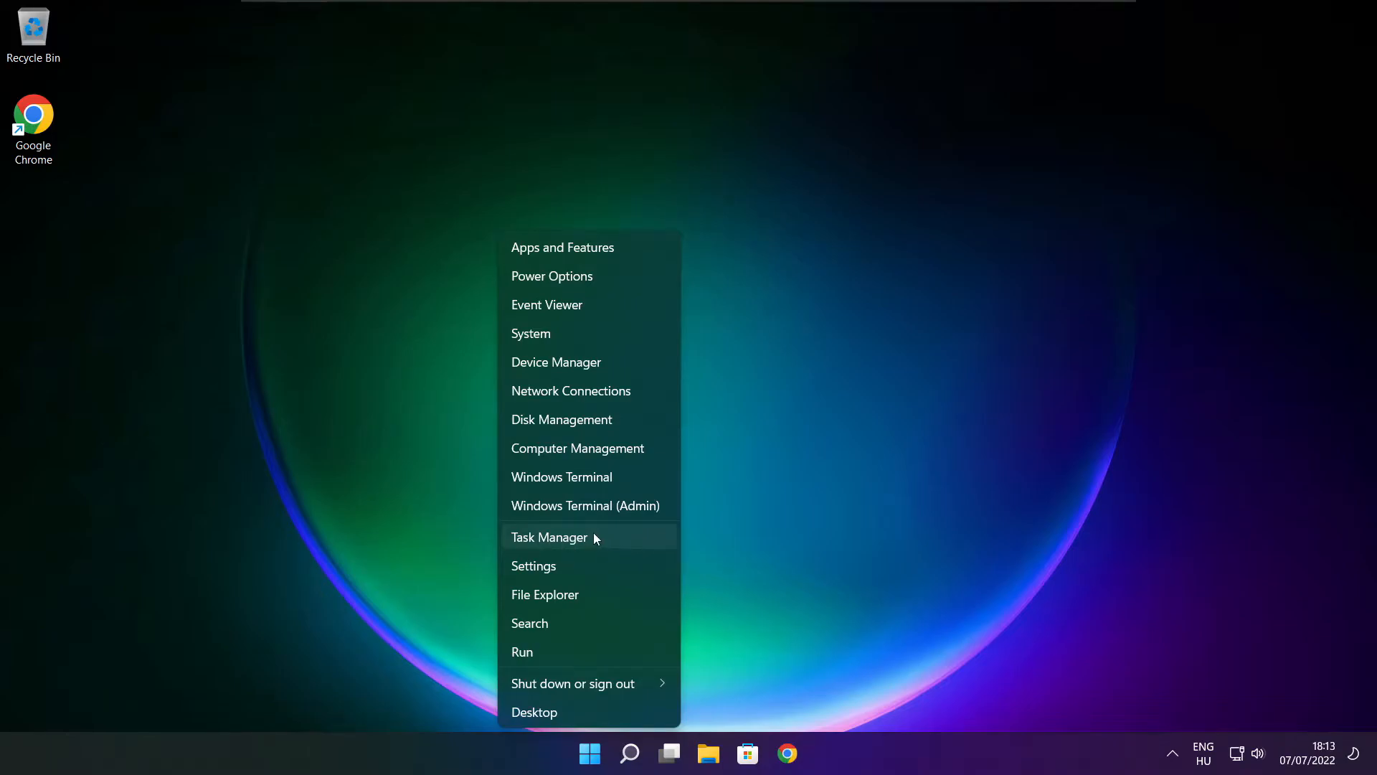
pyautogui.click(549, 537)
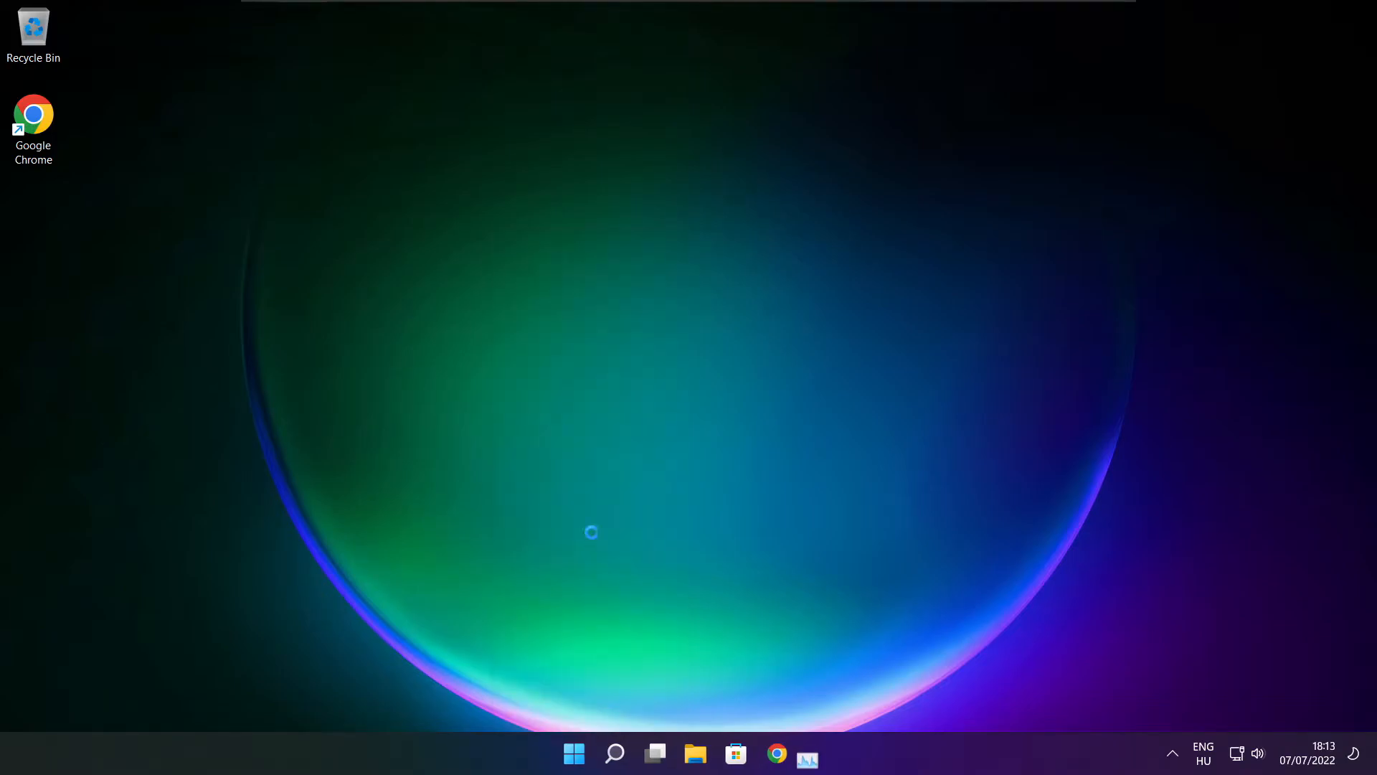
pyautogui.click(807, 753)
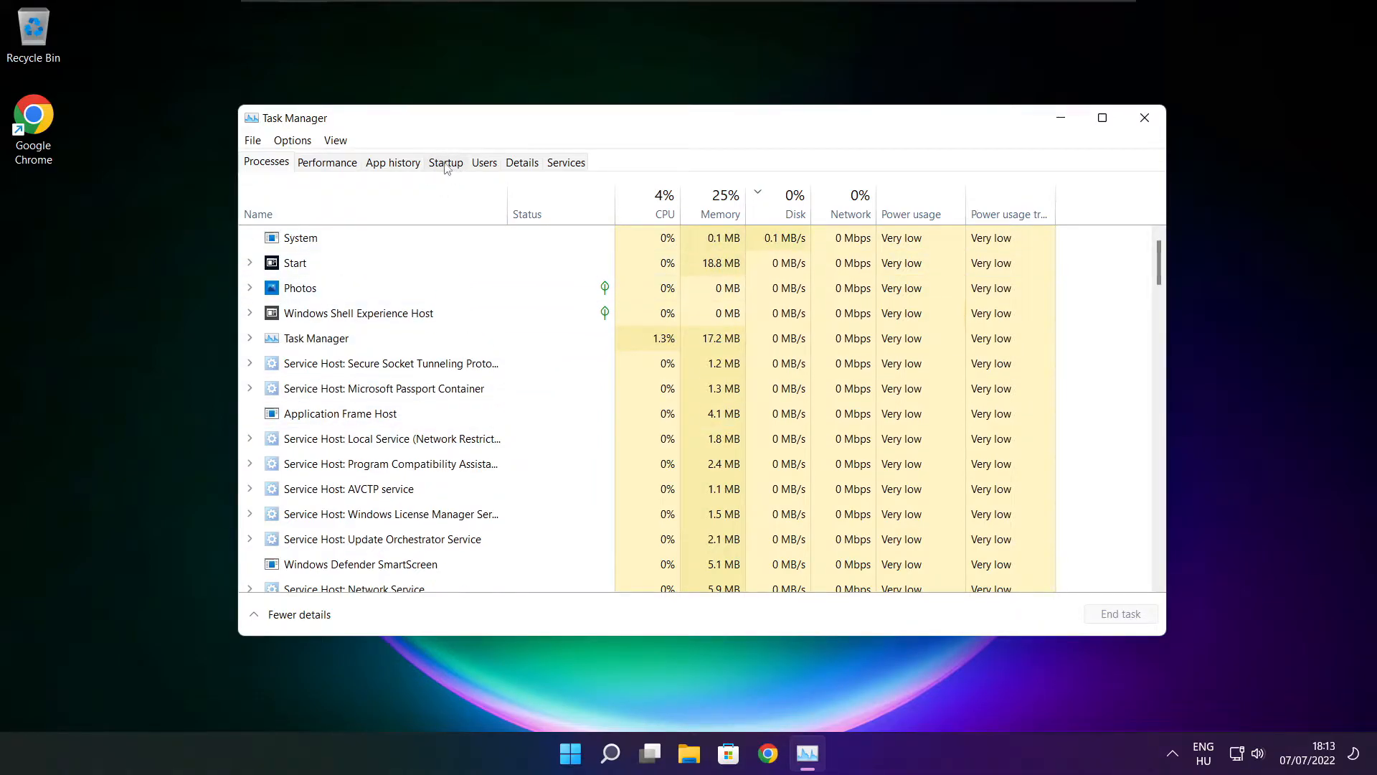
# Disable Cortana, Edge, Teams and Terminal as startup apps, then close Task Manager
pyautogui.click(445, 162)
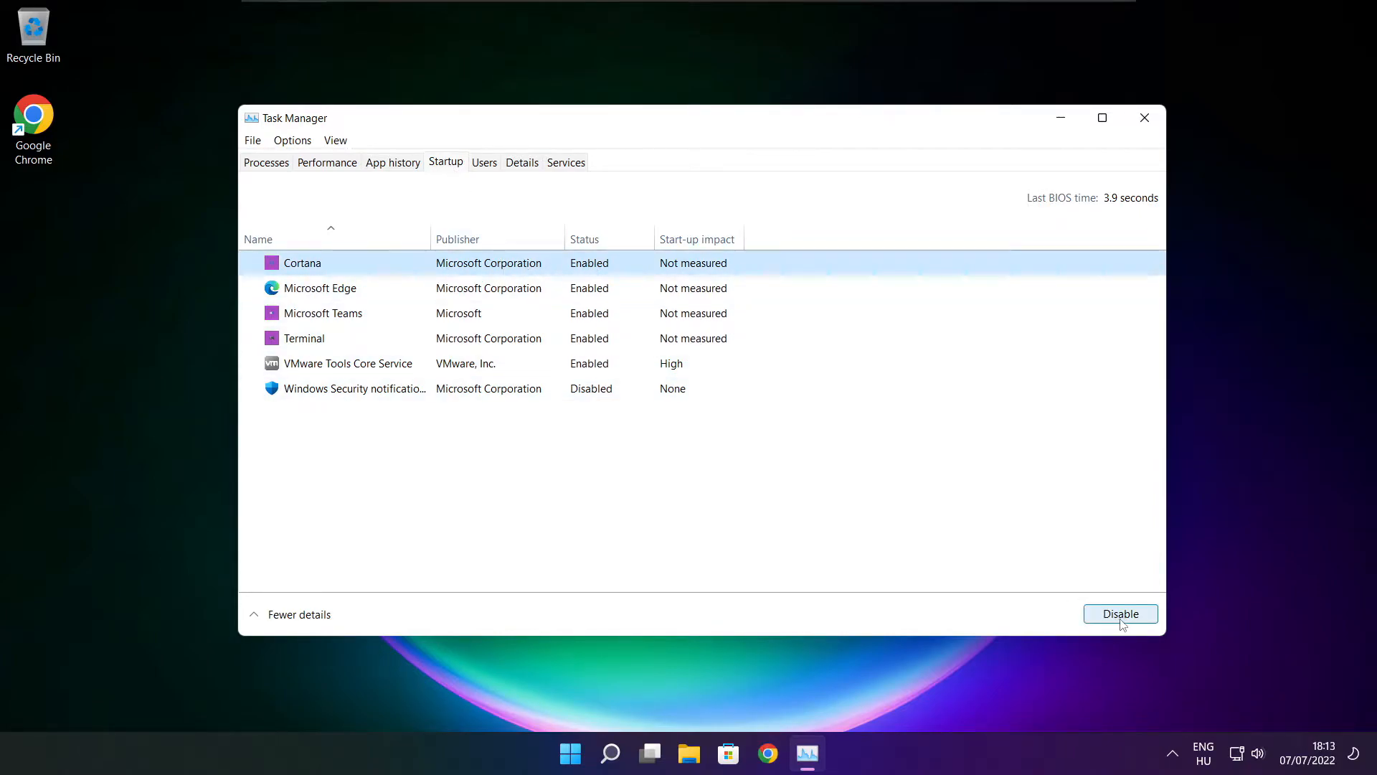
pyautogui.click(1120, 613)
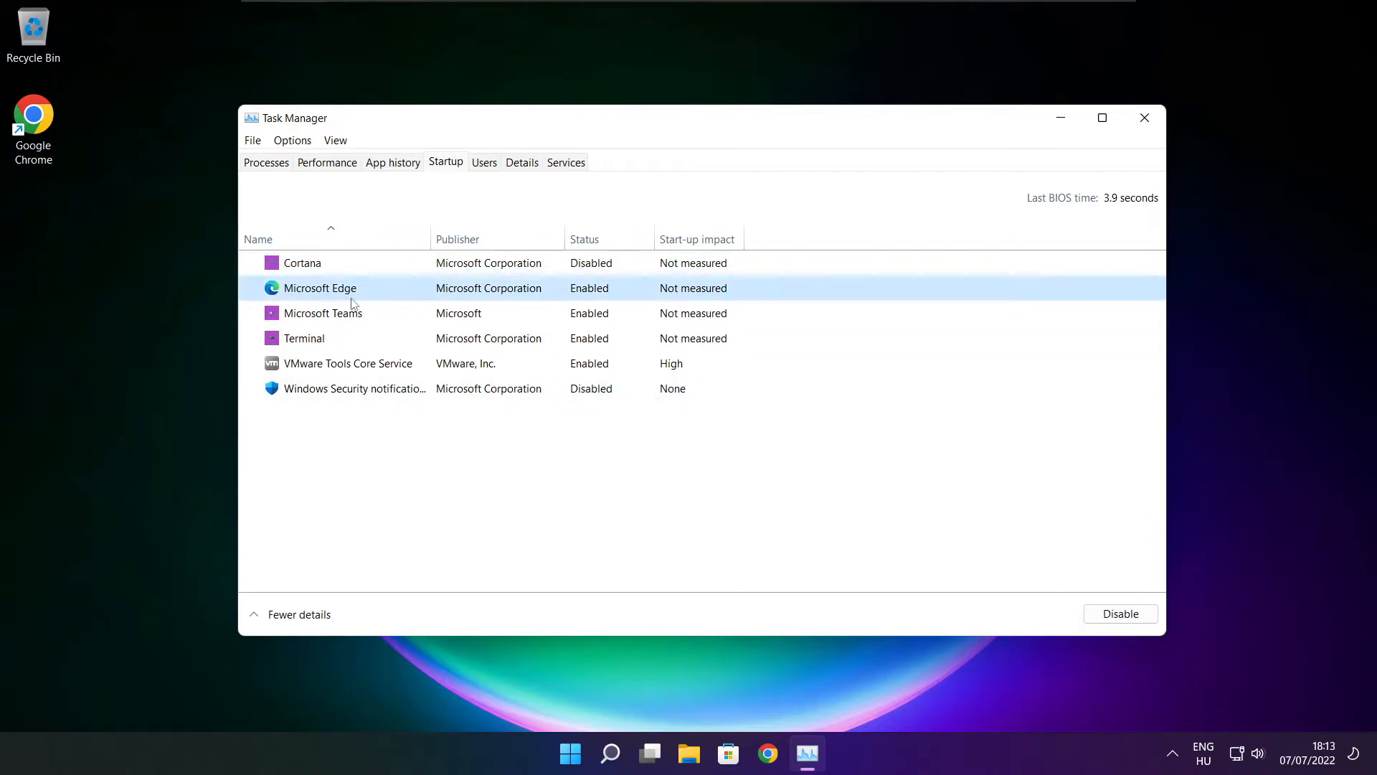
pyautogui.moveTo(572, 304)
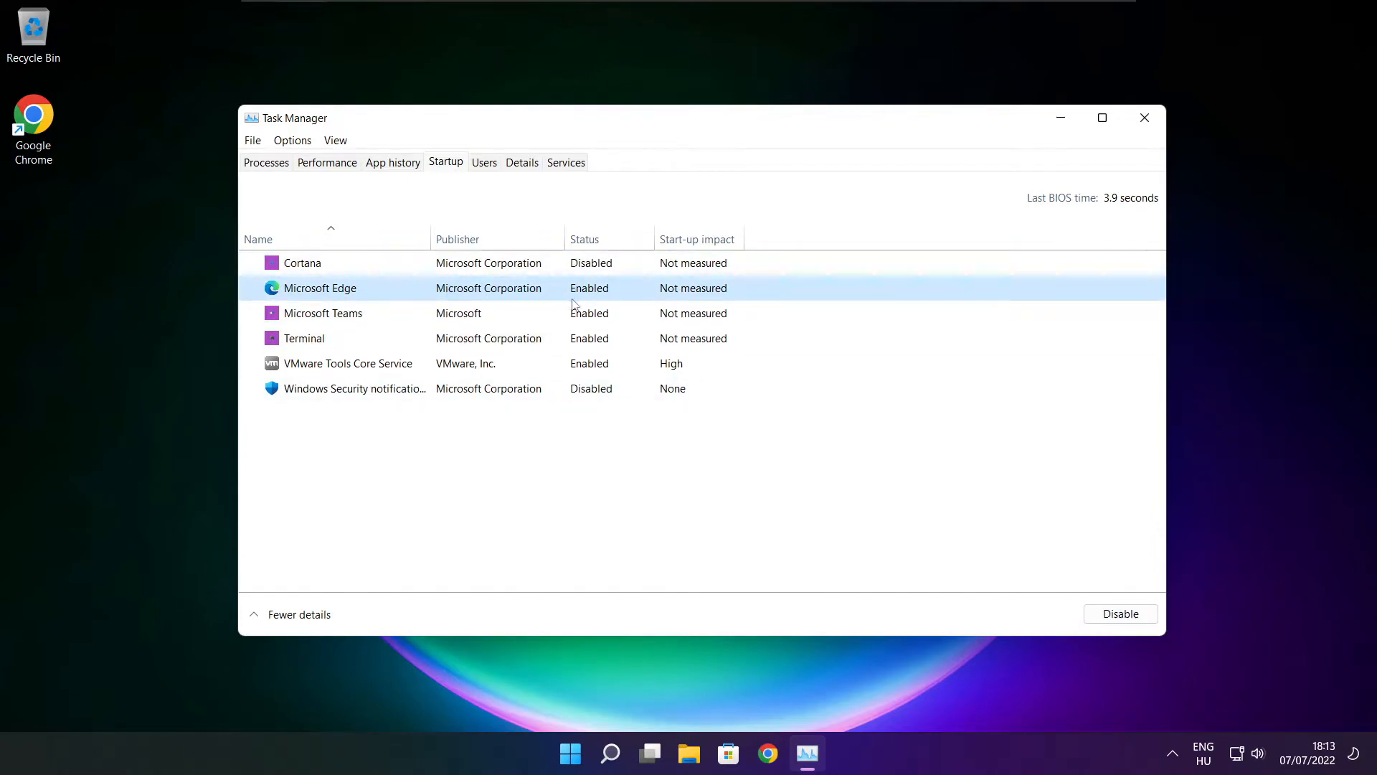
pyautogui.click(1120, 613)
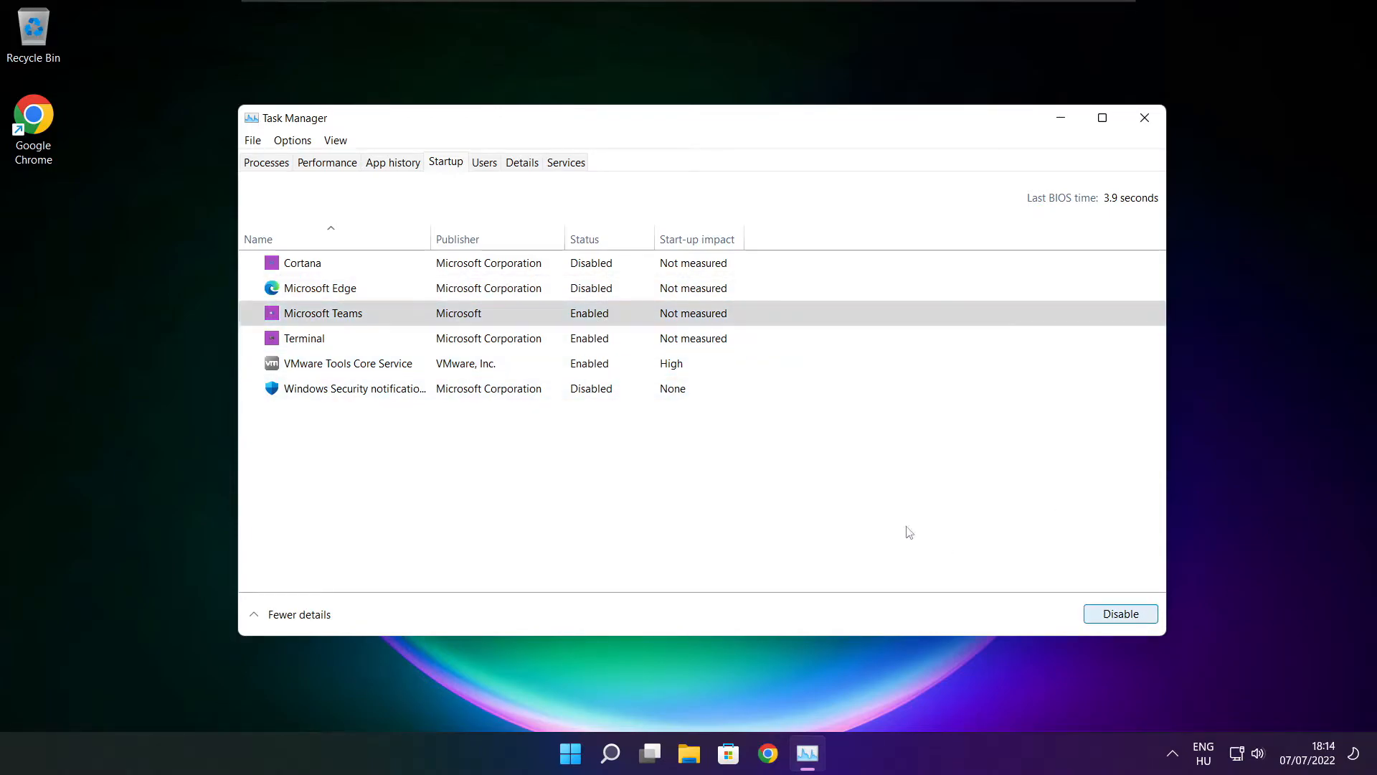
pyautogui.click(1119, 612)
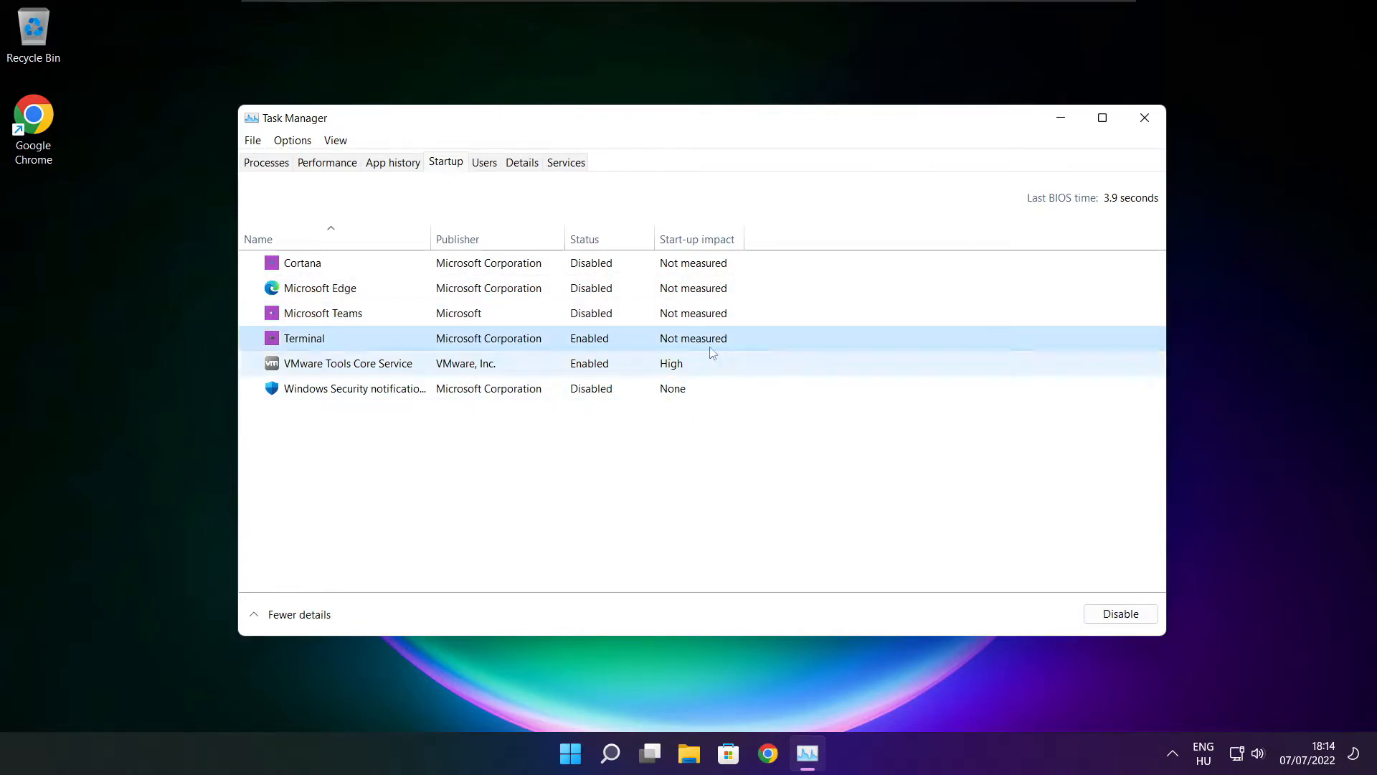
pyautogui.click(1120, 612)
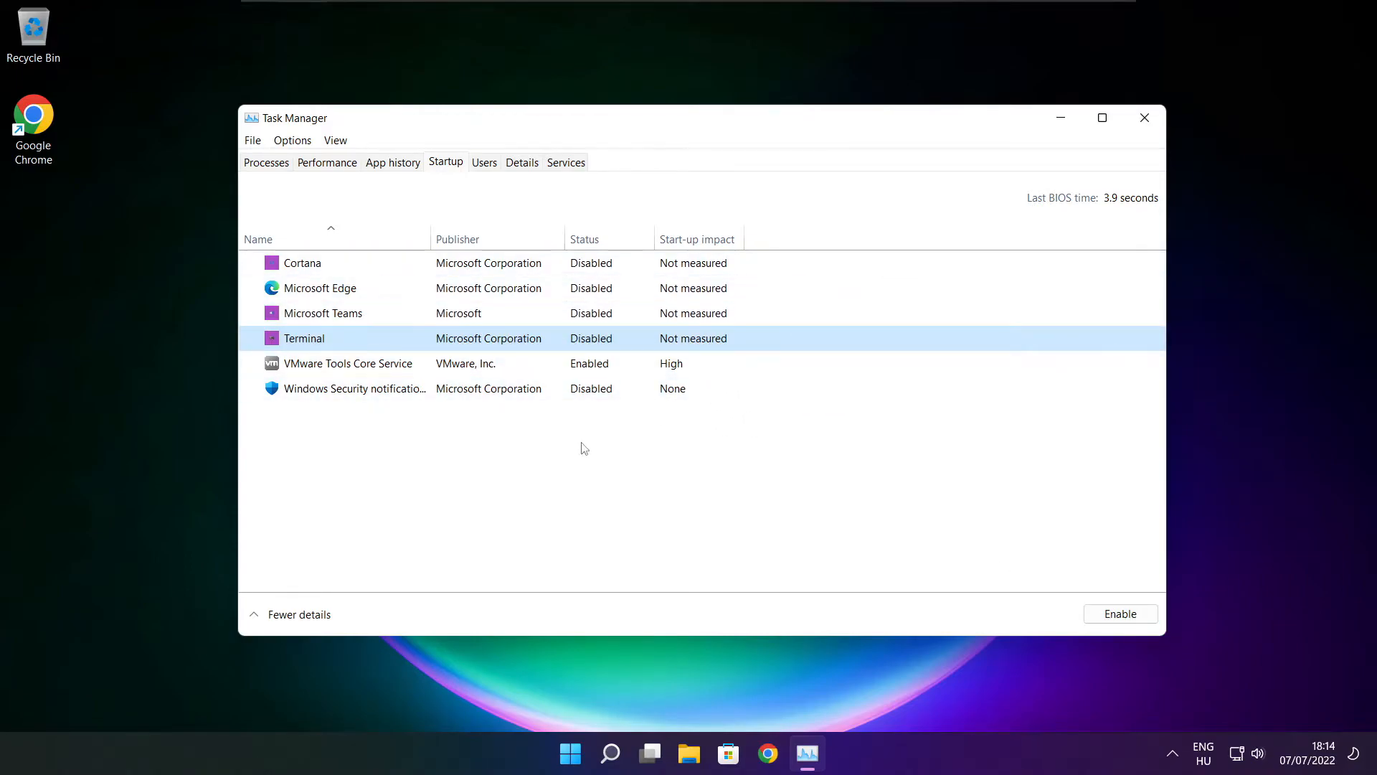
pyautogui.click(1144, 118)
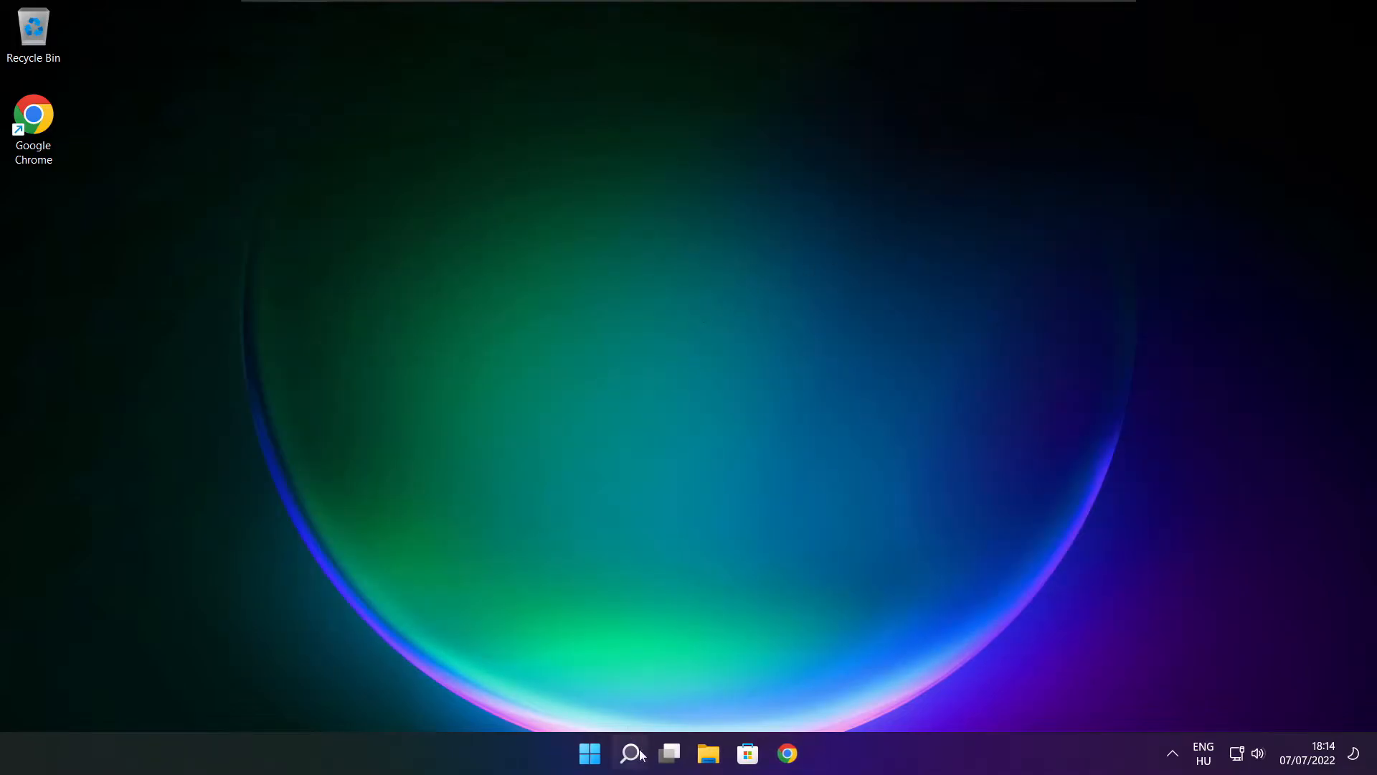
# Search 'op' to surface Defragment and Optimise Drives as best match
pyautogui.click(630, 753)
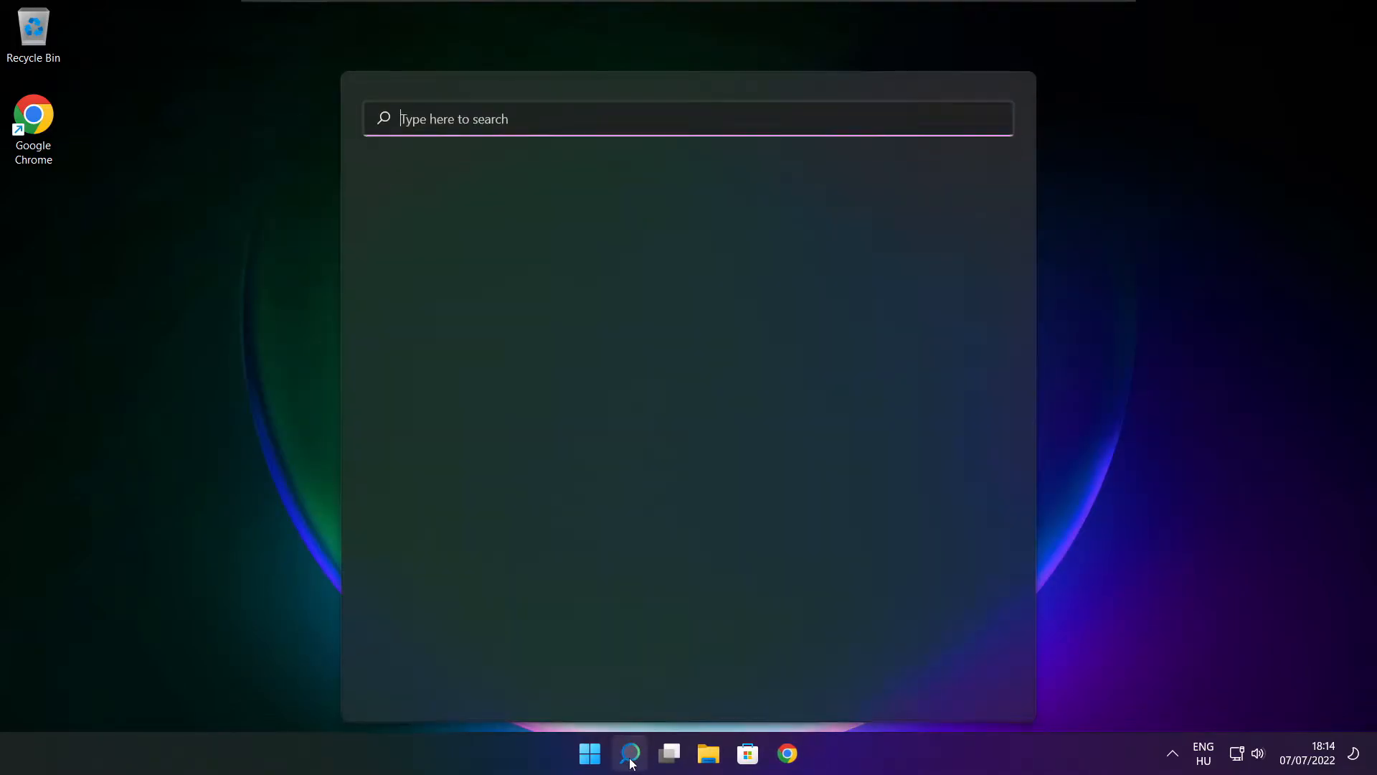
pyautogui.click(628, 754)
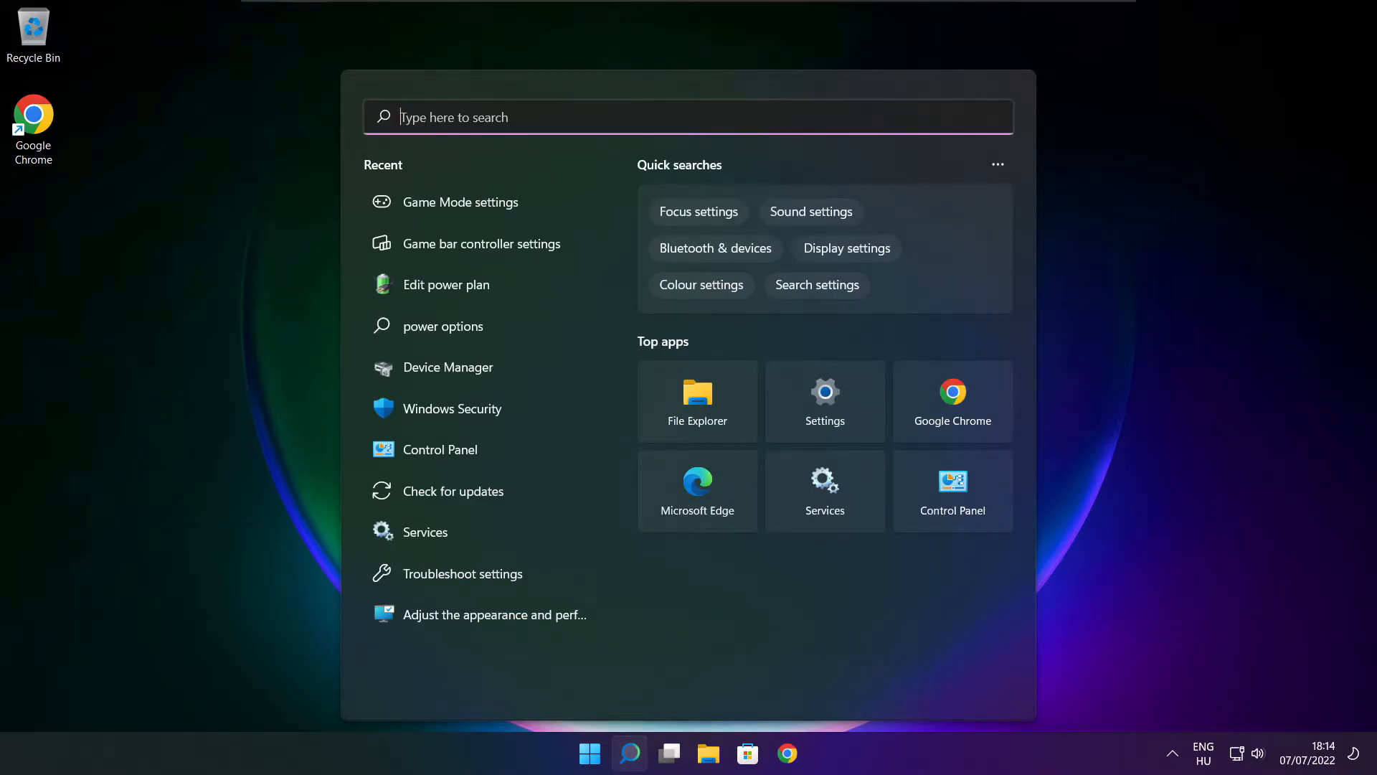
pyautogui.write('optimise')
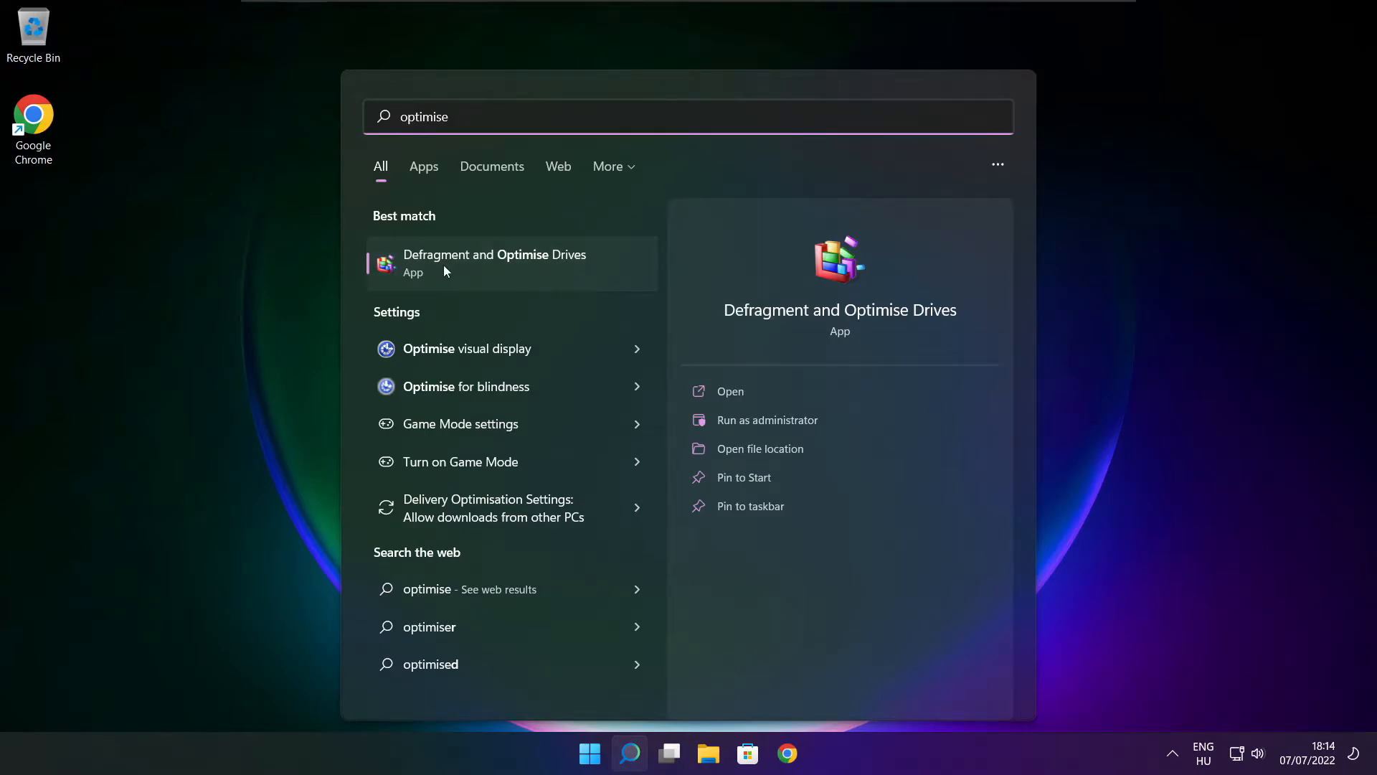
pyautogui.moveTo(454, 272)
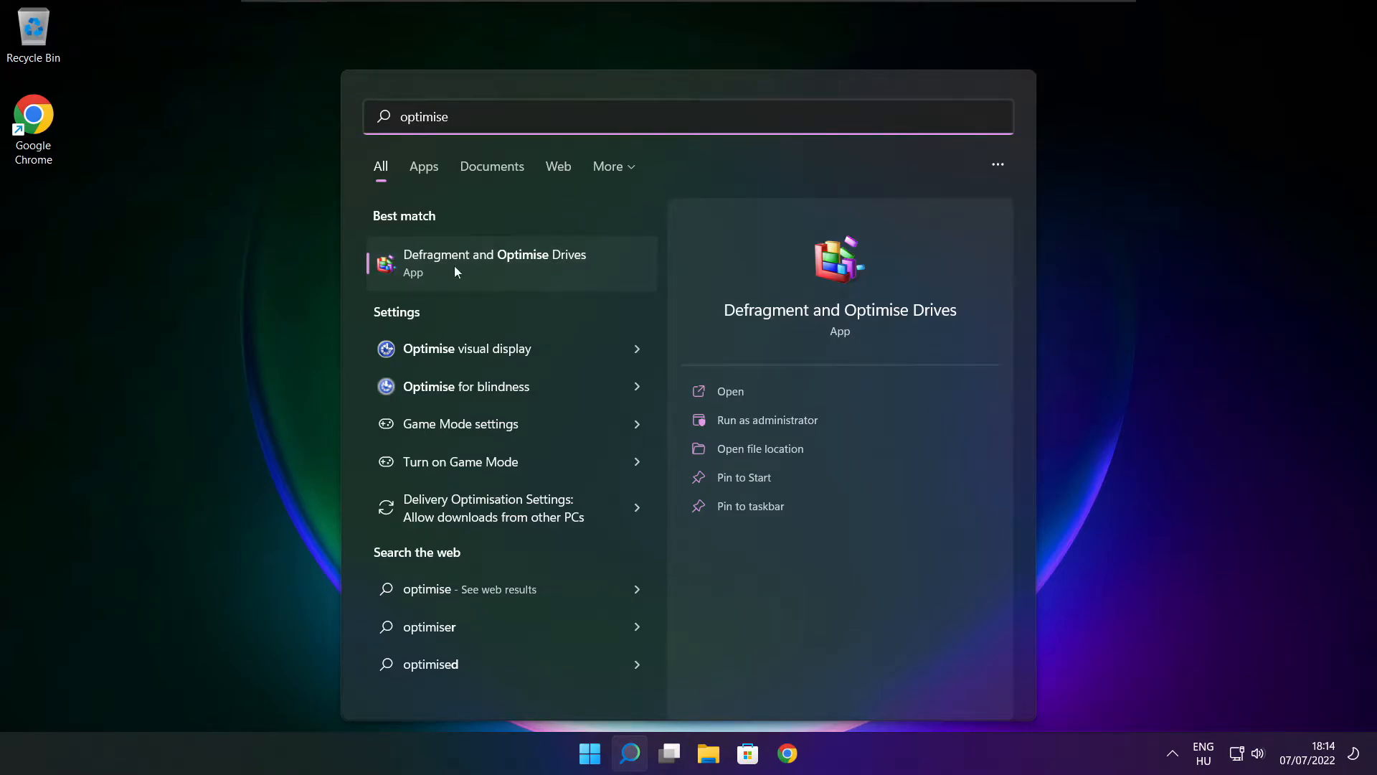
# Confirm drive C: reads 0% fragmented and close Optimise Drives back to the desktop
pyautogui.click(494, 262)
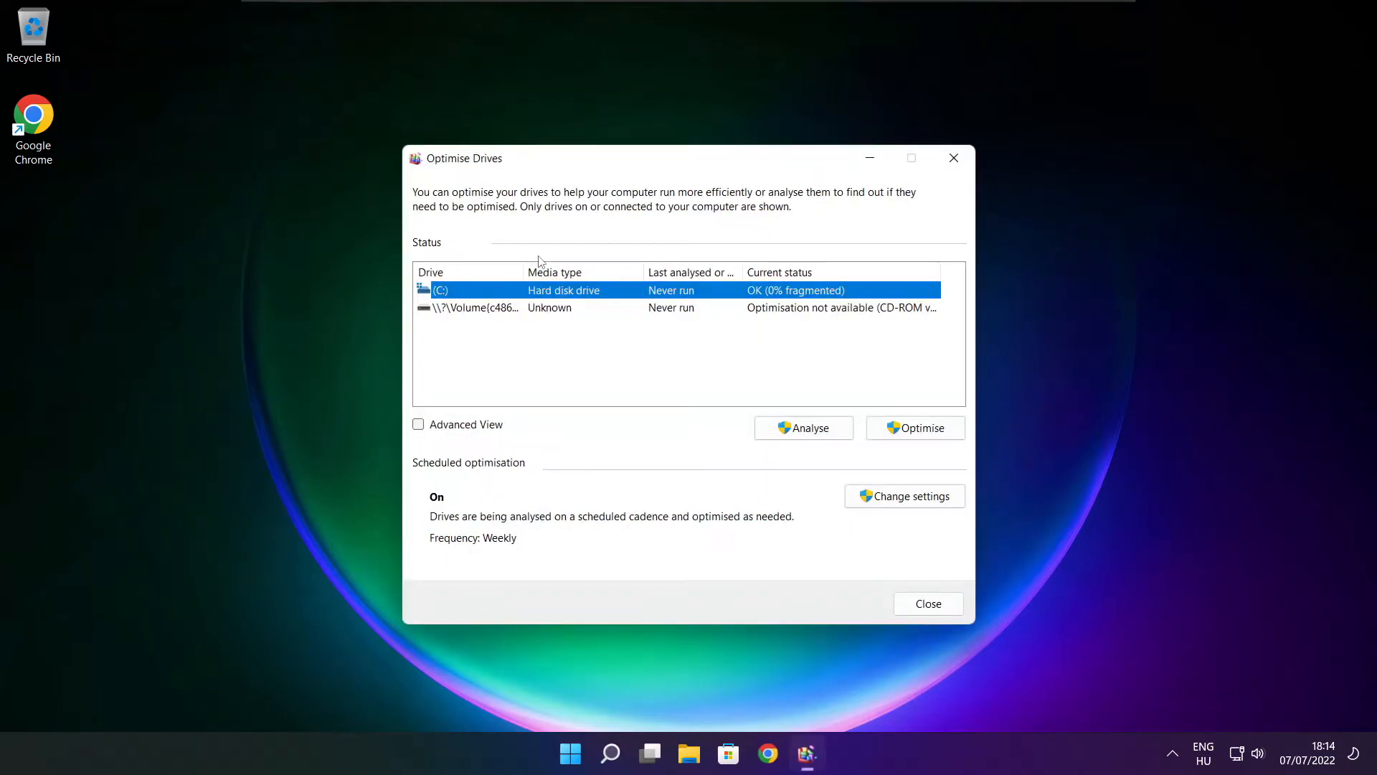
pyautogui.moveTo(455, 298)
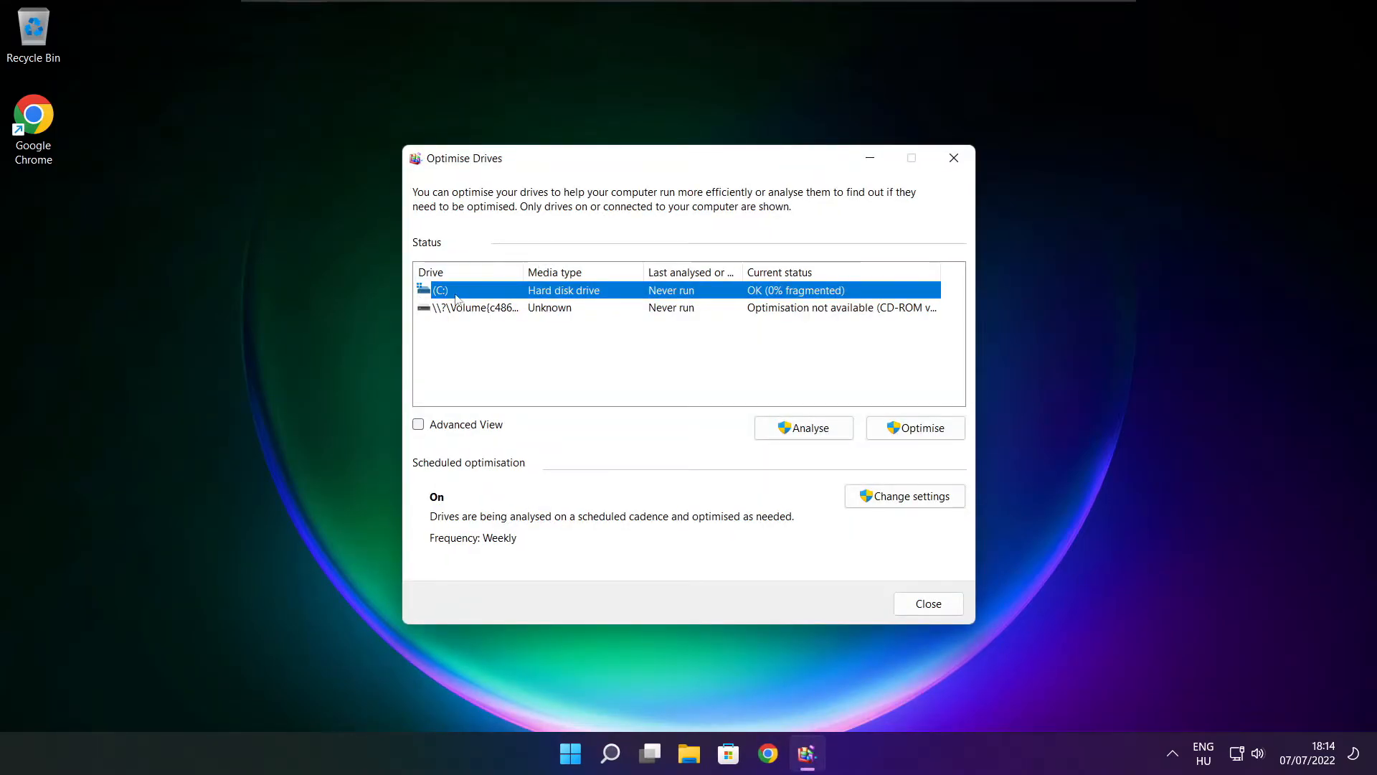
pyautogui.click(802, 428)
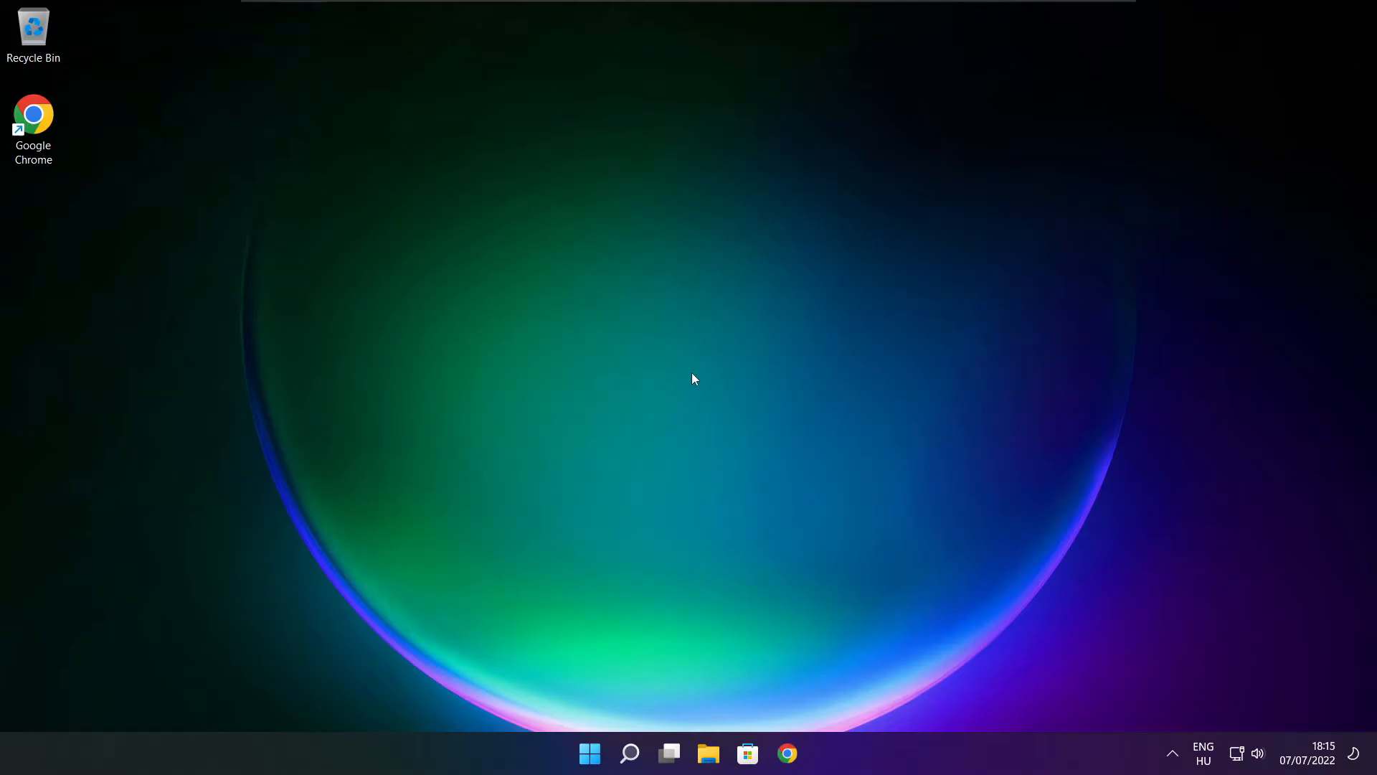
# Search 'updates' and land on the Windows Update page in Settings
pyautogui.click(628, 753)
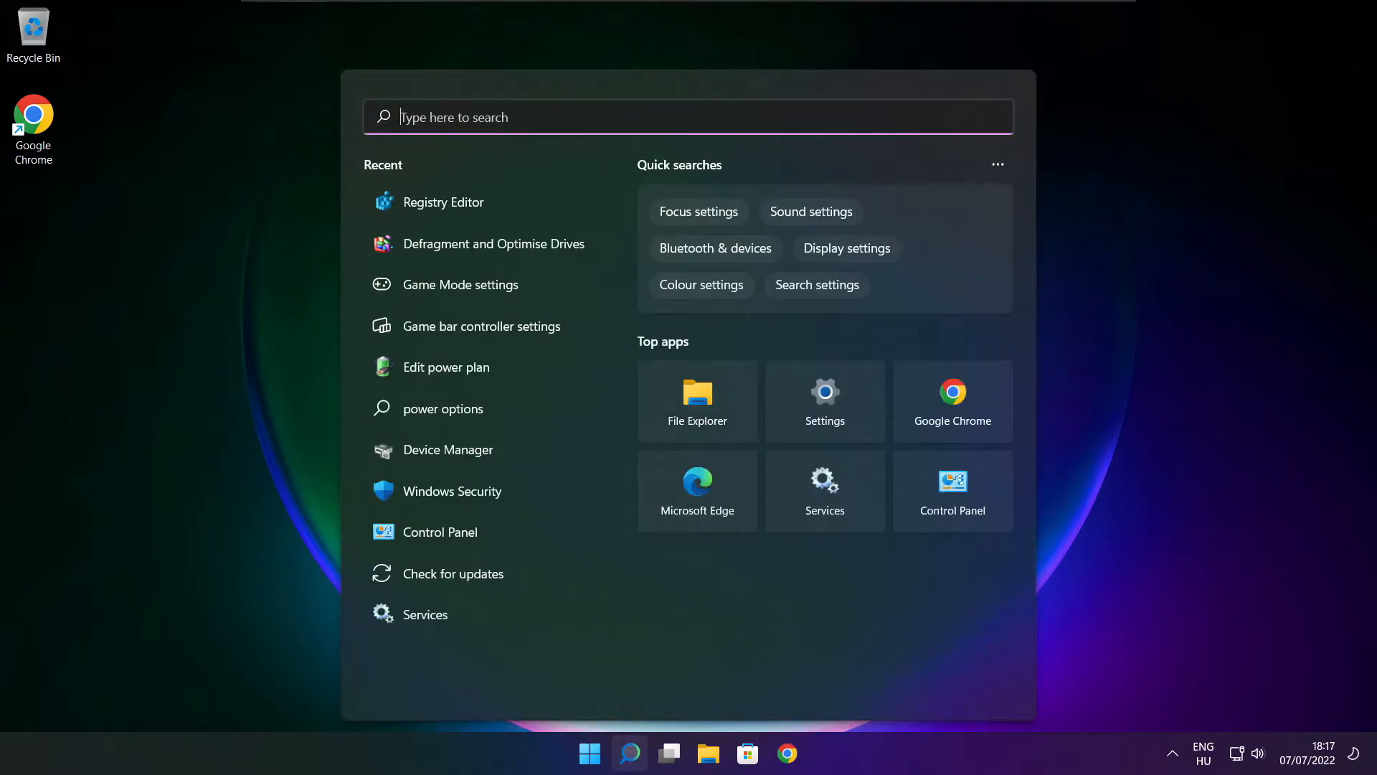
pyautogui.write('updates')
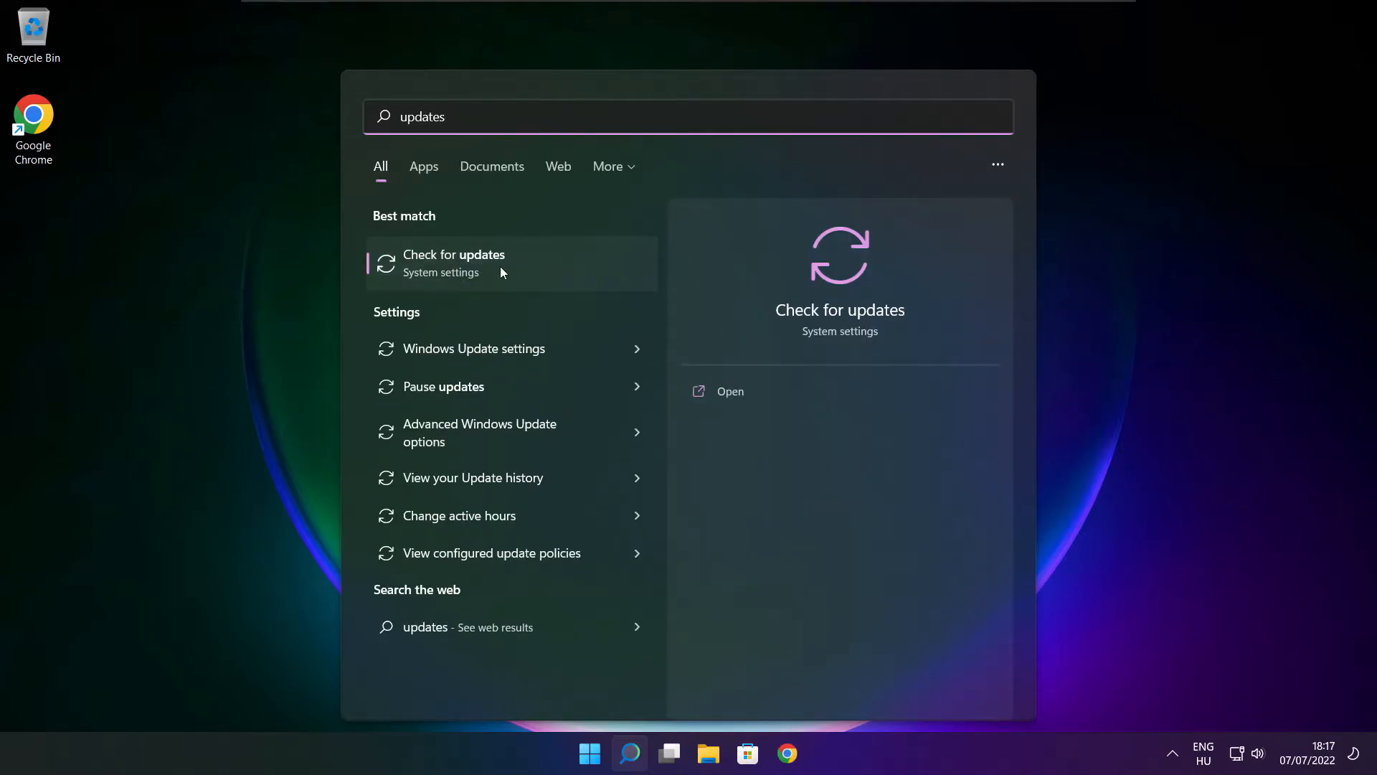
pyautogui.click(455, 262)
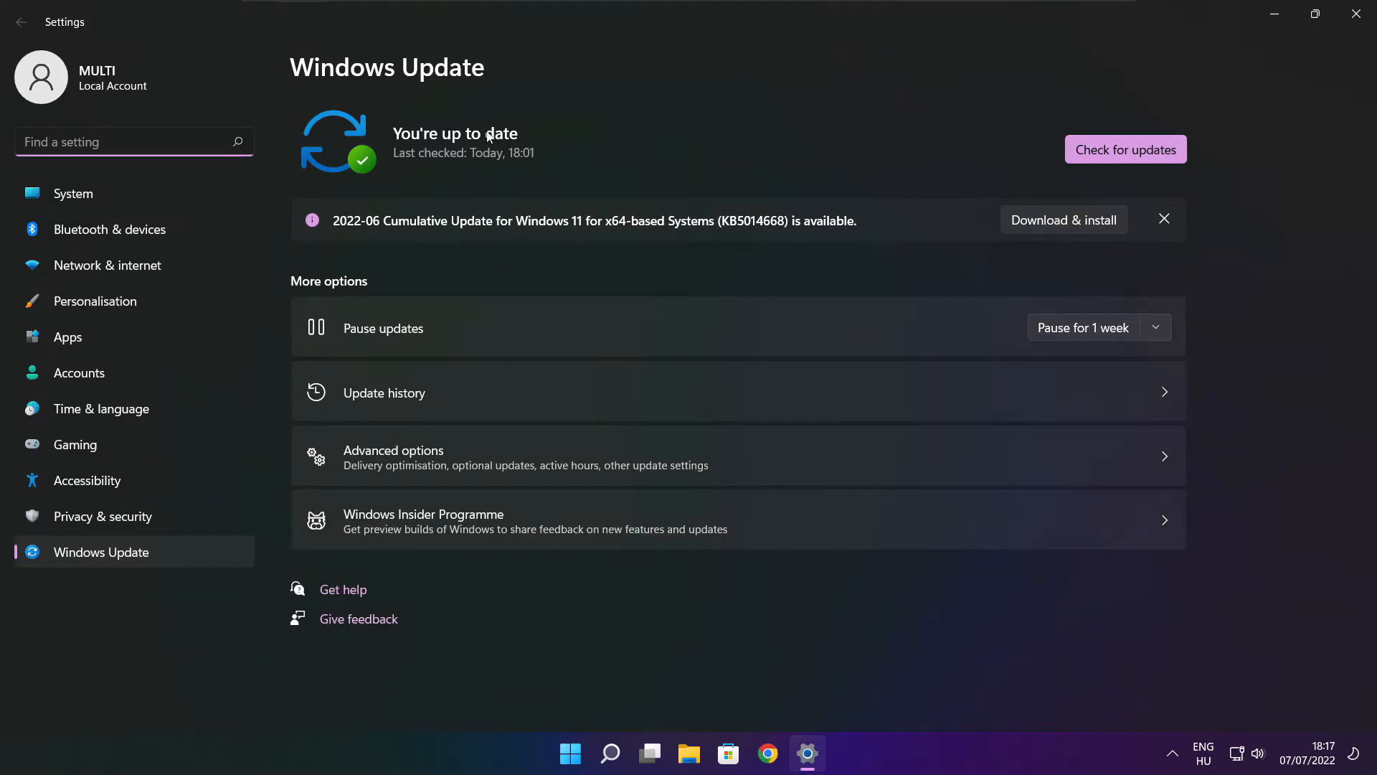
# Run a fresh update check reporting the system up to date, then close Settings
pyautogui.click(1124, 147)
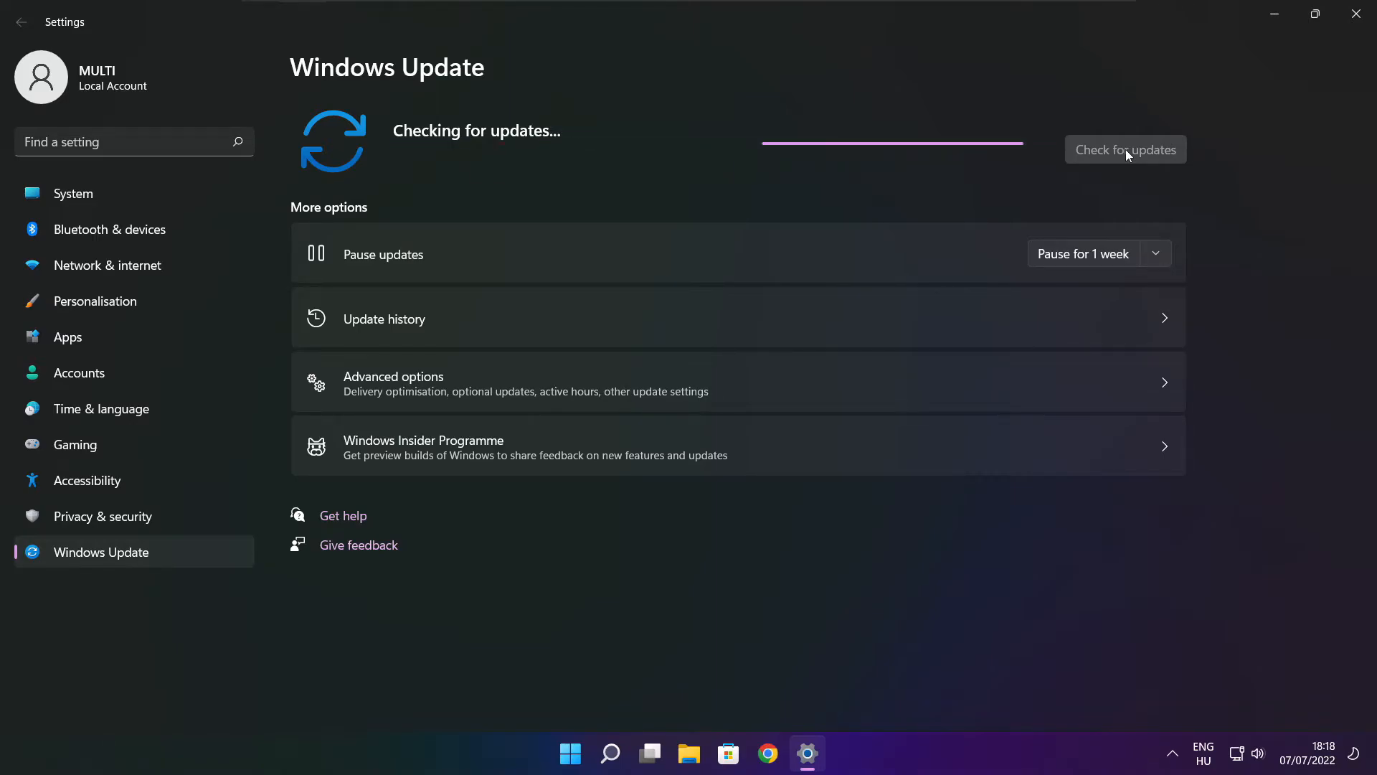
pyautogui.click(1125, 149)
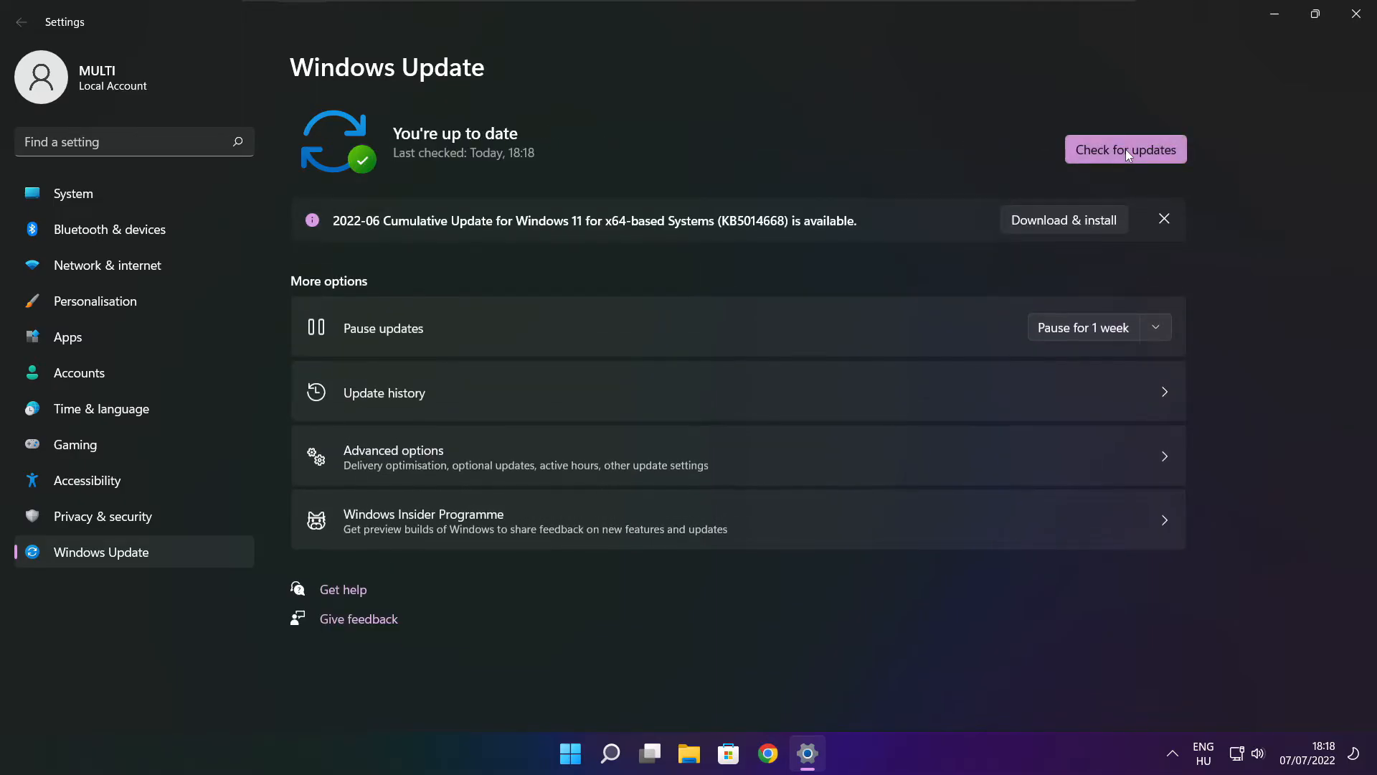
pyautogui.moveTo(1359, 16)
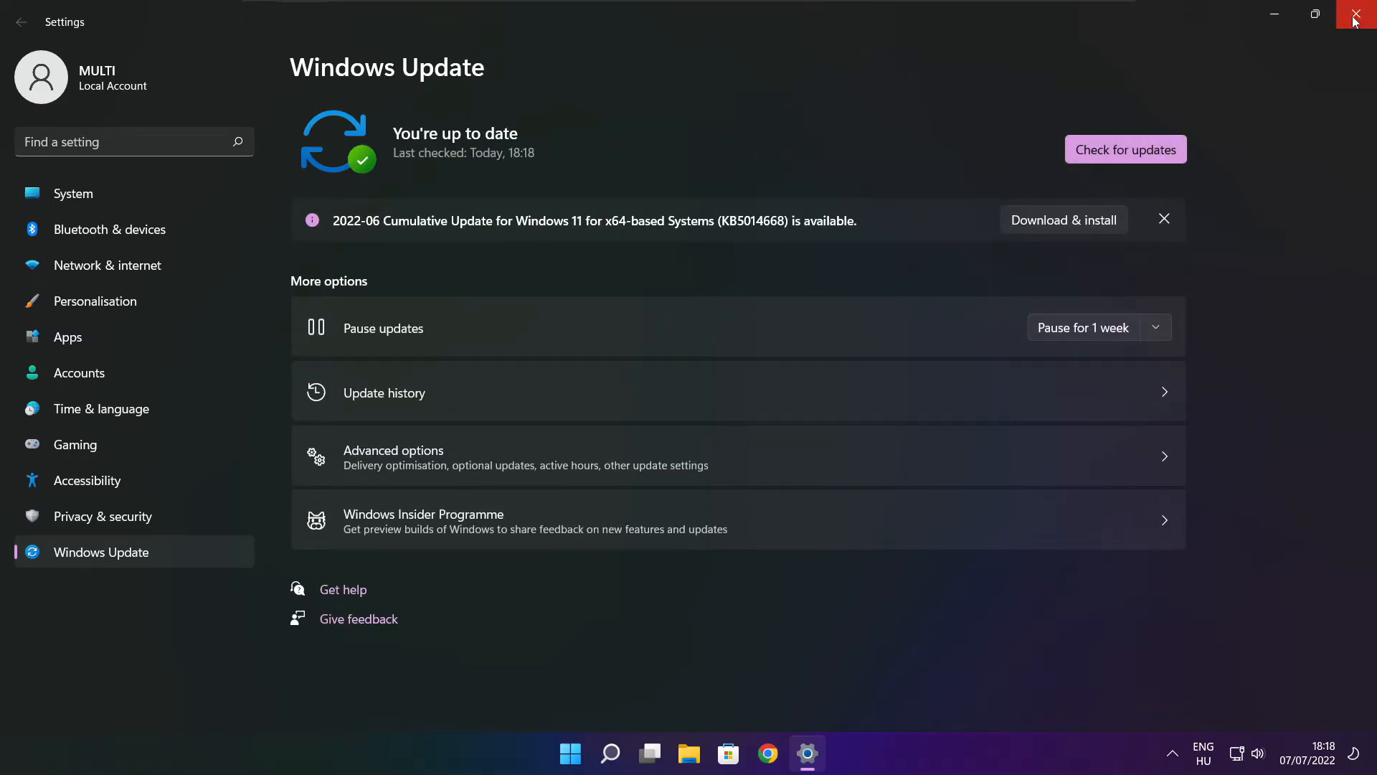
pyautogui.click(1364, 14)
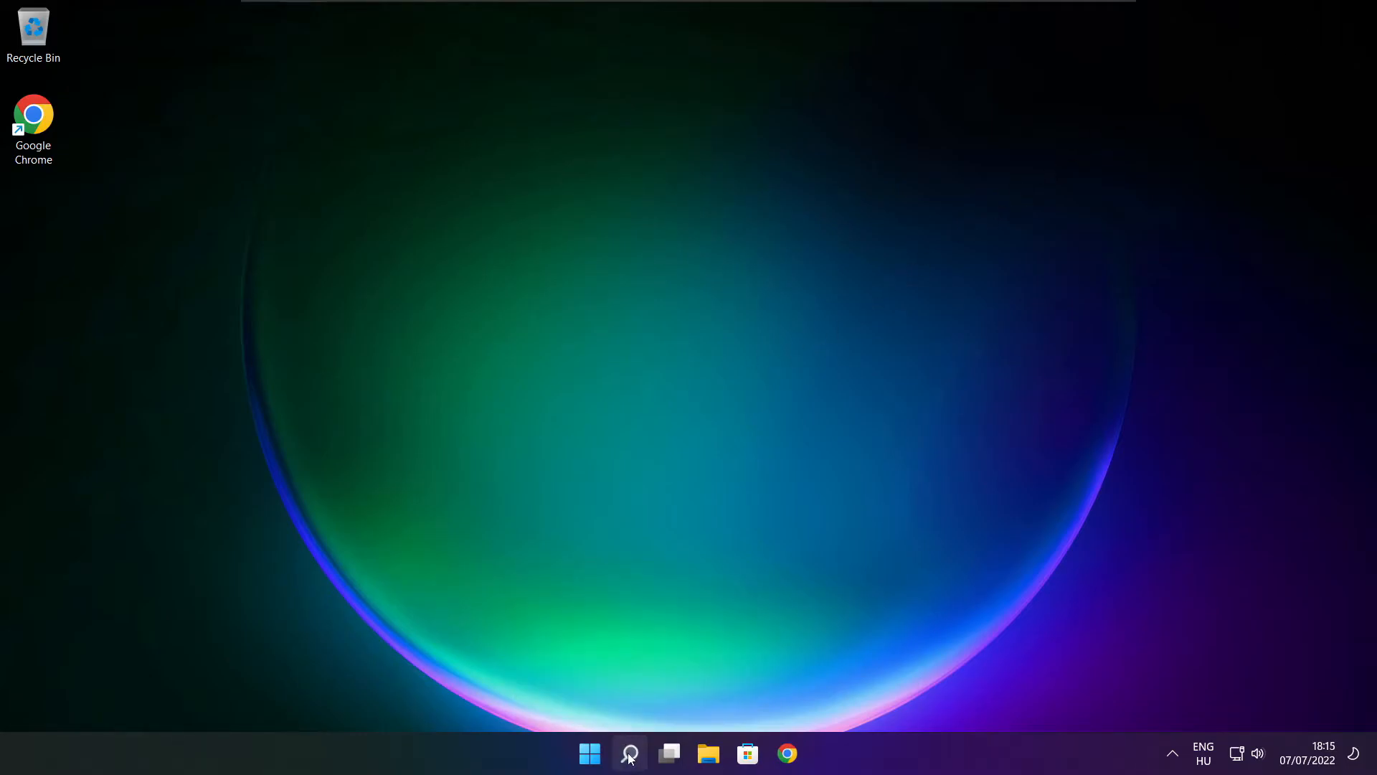
# Search 'regedit' and launch Registry Editor at the top-level hives
pyautogui.click(628, 753)
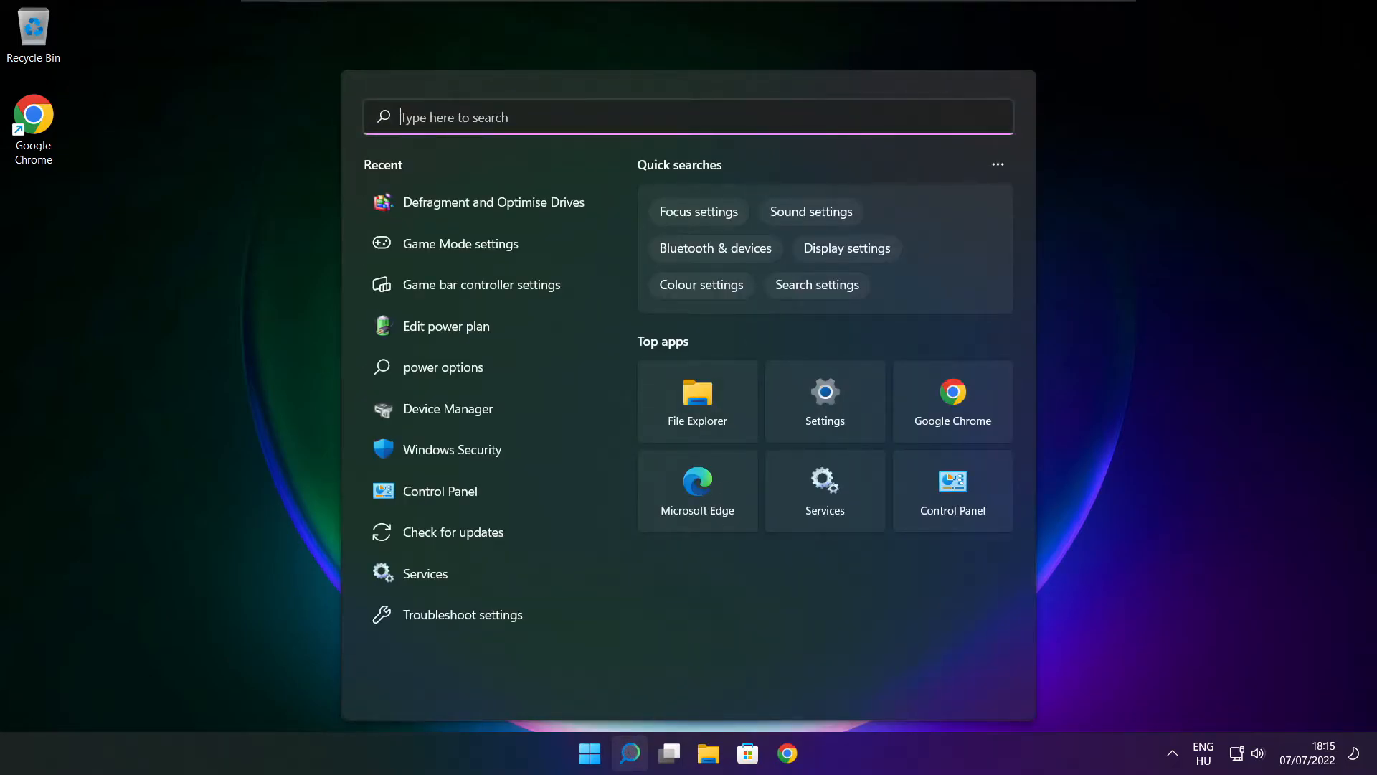
pyautogui.write('regedit')
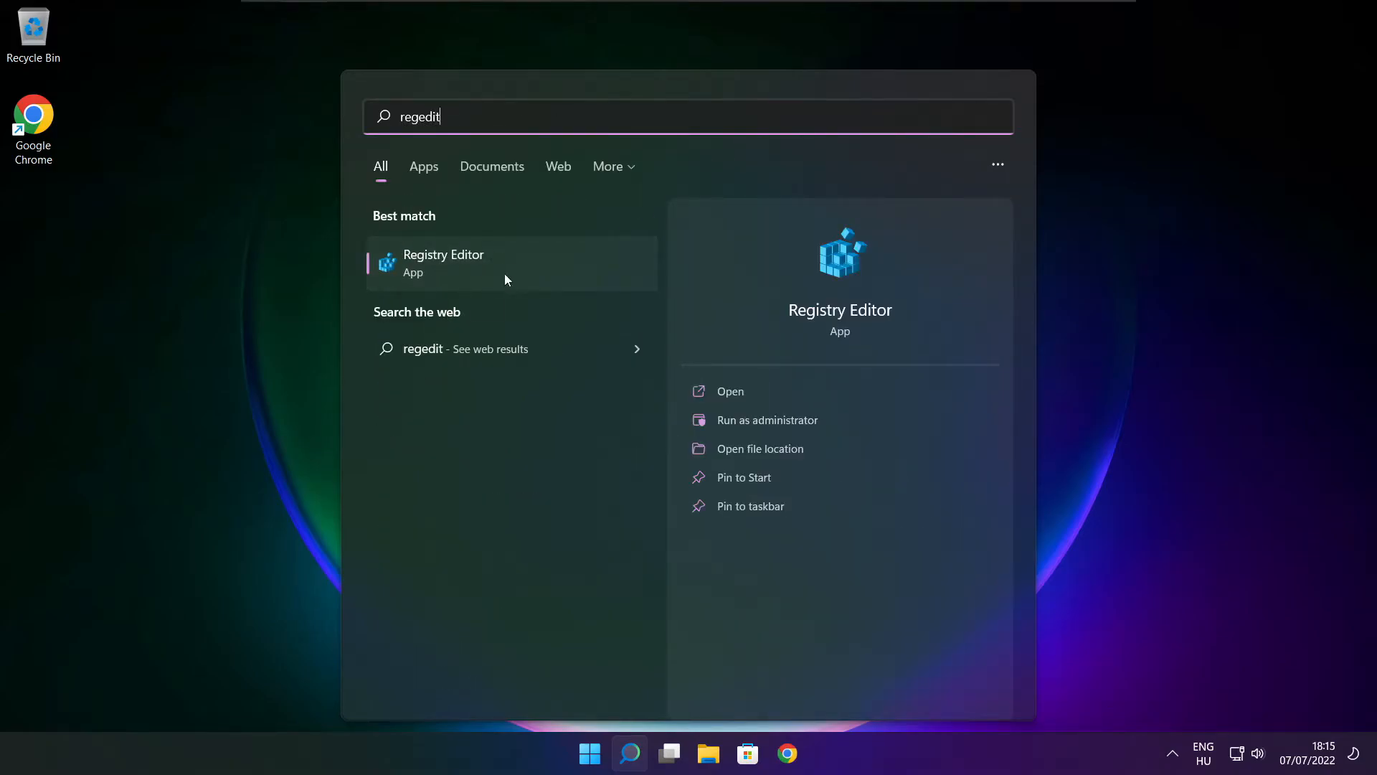
pyautogui.click(443, 262)
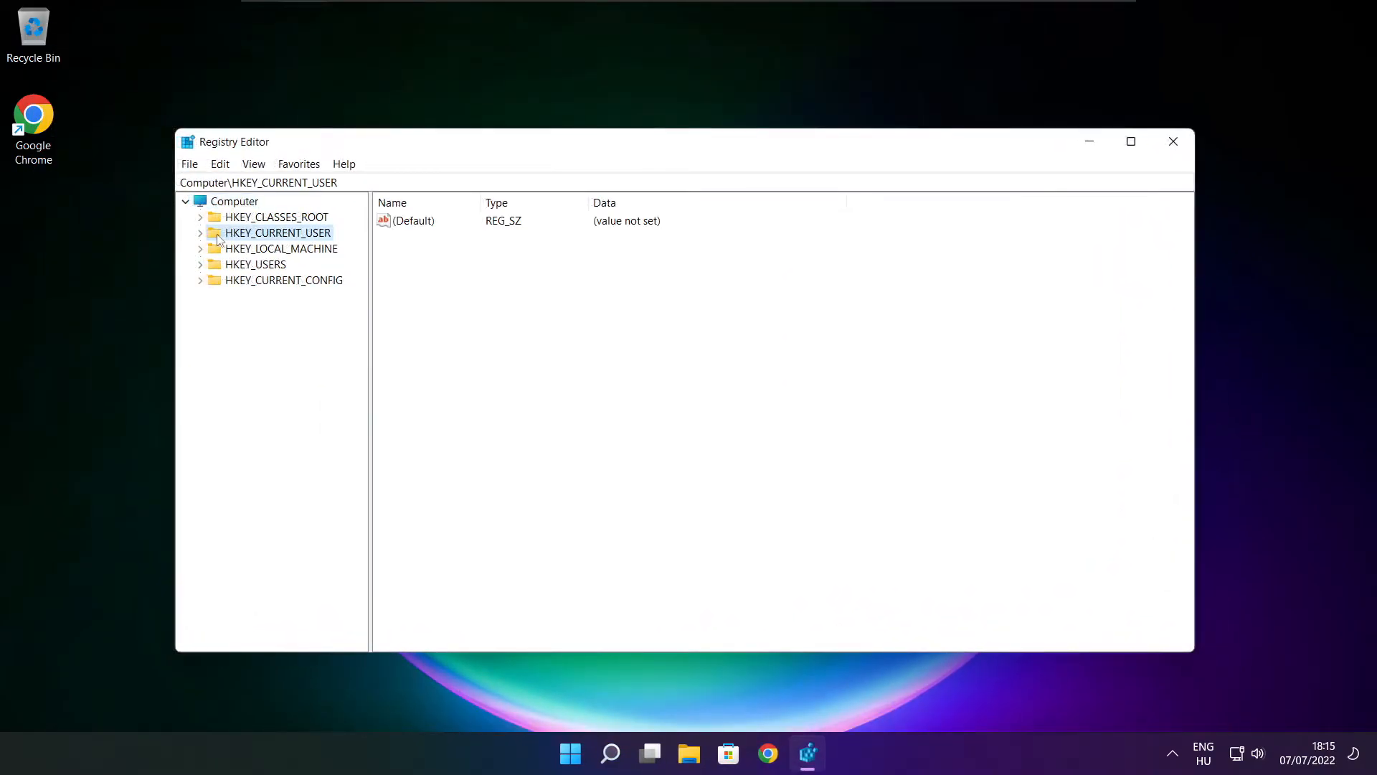
# Navigate to HKEY_CURRENT_USER\System\GameConfigStore, showing GameDVR_Enabled set to 1
pyautogui.click(201, 233)
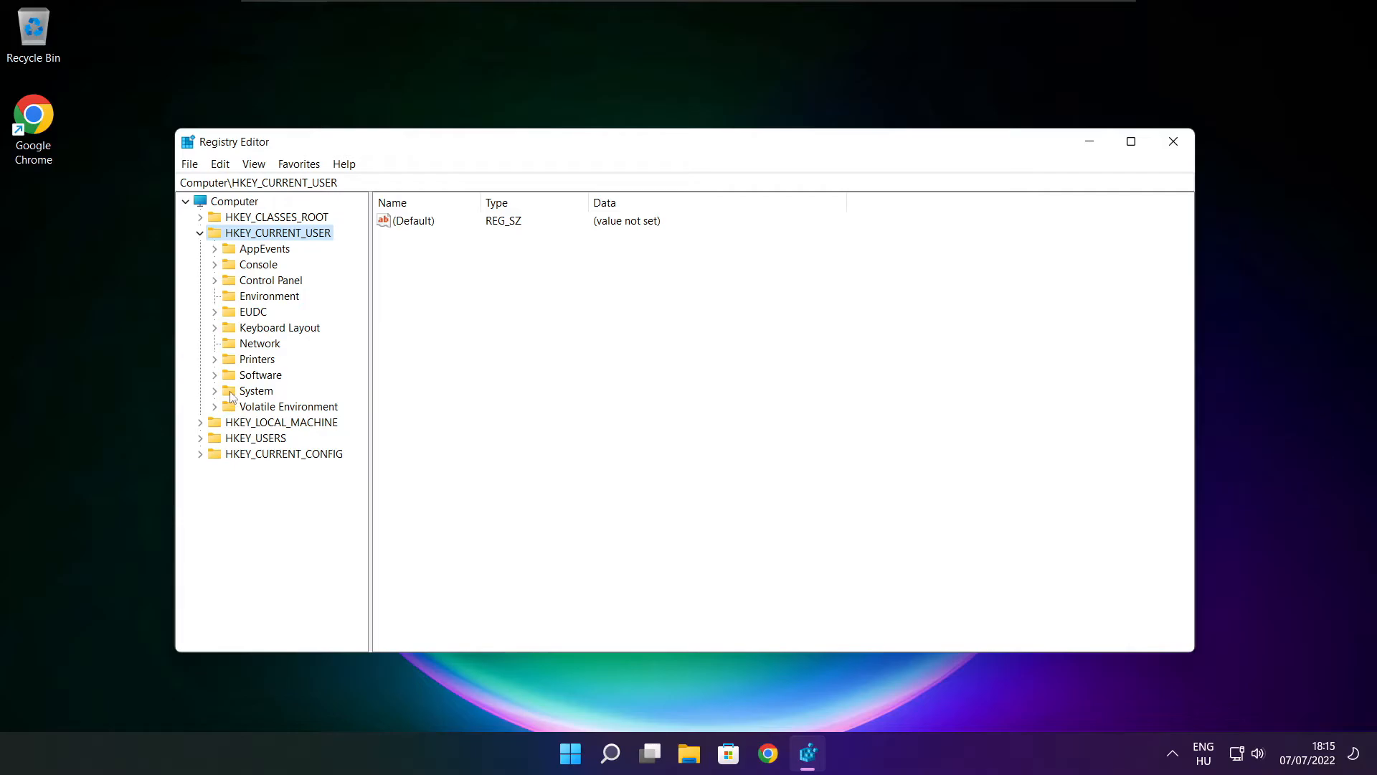
pyautogui.click(257, 390)
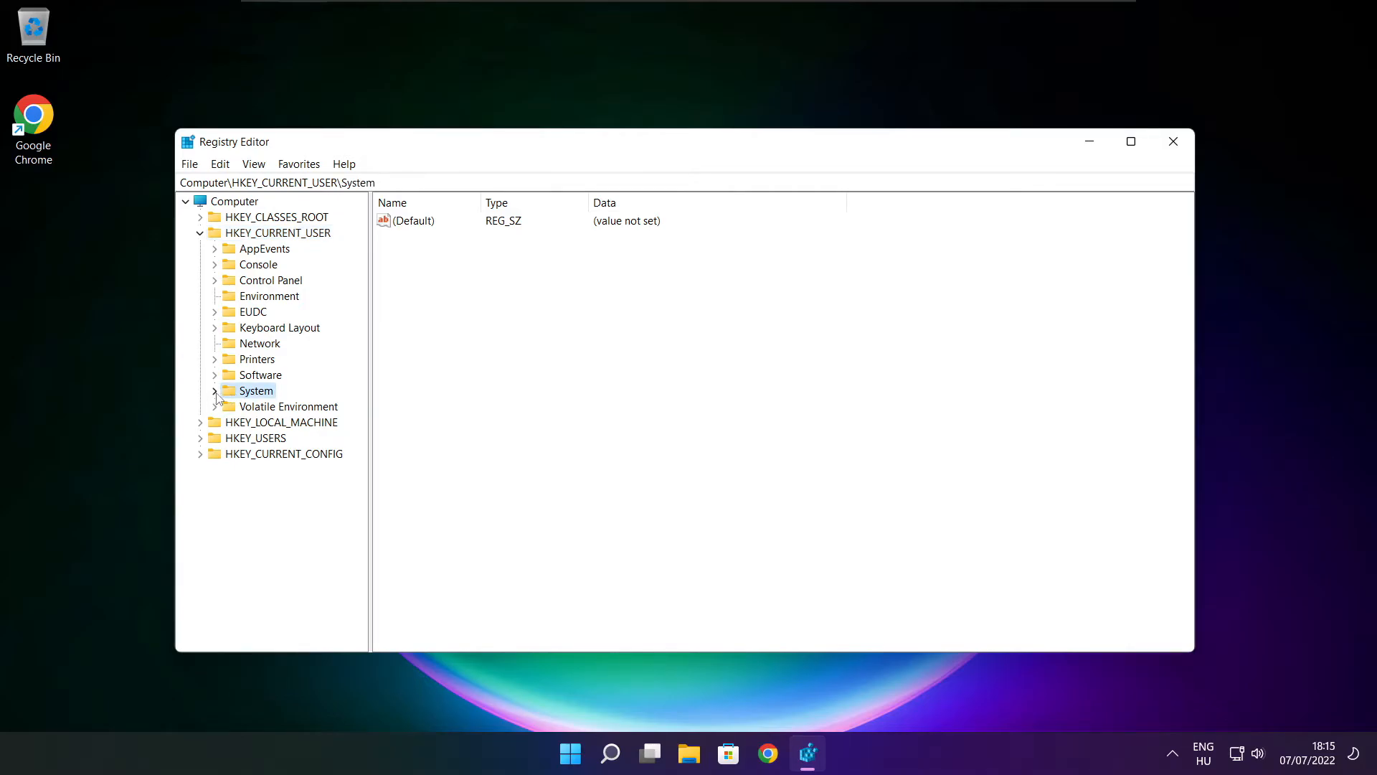
pyautogui.click(215, 390)
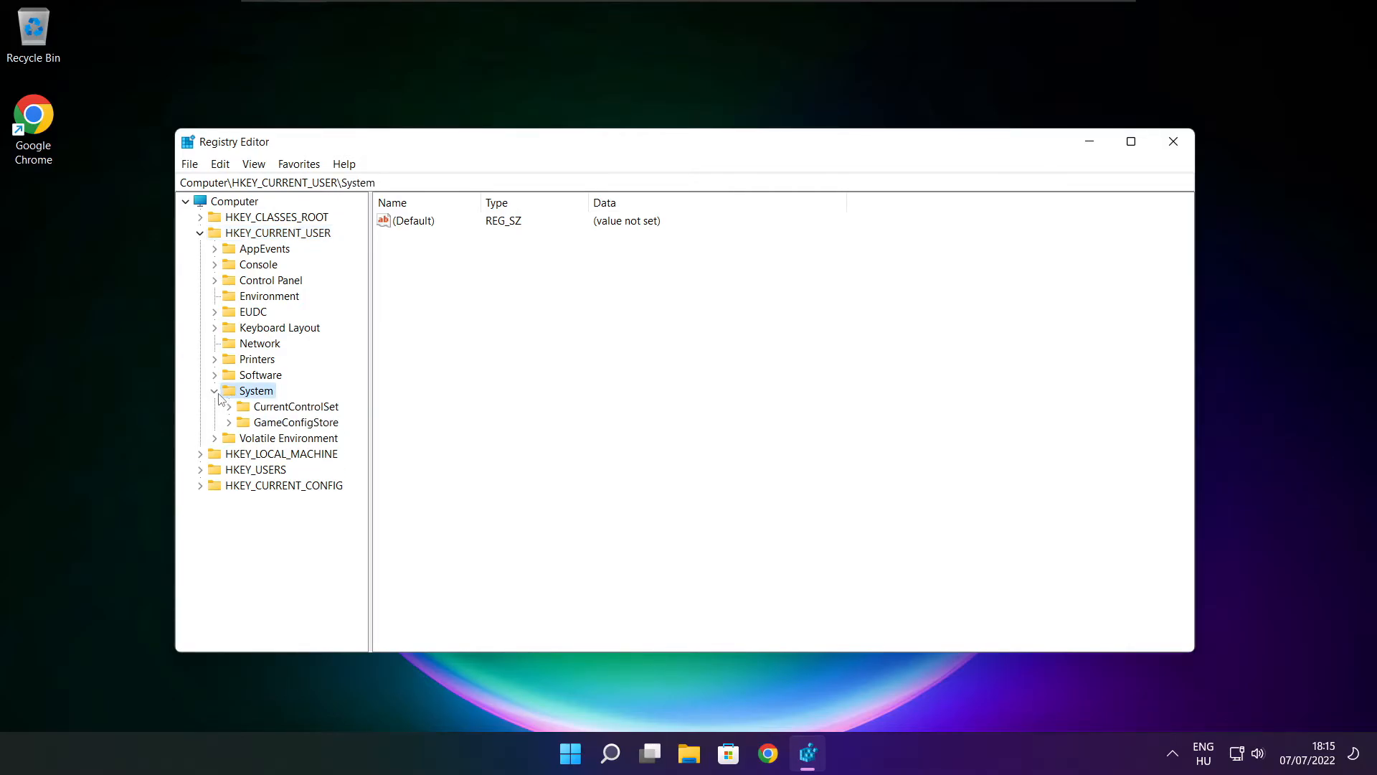
pyautogui.click(297, 422)
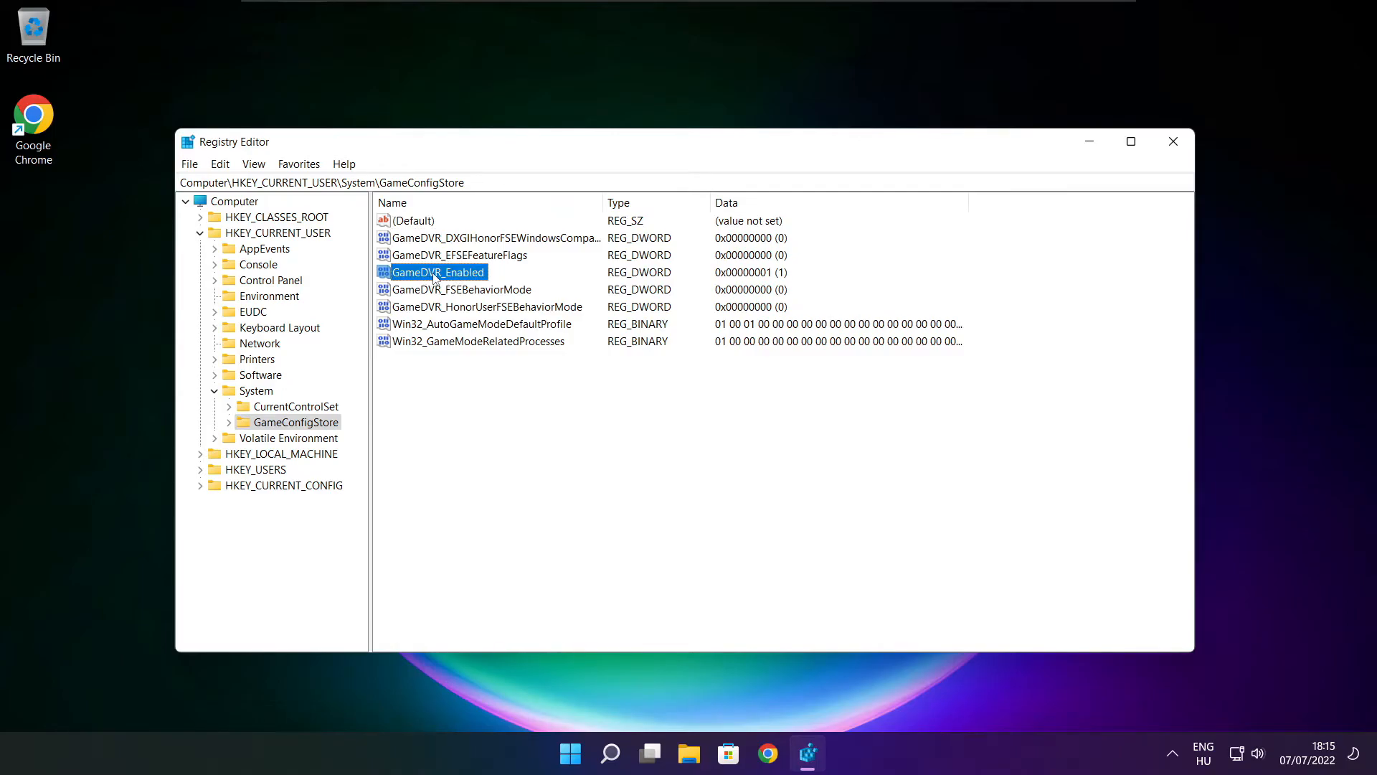
# Change GameDVR_Enabled from 1 to 0 and collapse the HKEY_CURRENT_USER branch
pyautogui.doubleClick(436, 271)
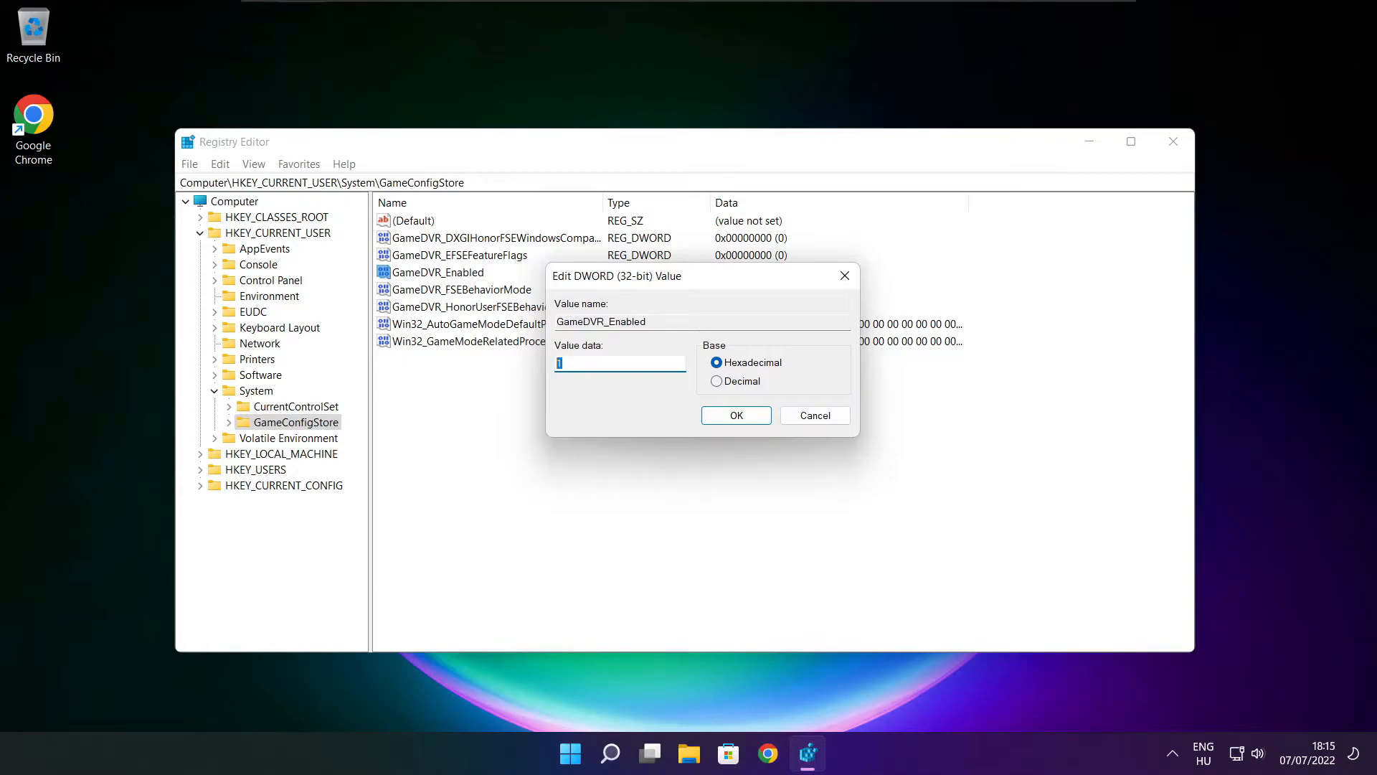
pyautogui.write('0')
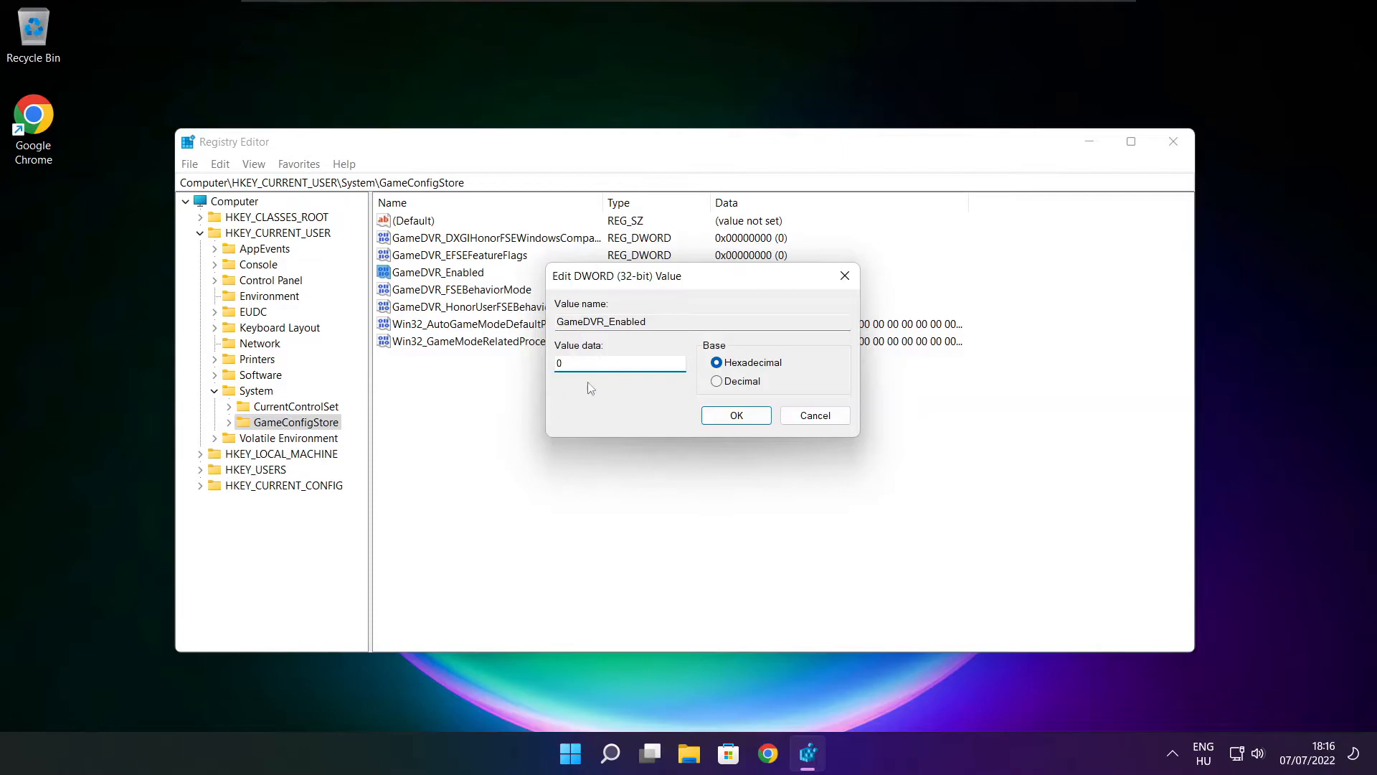
pyautogui.click(735, 414)
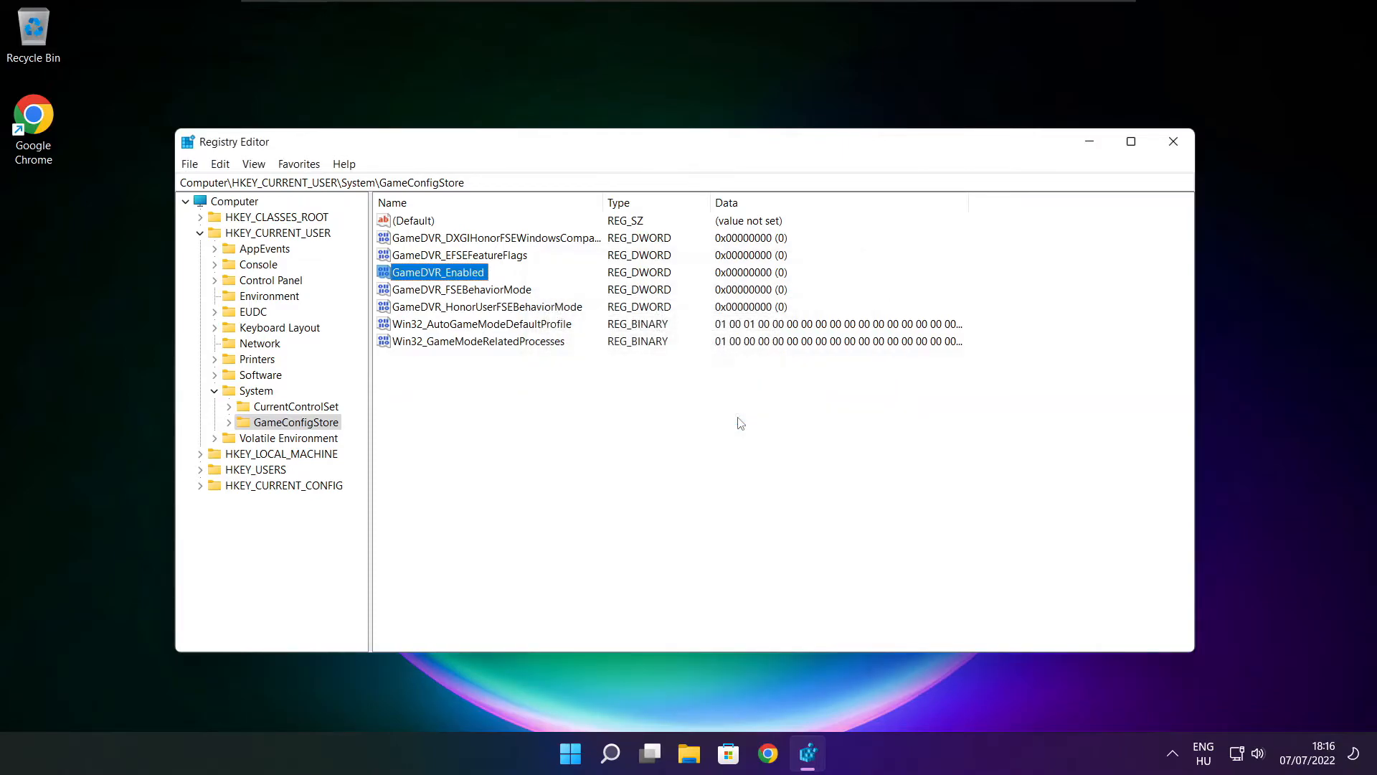
pyautogui.click(201, 233)
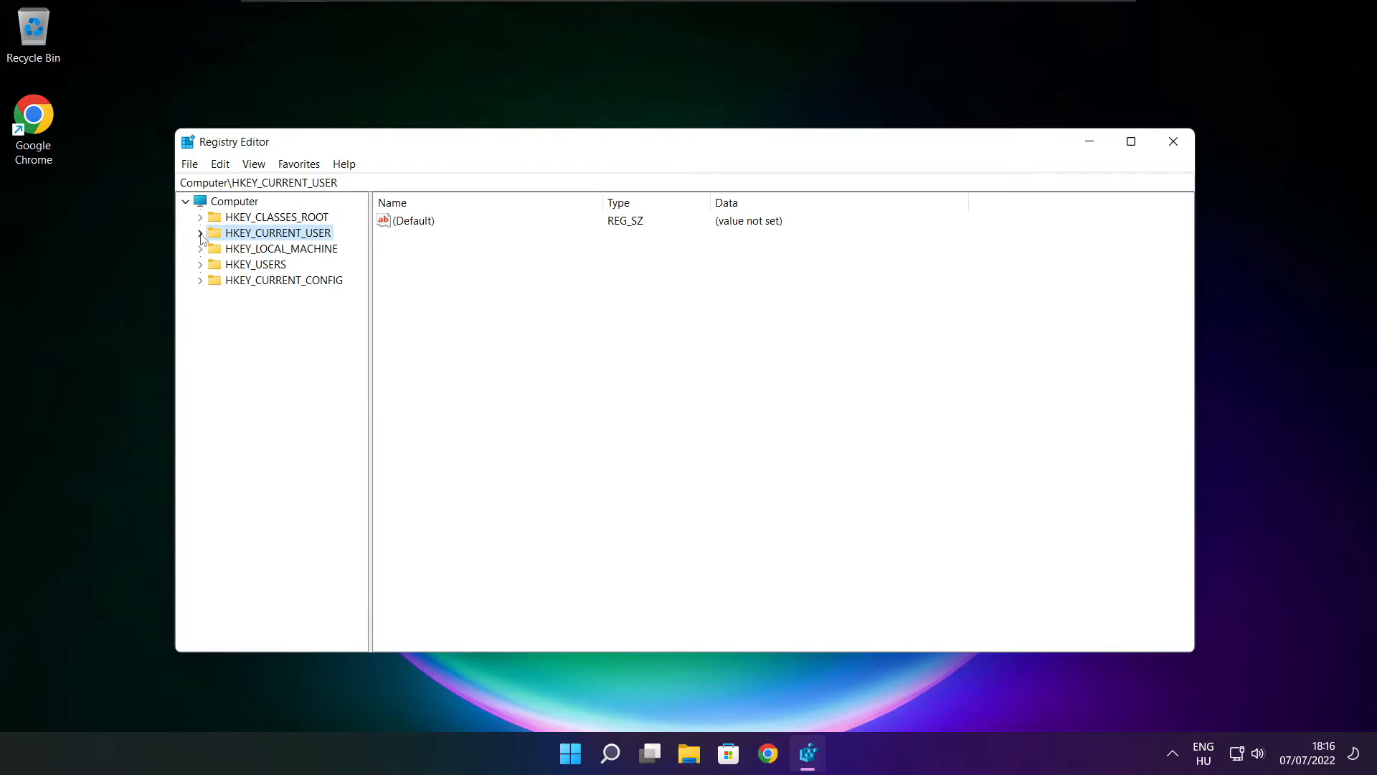
# Drill into HKEY_LOCAL_MACHINE\SOFTWARE\Microsoft in the registry tree
pyautogui.click(282, 248)
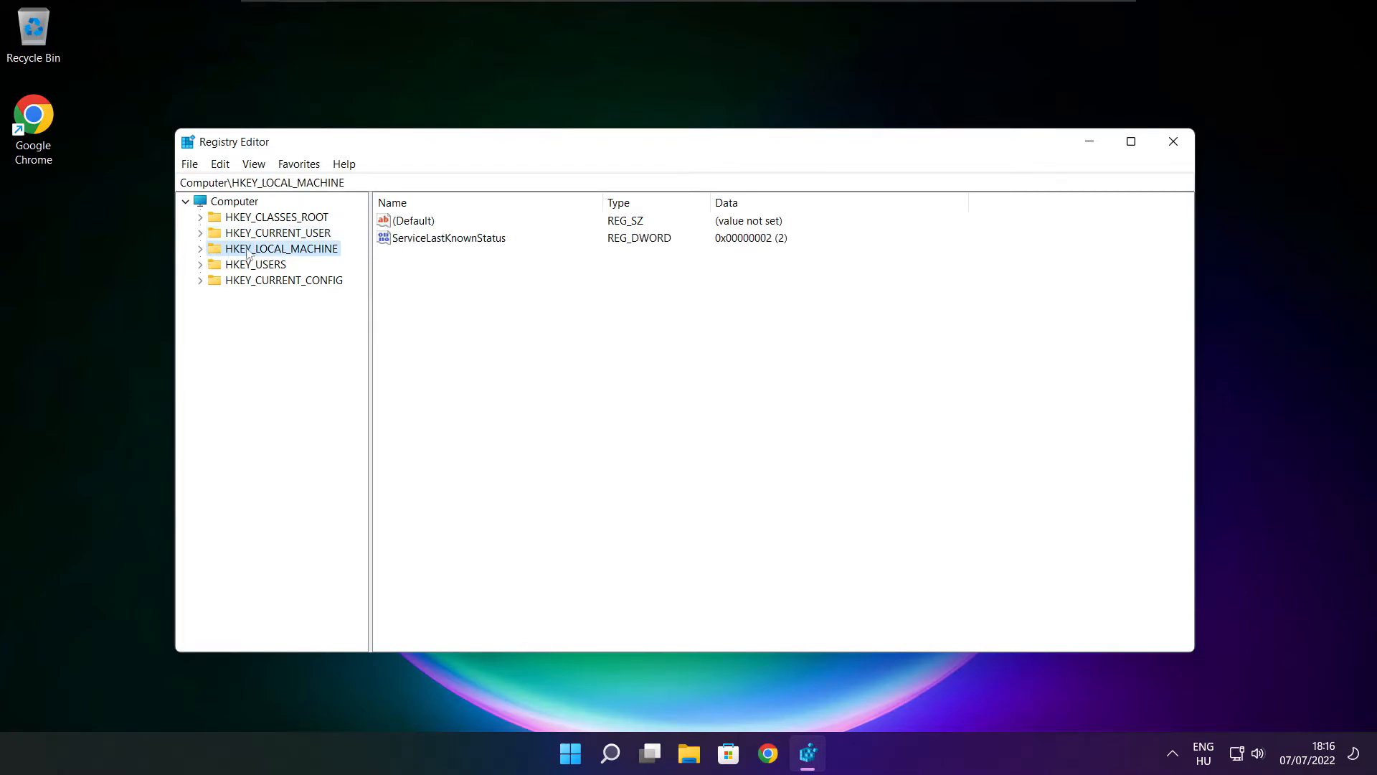
pyautogui.click(201, 248)
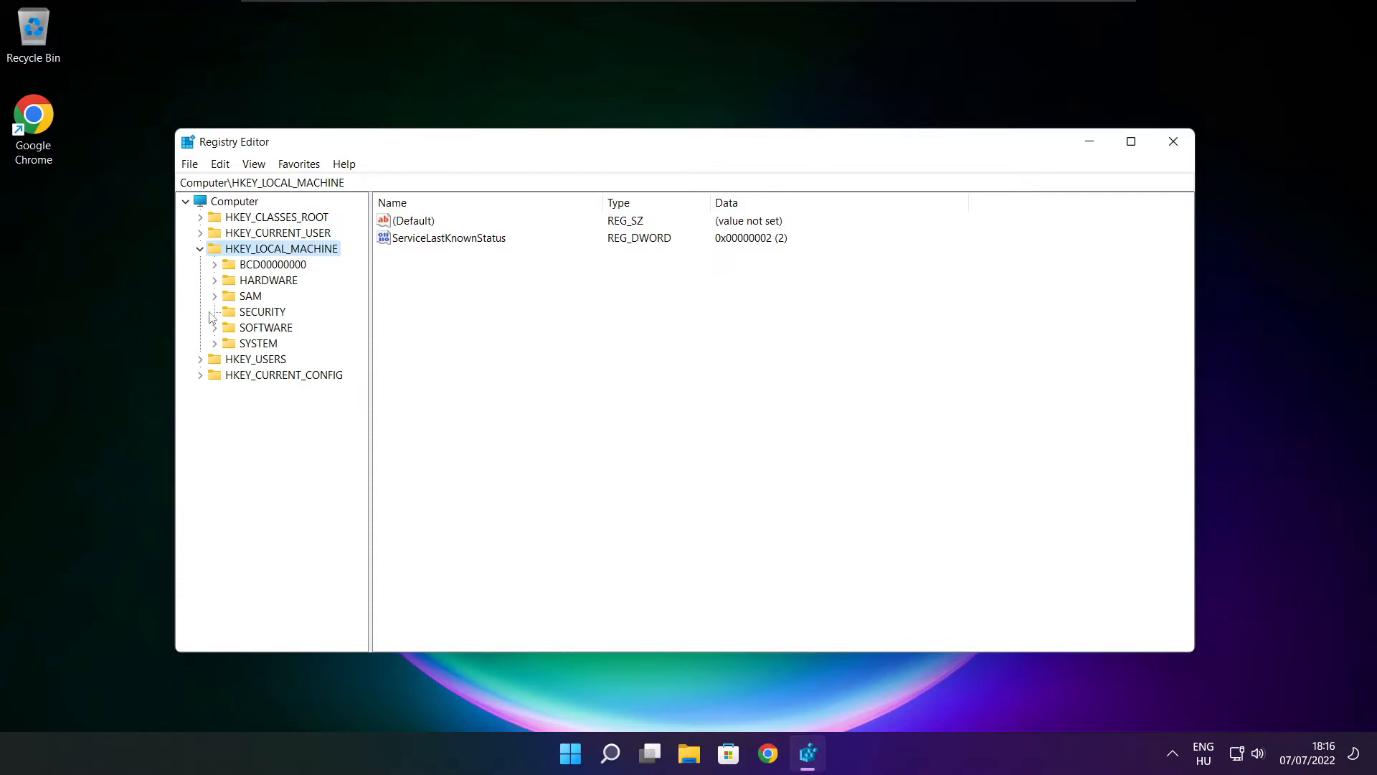
pyautogui.moveTo(250, 336)
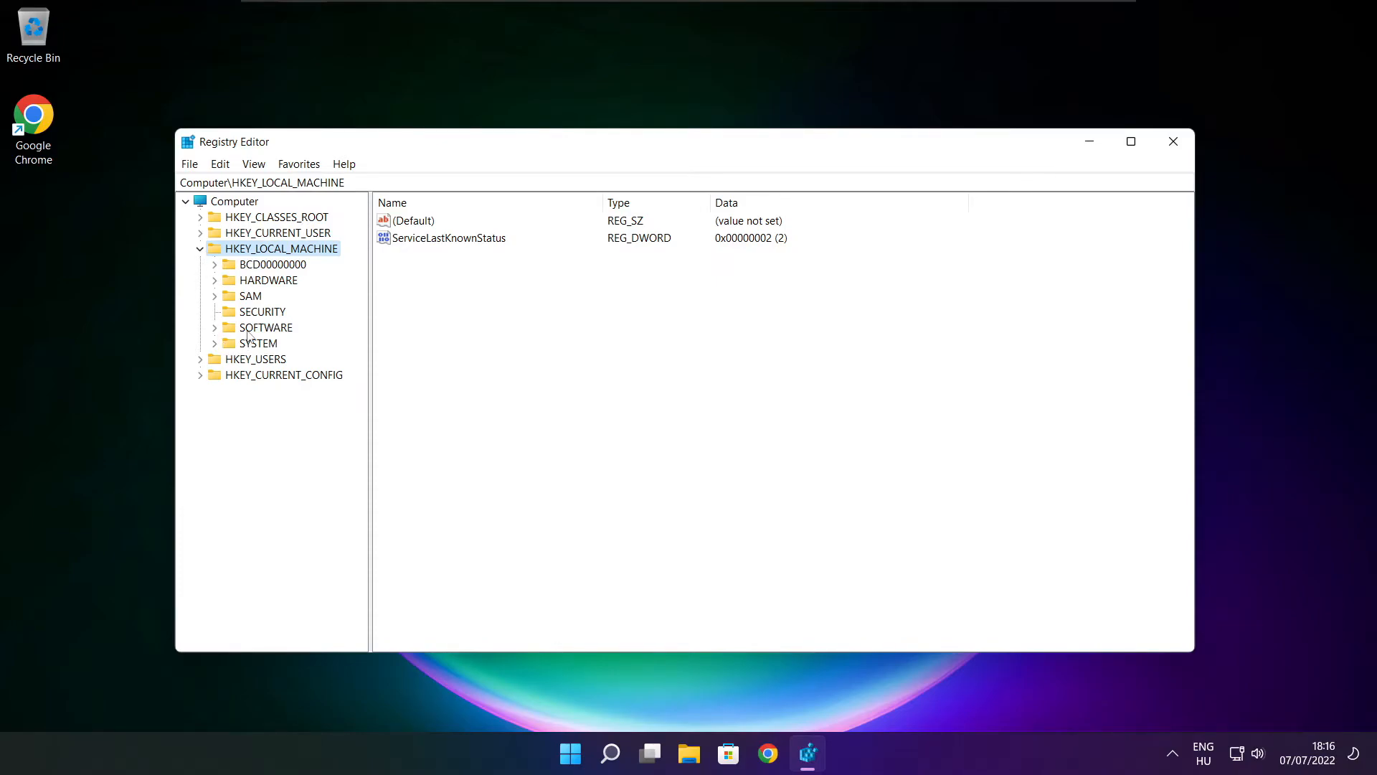
pyautogui.click(265, 327)
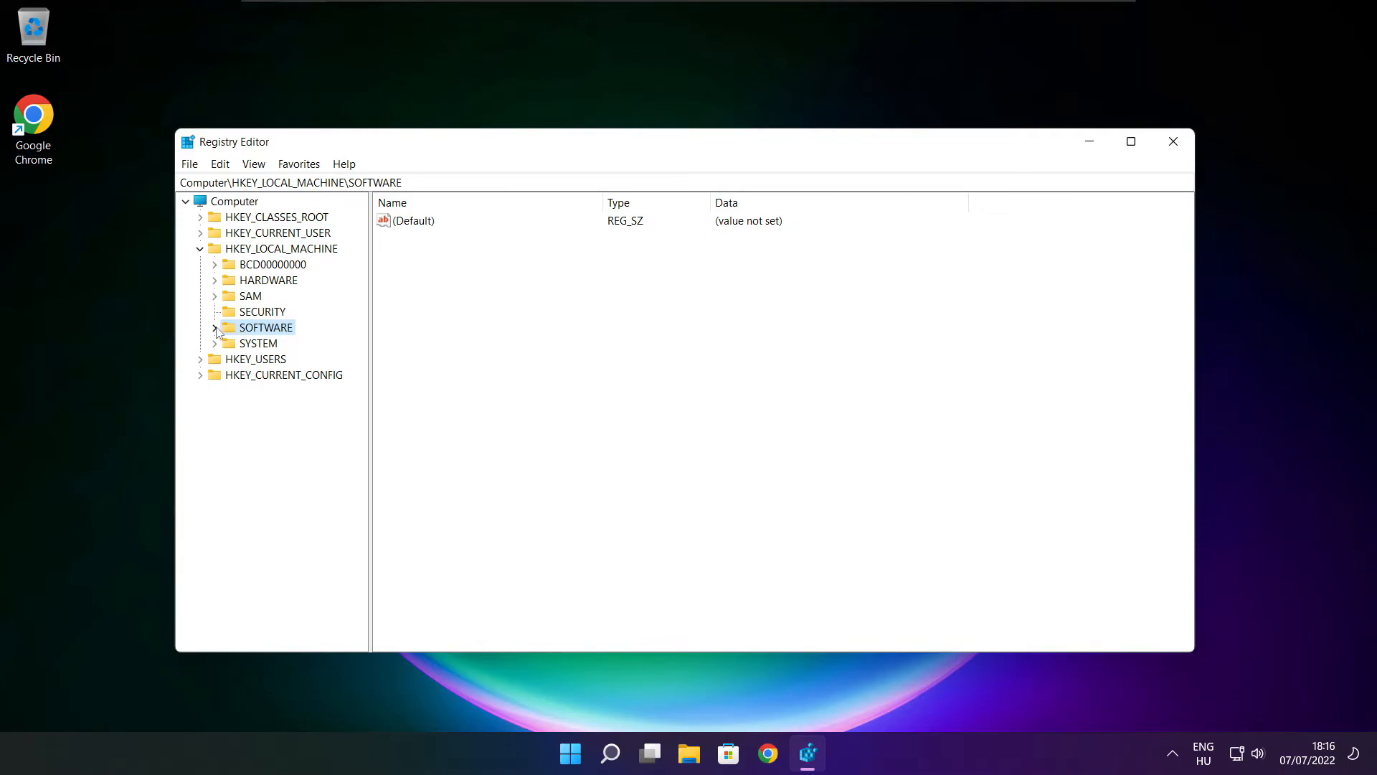
pyautogui.click(215, 327)
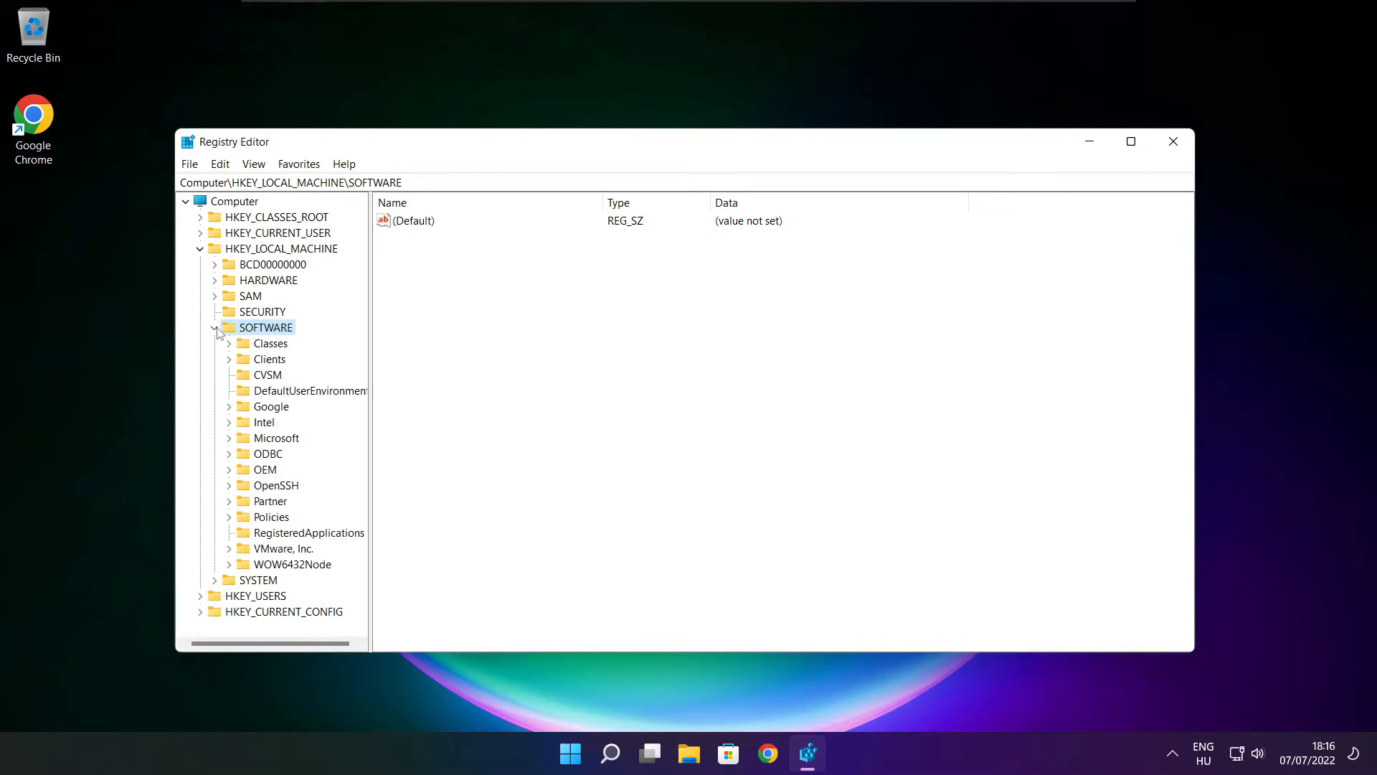
pyautogui.click(276, 437)
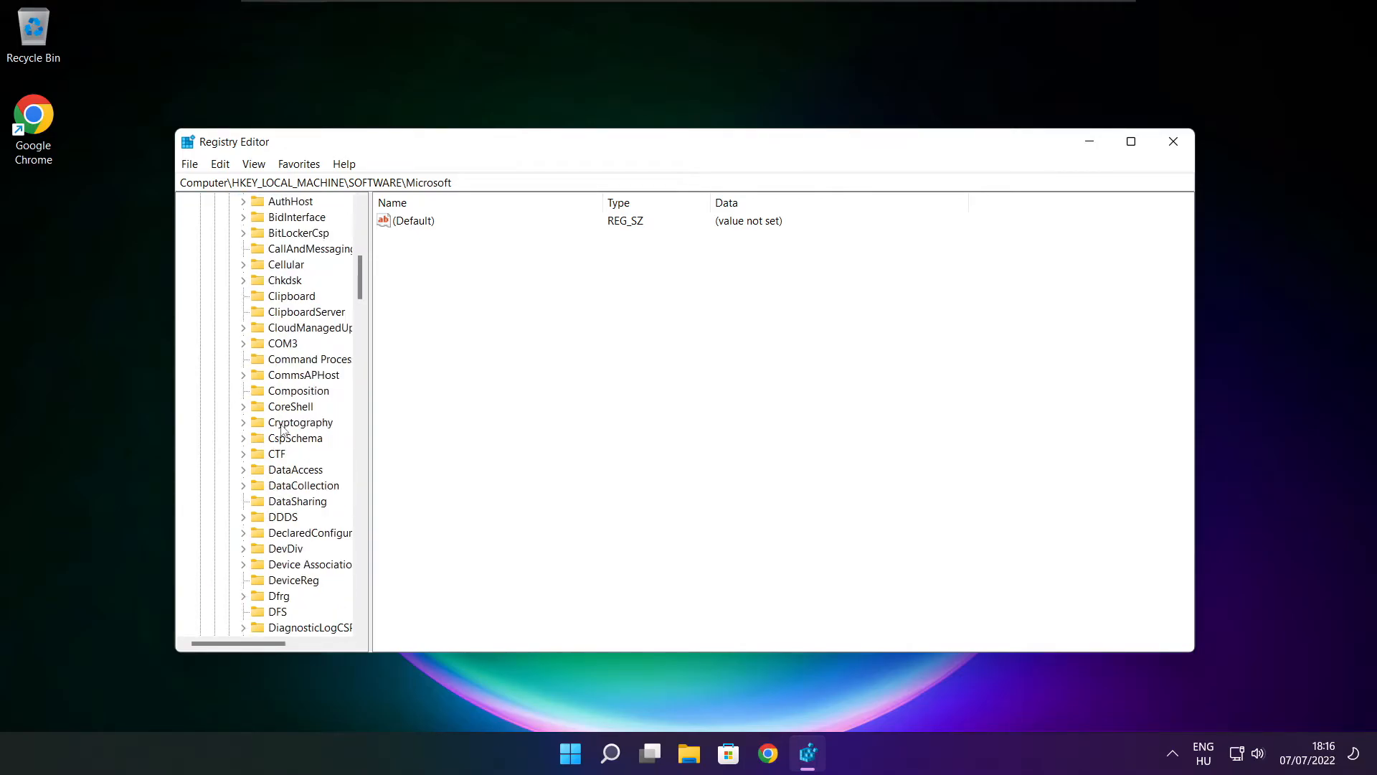
# Expand PolicyManager\default\ApplicationManagement so AllowGameDVR appears among its subkeys
pyautogui.scroll(-3)
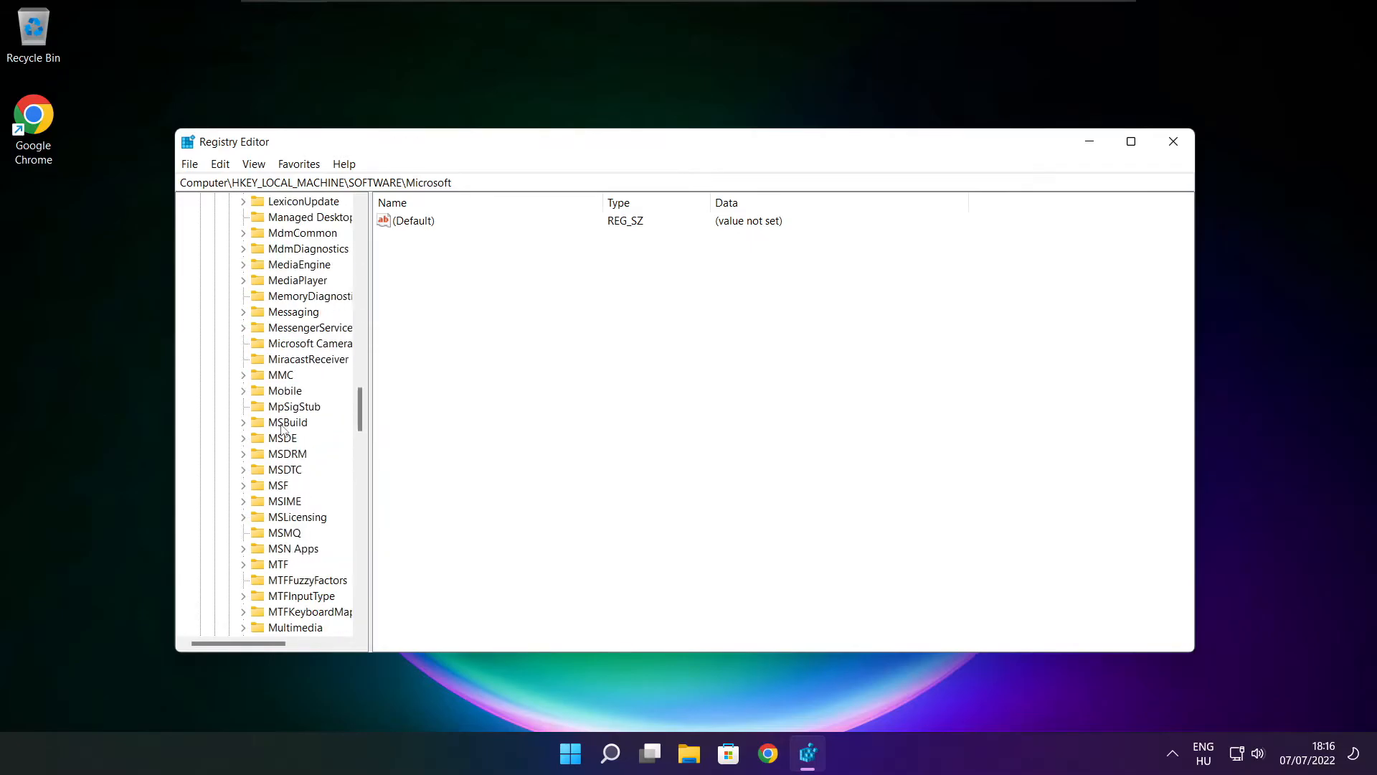
pyautogui.scroll(-3)
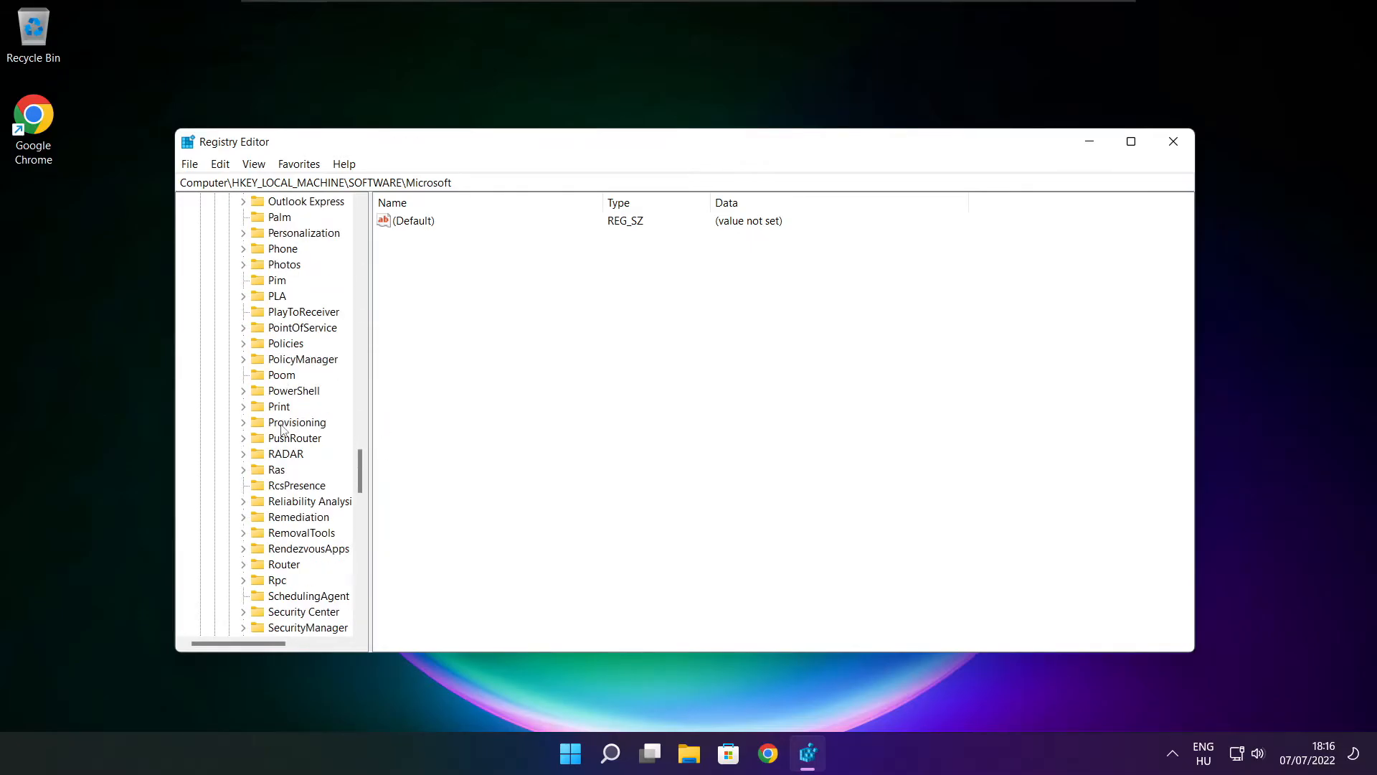
pyautogui.click(302, 406)
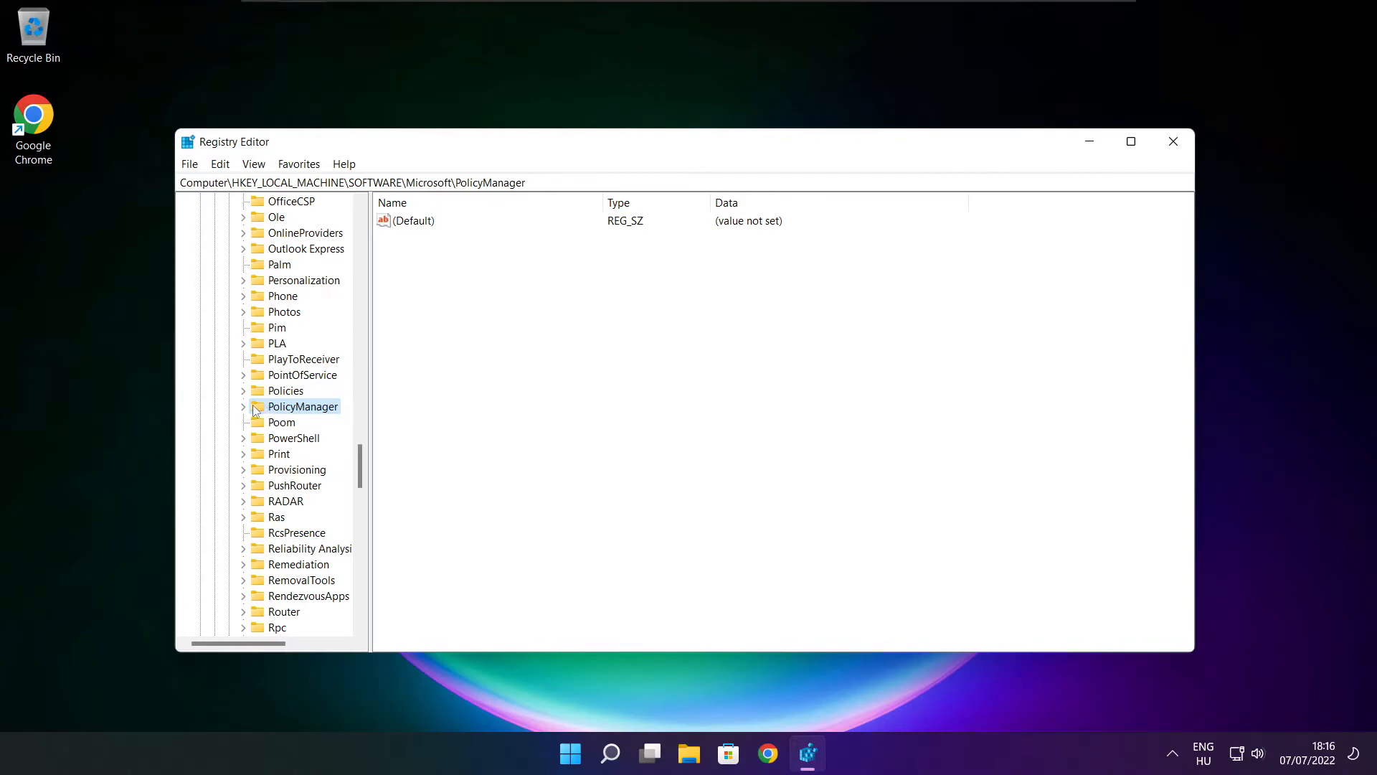
pyautogui.click(243, 406)
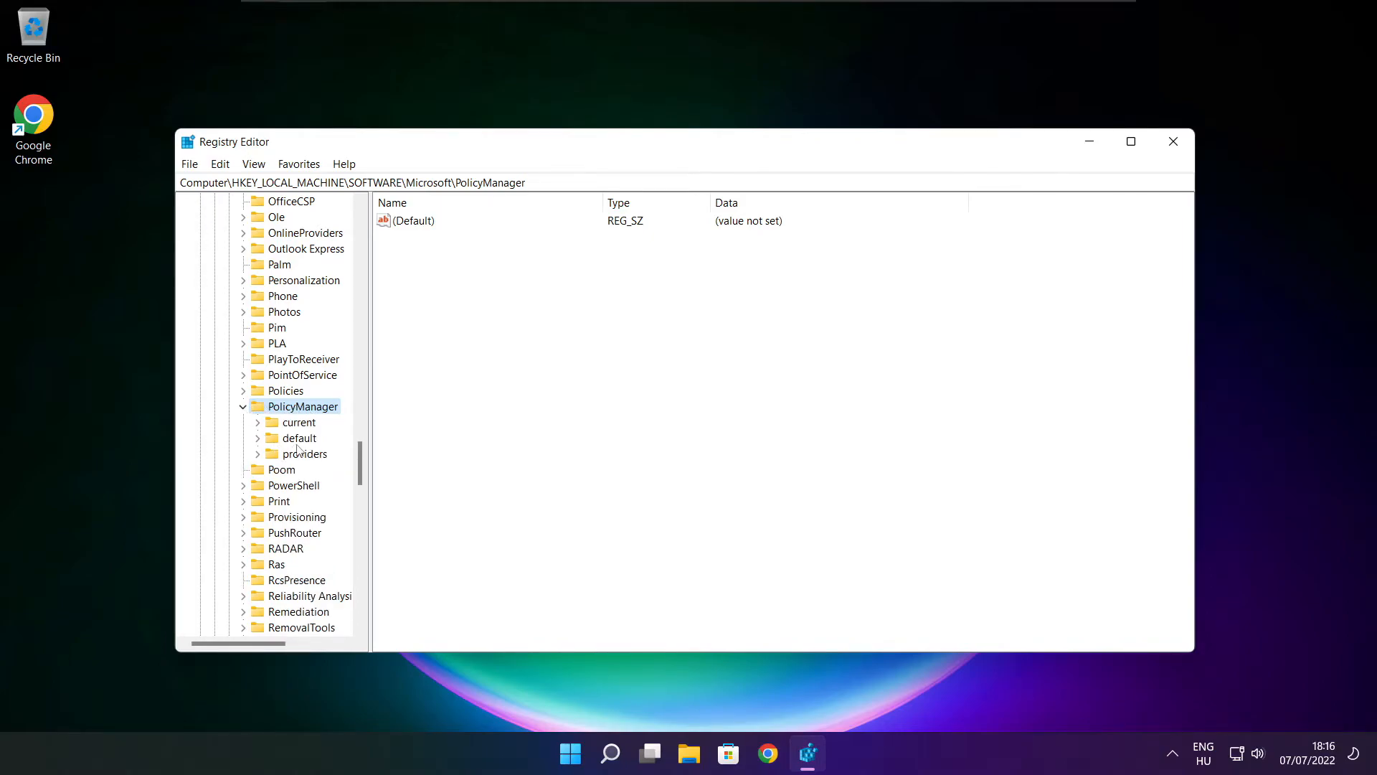
pyautogui.click(300, 438)
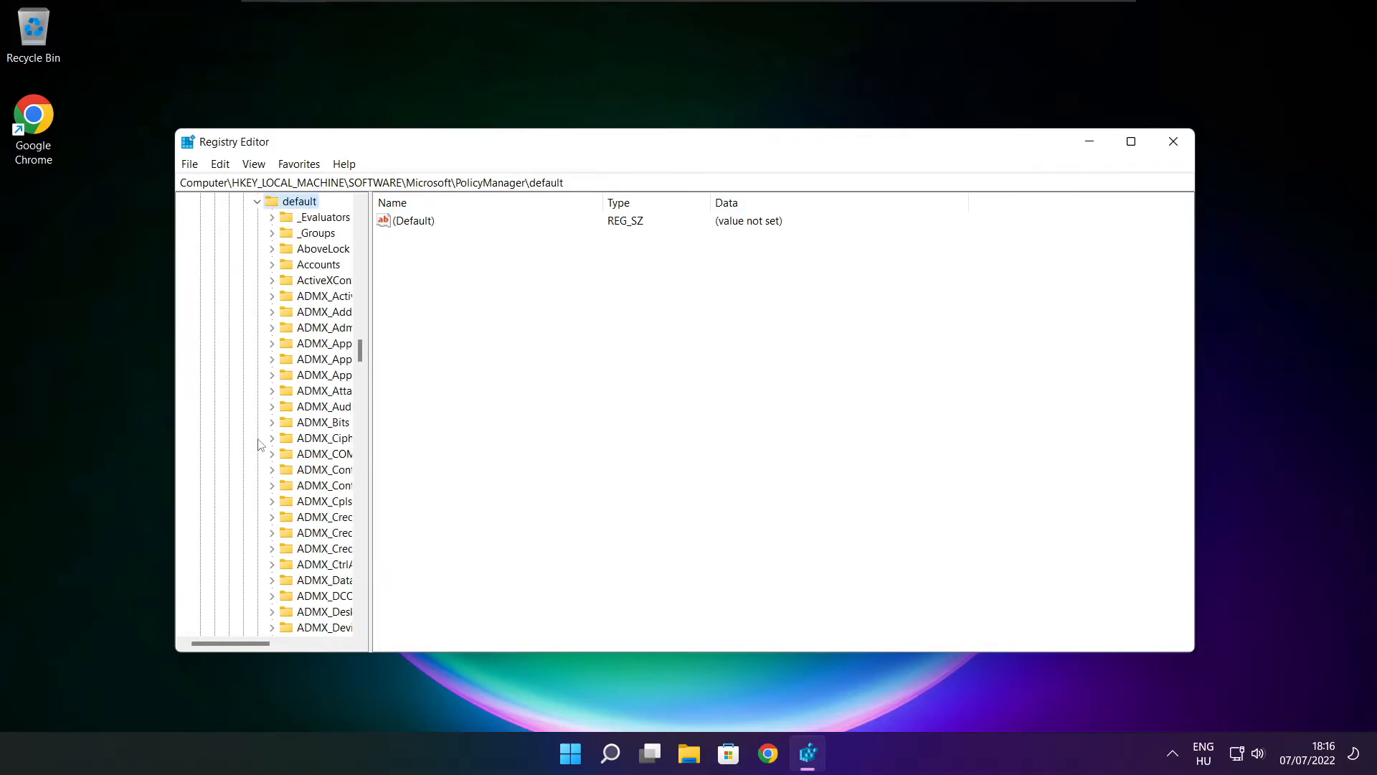
pyautogui.scroll(-3)
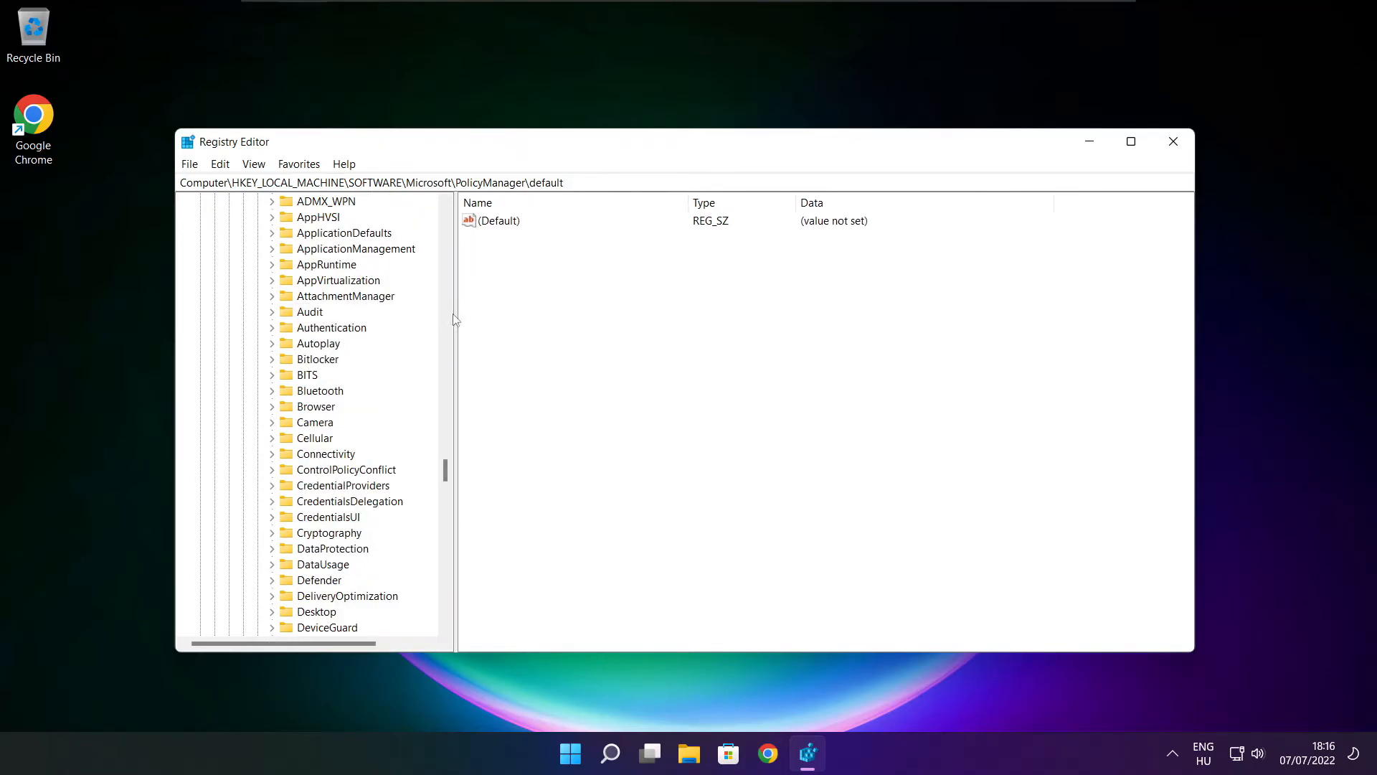
pyautogui.click(357, 296)
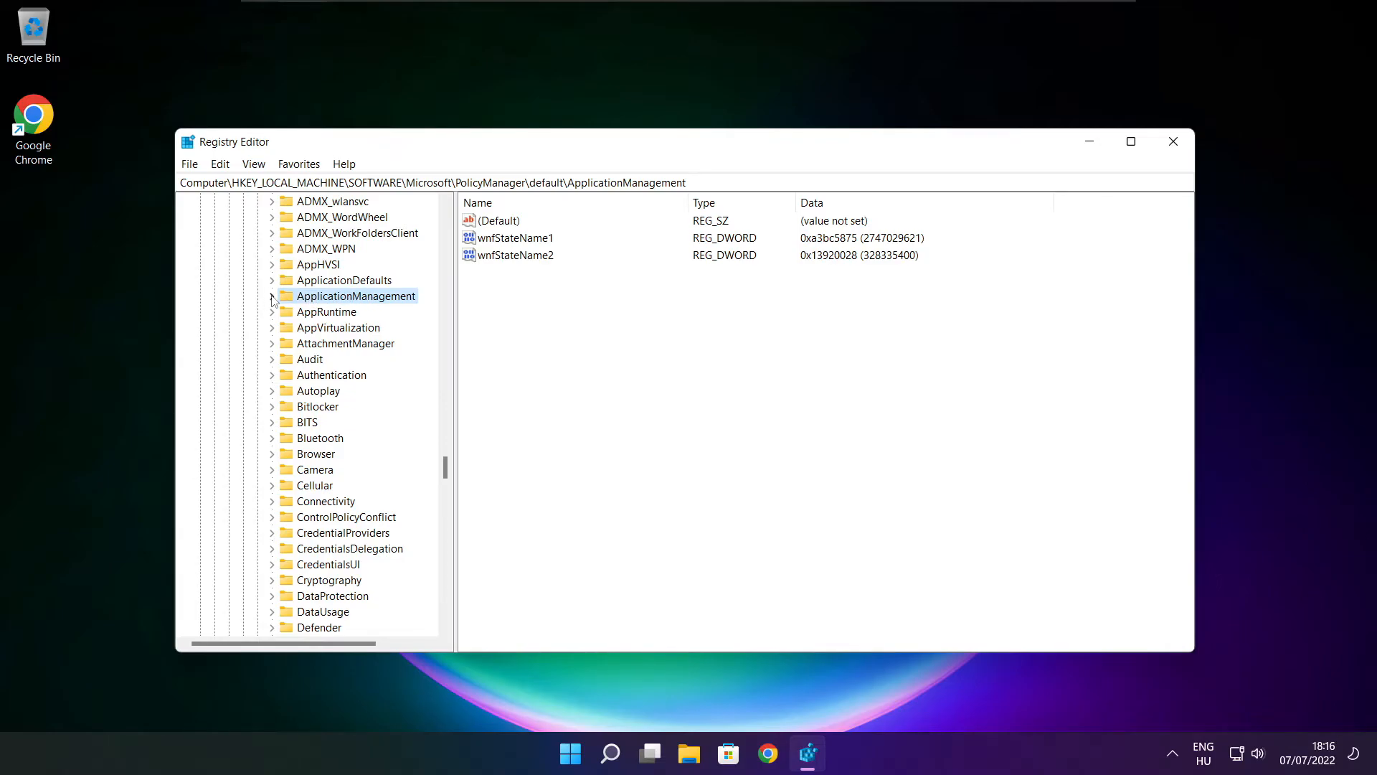
pyautogui.click(273, 296)
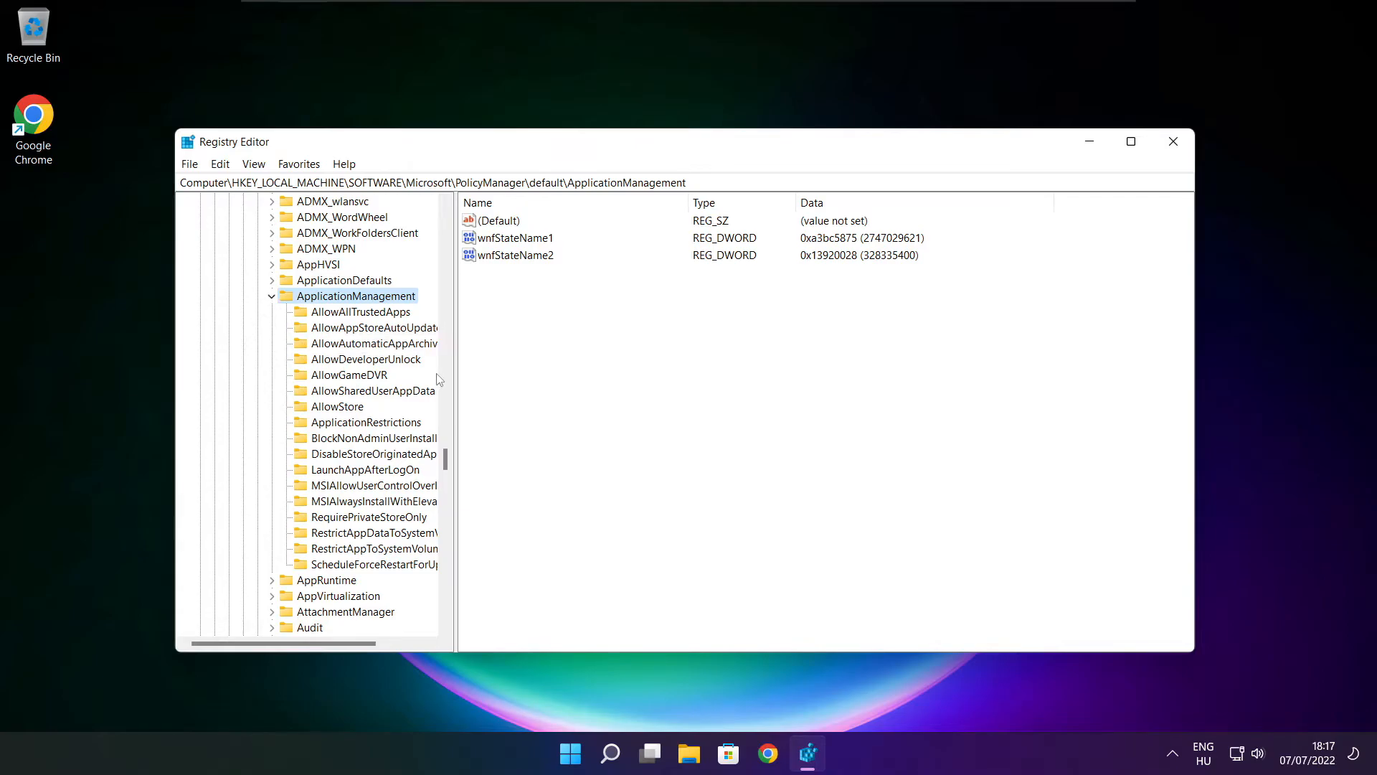
# Set the AllowGameDVR policy's 'value' entry from 1 to 0
pyautogui.click(350, 374)
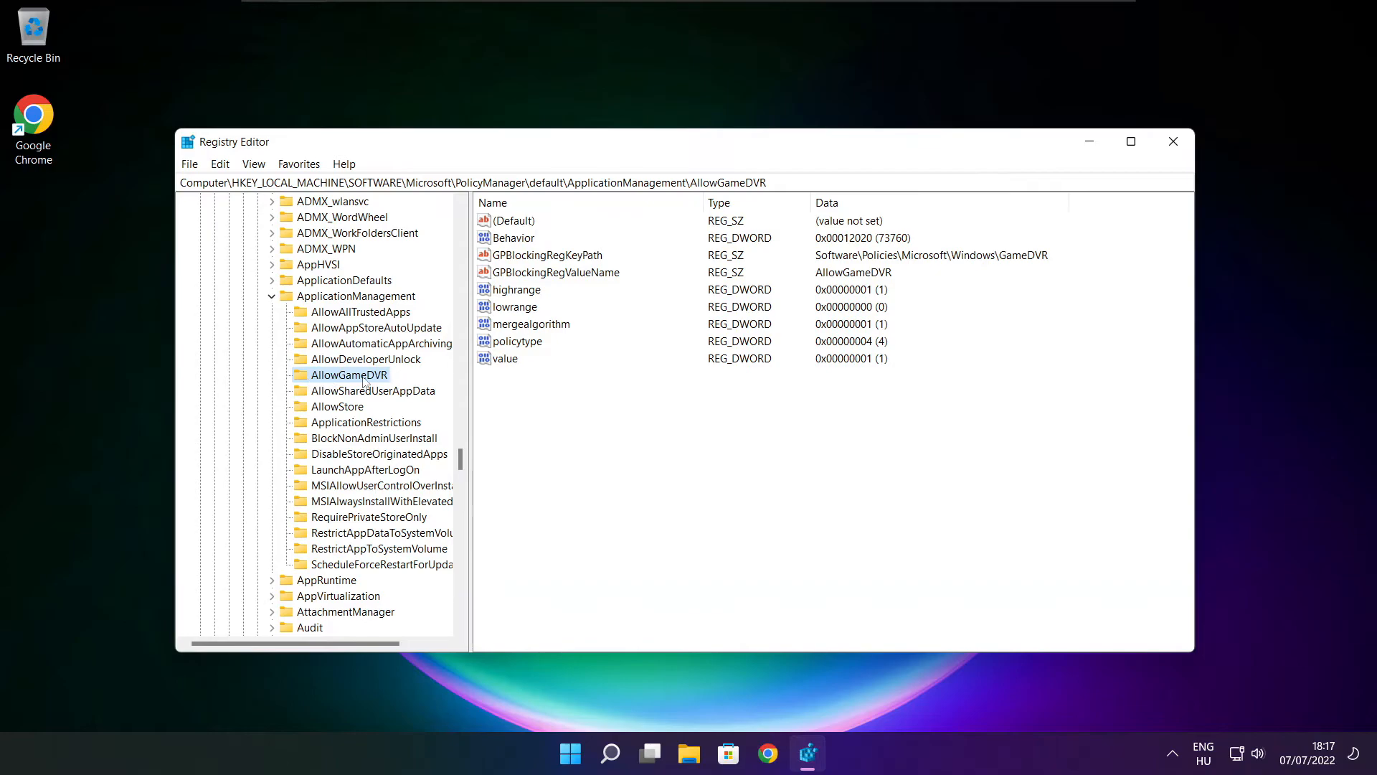
pyautogui.click(506, 359)
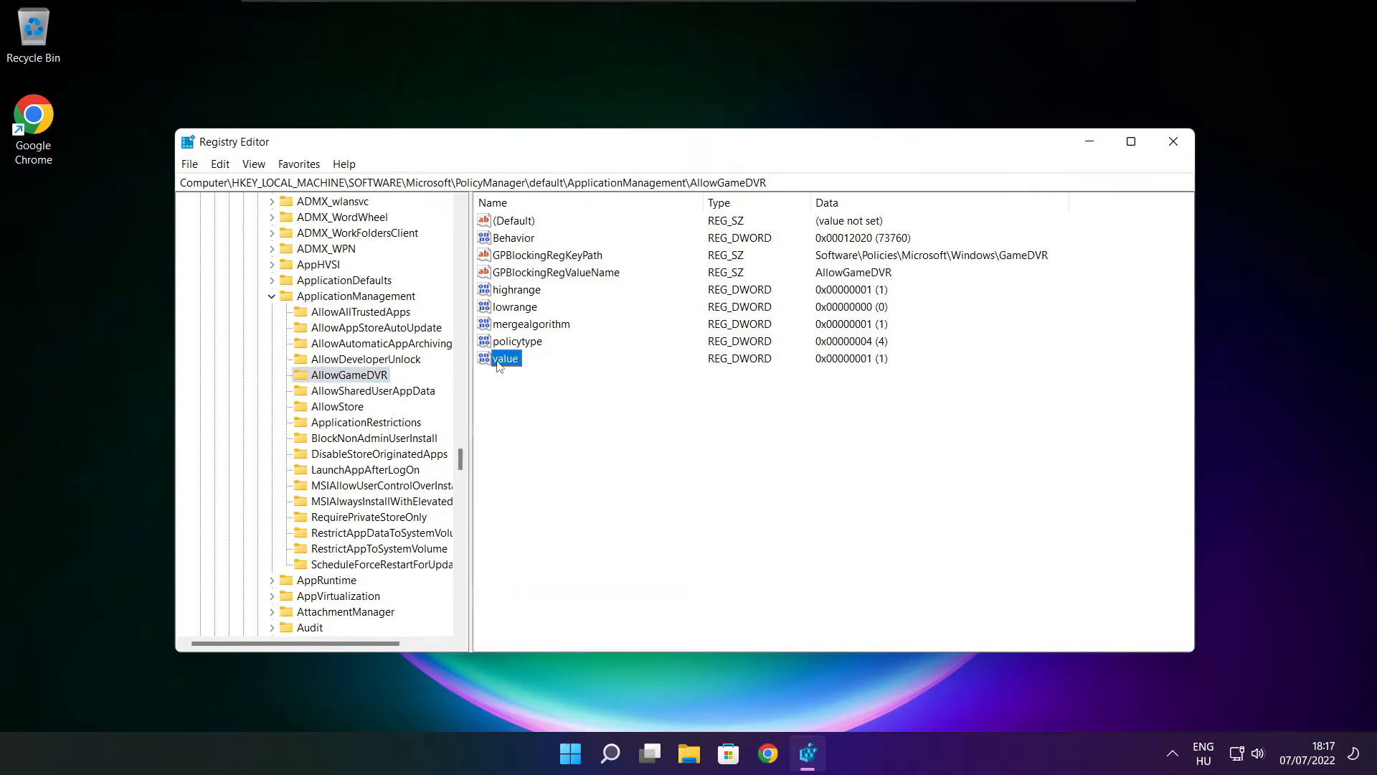
pyautogui.doubleClick(507, 358)
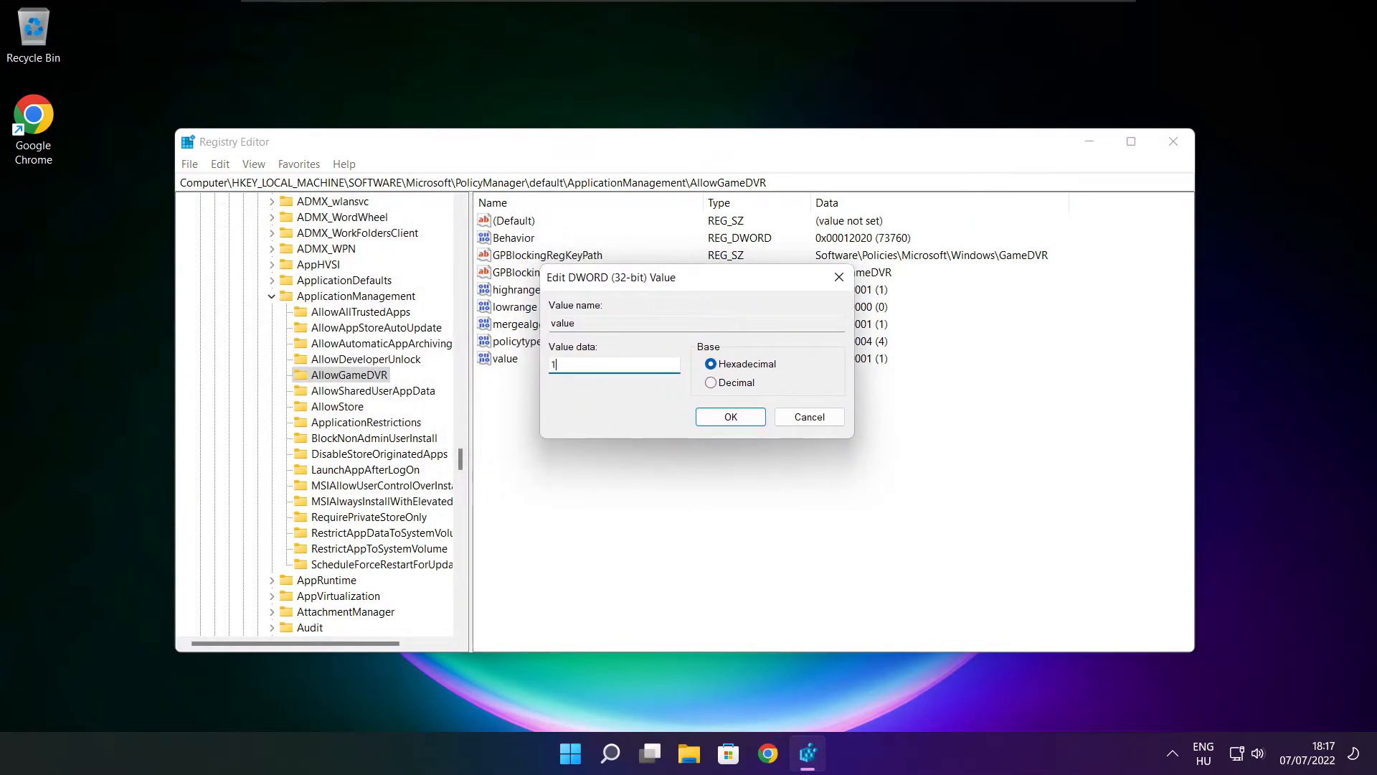
pyautogui.write('0')
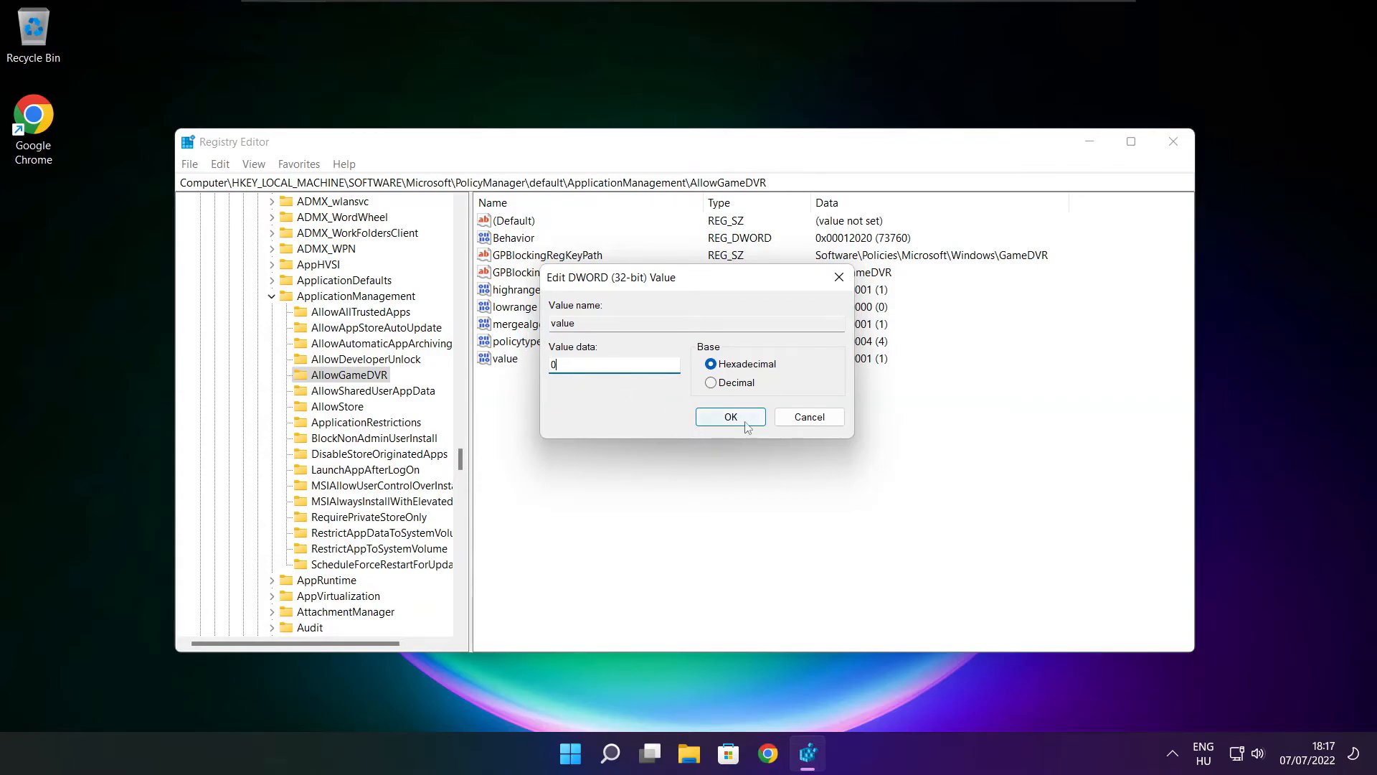
pyautogui.click(731, 416)
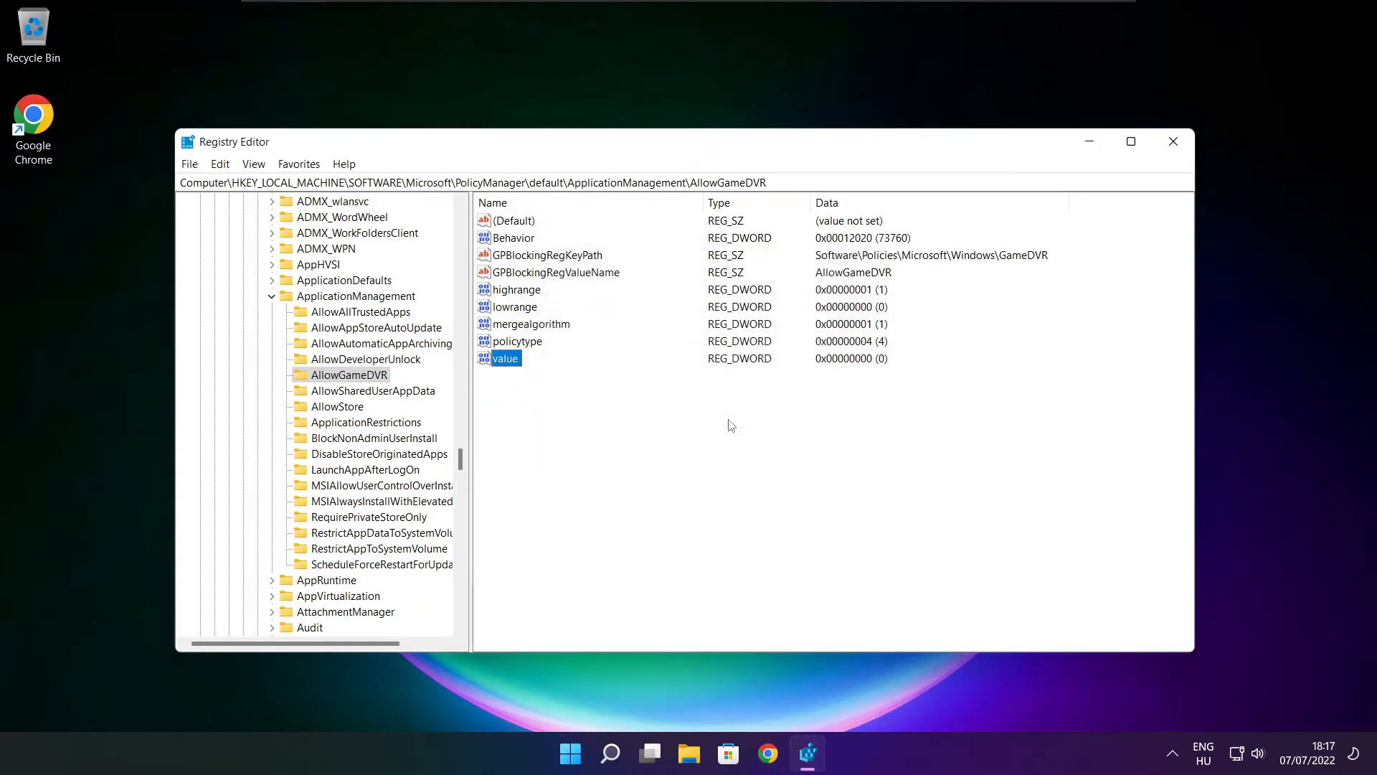
pyautogui.moveTo(828, 392)
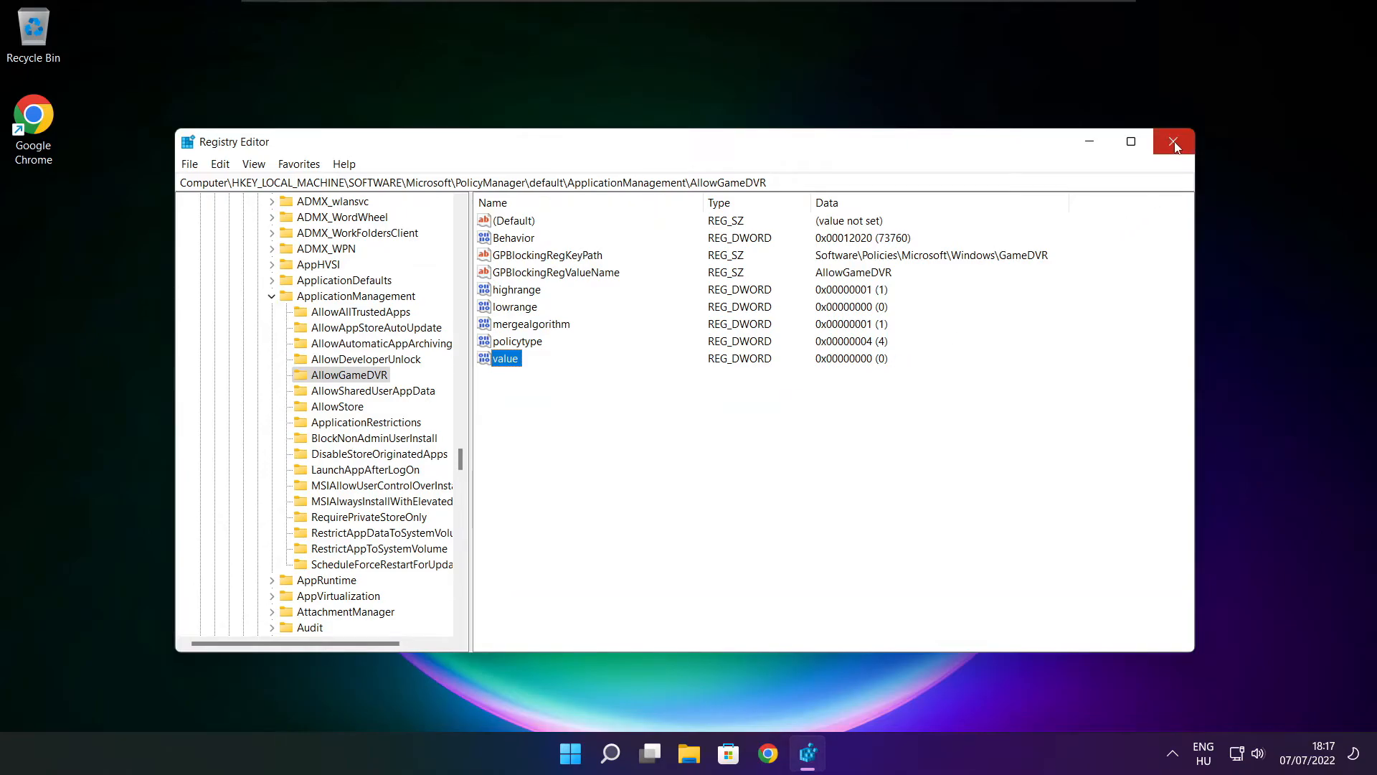
# Close Registry Editor and start downloading dxwebsetup.exe from the DirectX Download Center page
pyautogui.click(1173, 142)
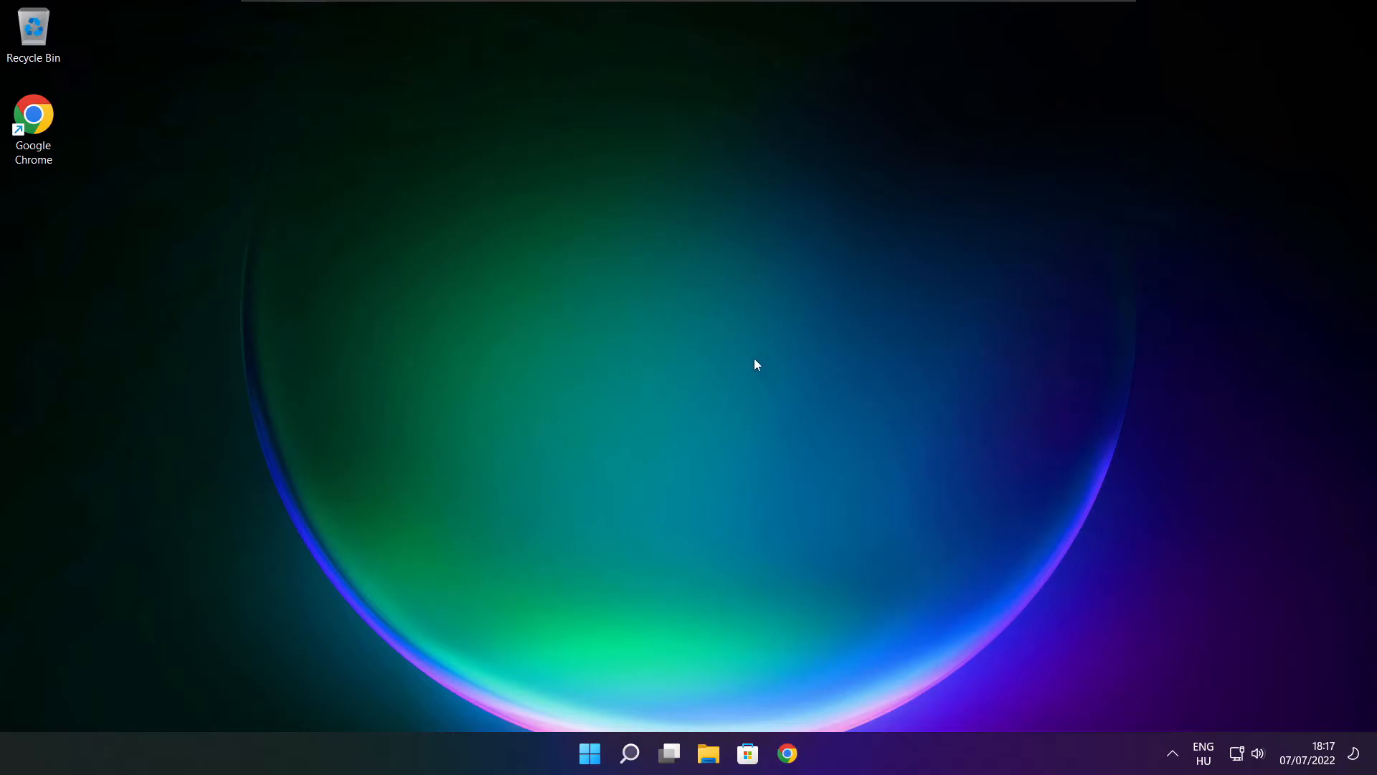
pyautogui.moveTo(786, 754)
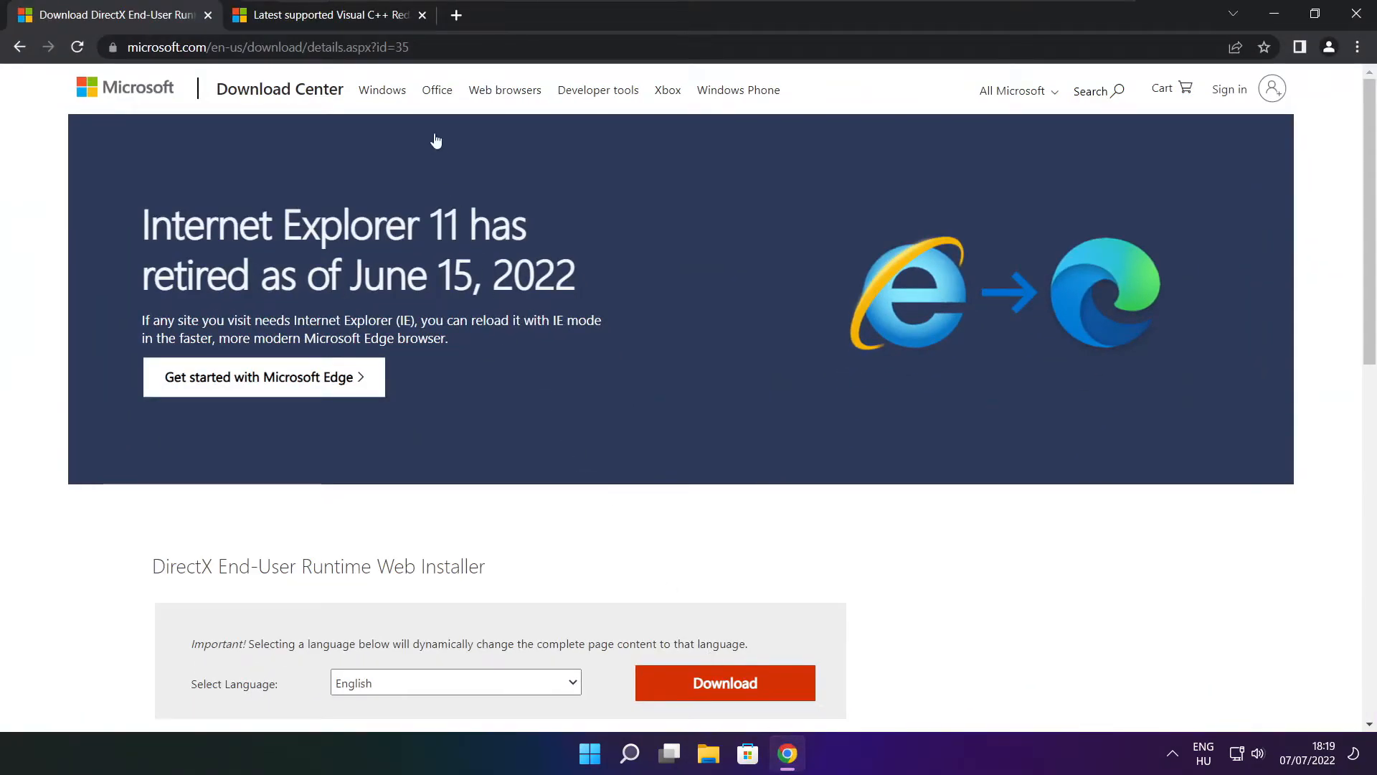
pyautogui.click(268, 46)
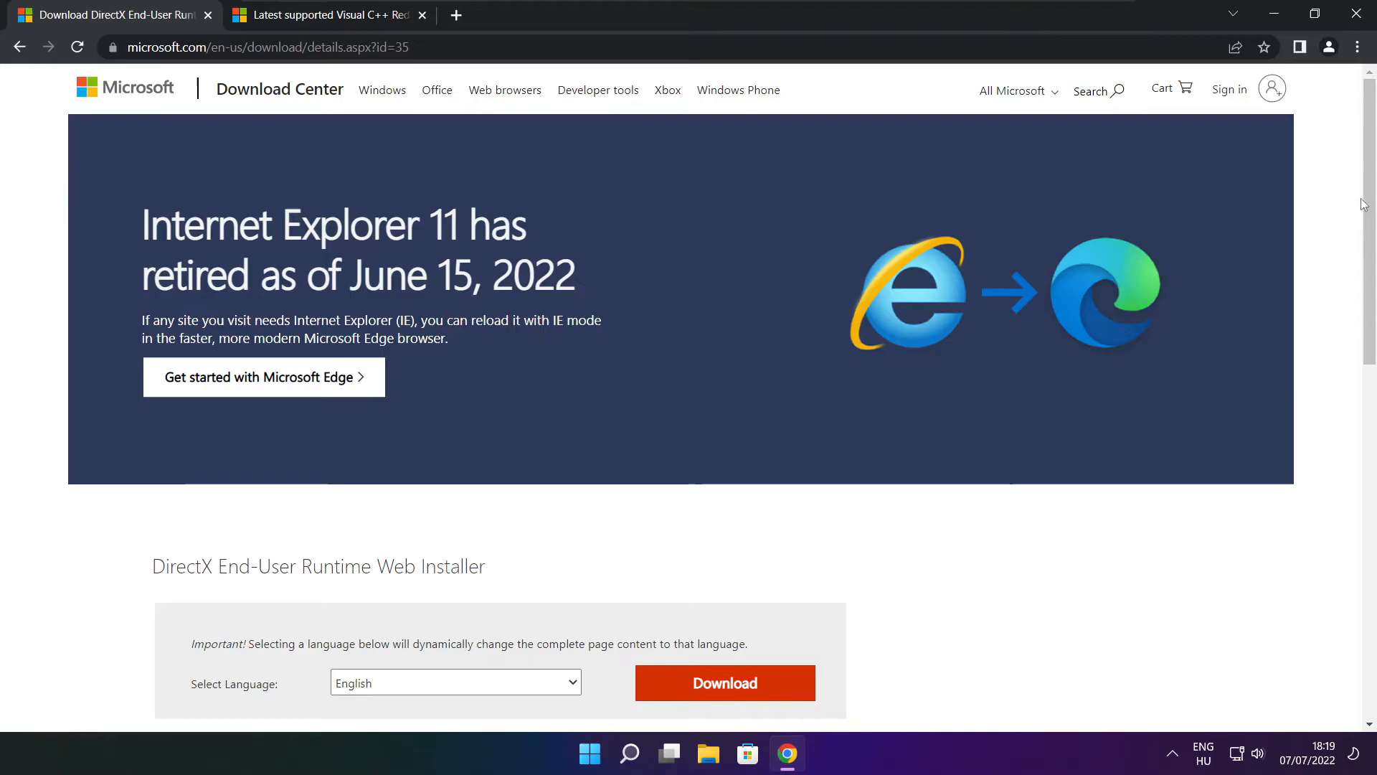
pyautogui.scroll(-3)
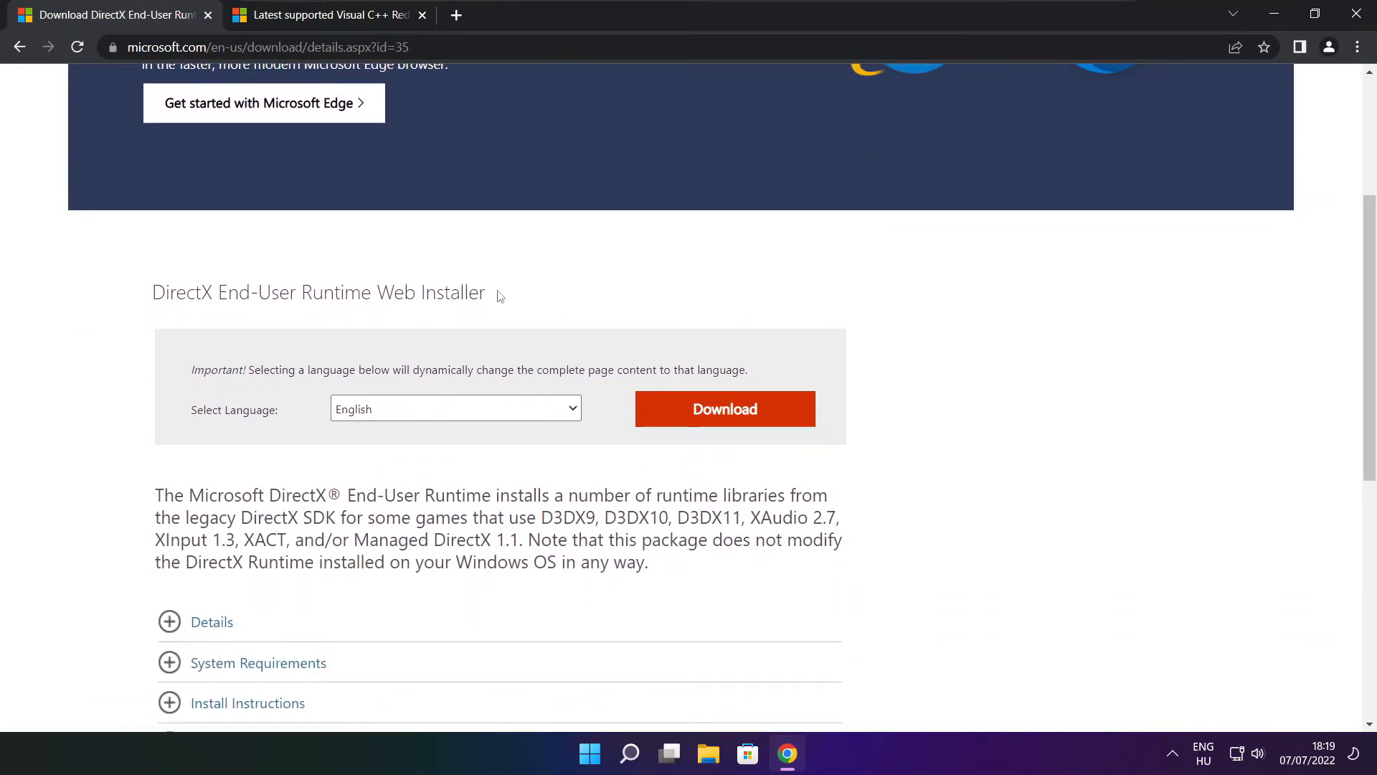
pyautogui.moveTo(381, 419)
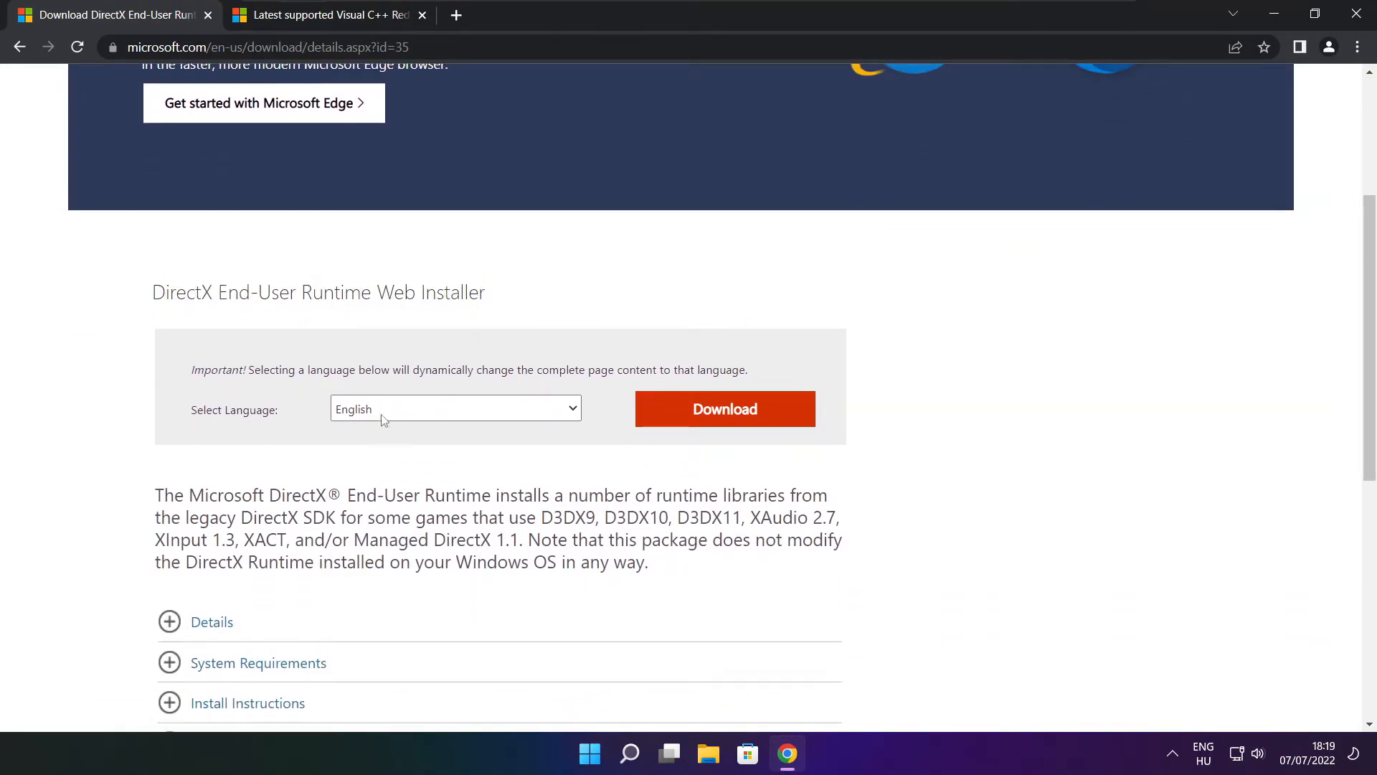
pyautogui.click(722, 409)
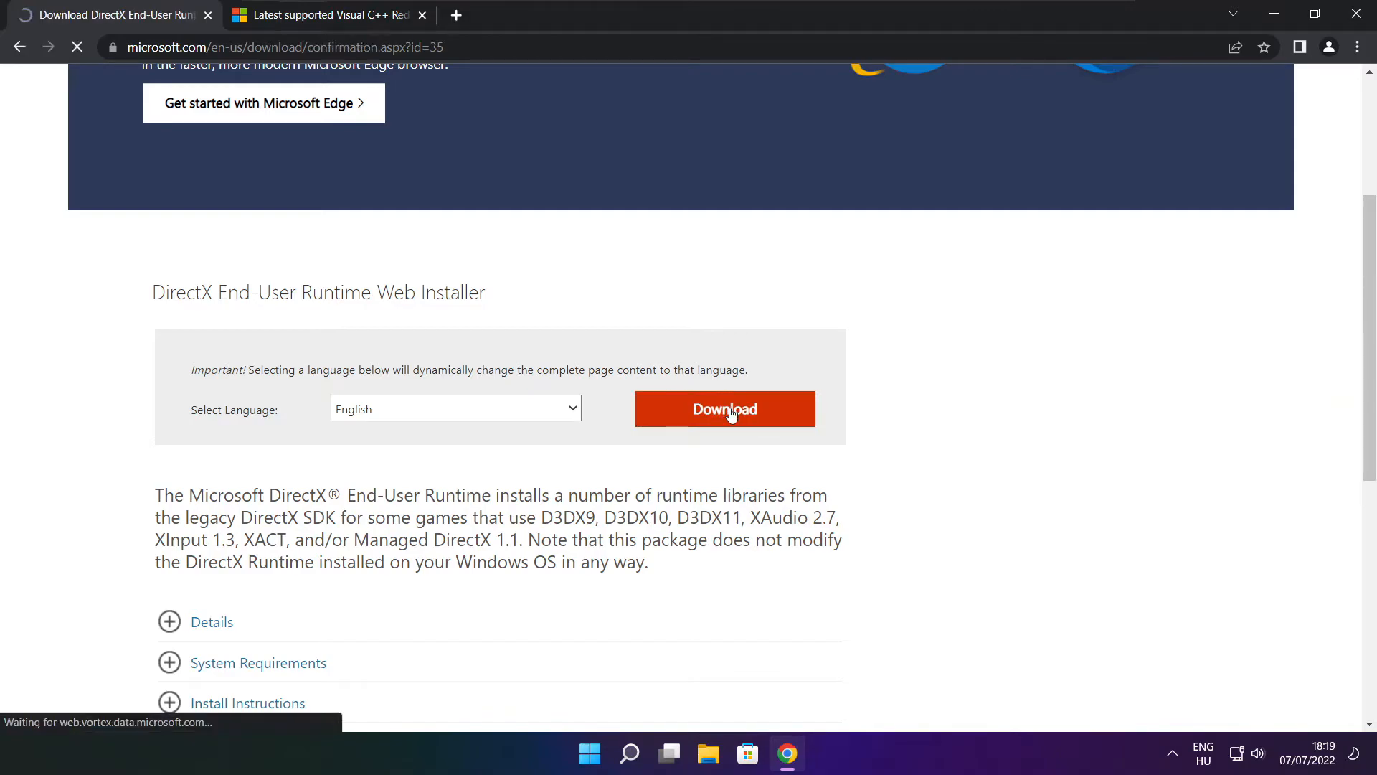
pyautogui.click(723, 408)
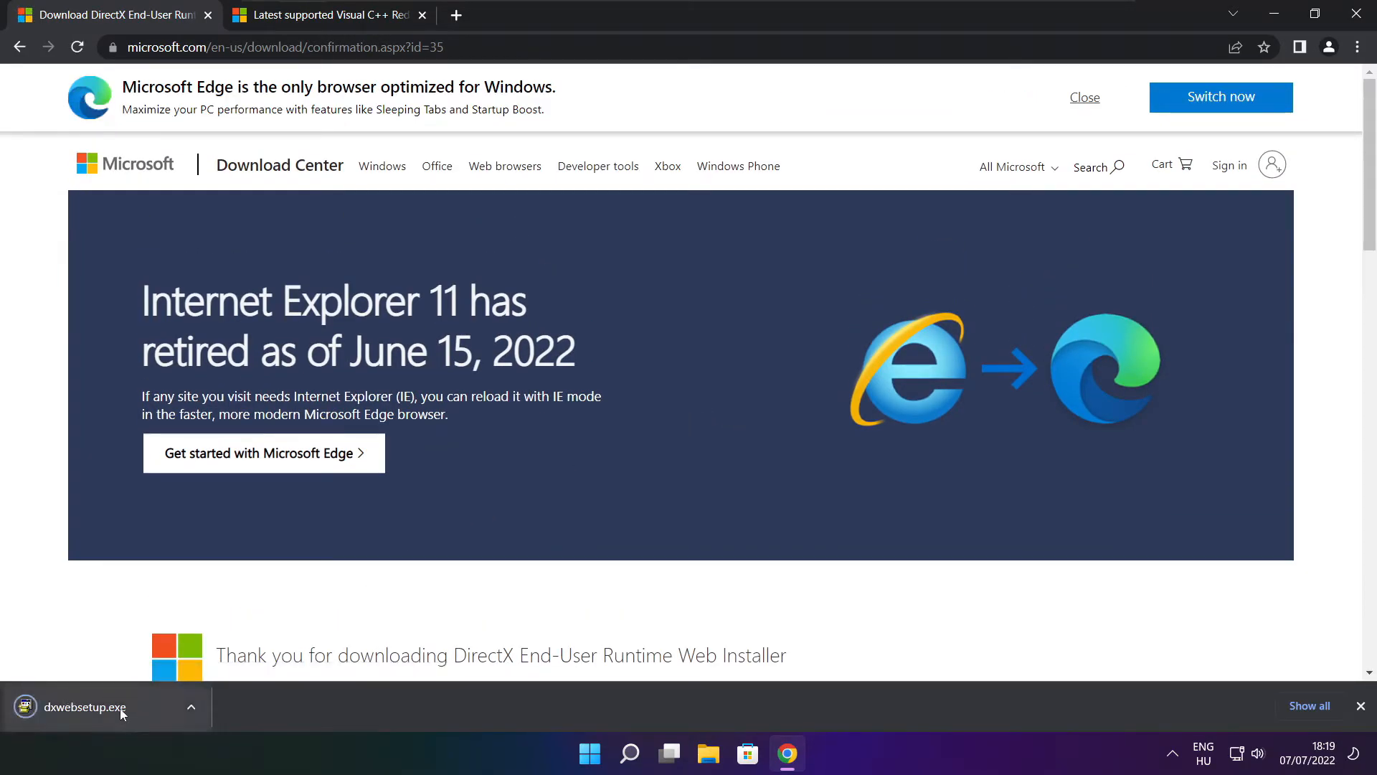
# Run dxwebsetup.exe, accept the license, decline the Bing Bar, install the runtime and finish
pyautogui.click(83, 707)
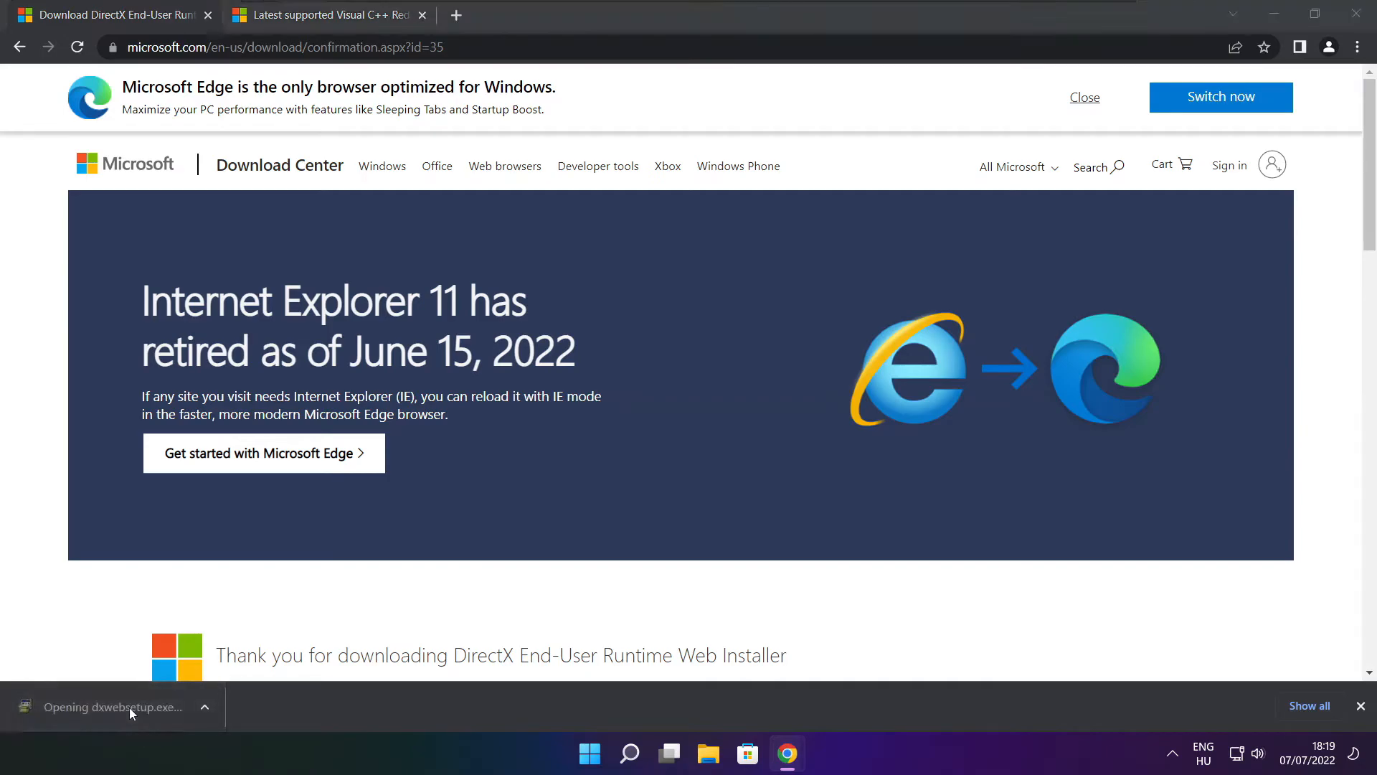
pyautogui.click(104, 705)
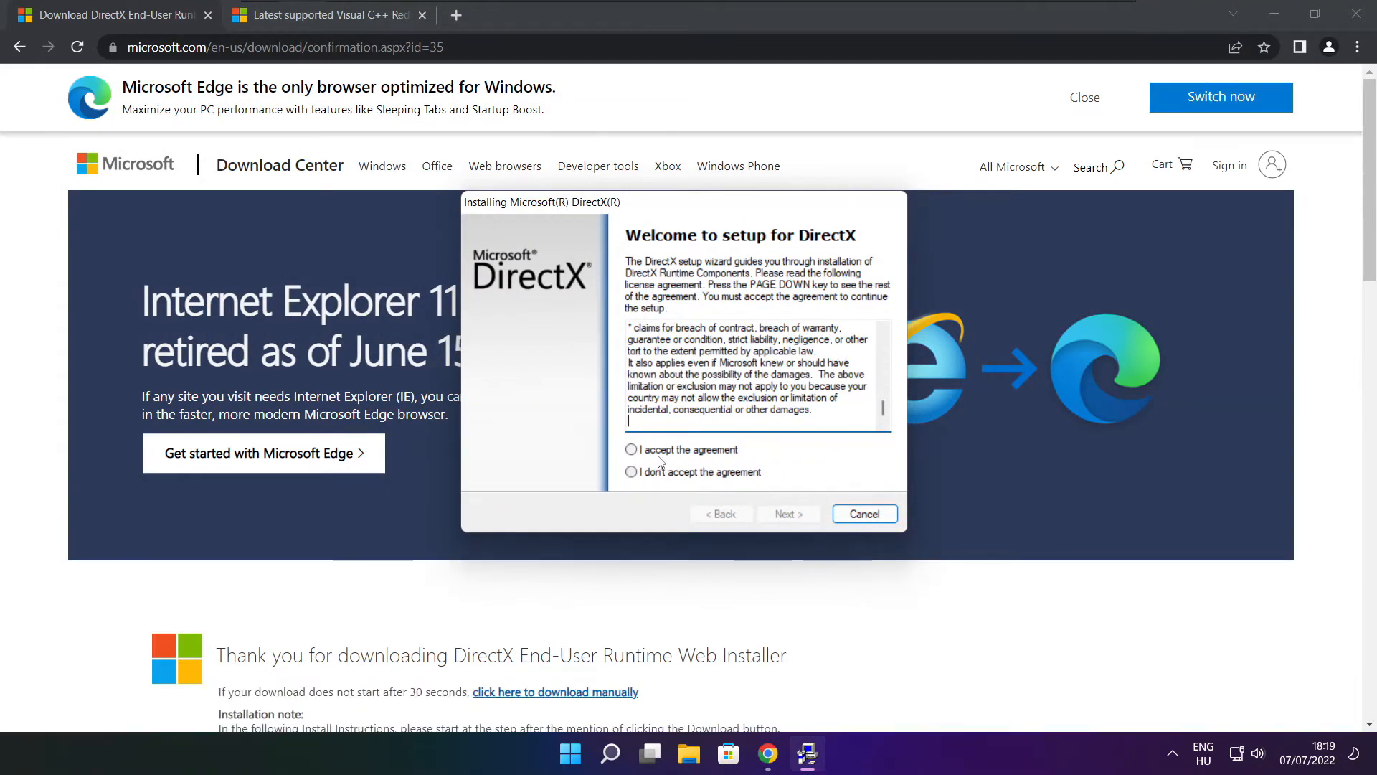
pyautogui.click(631, 449)
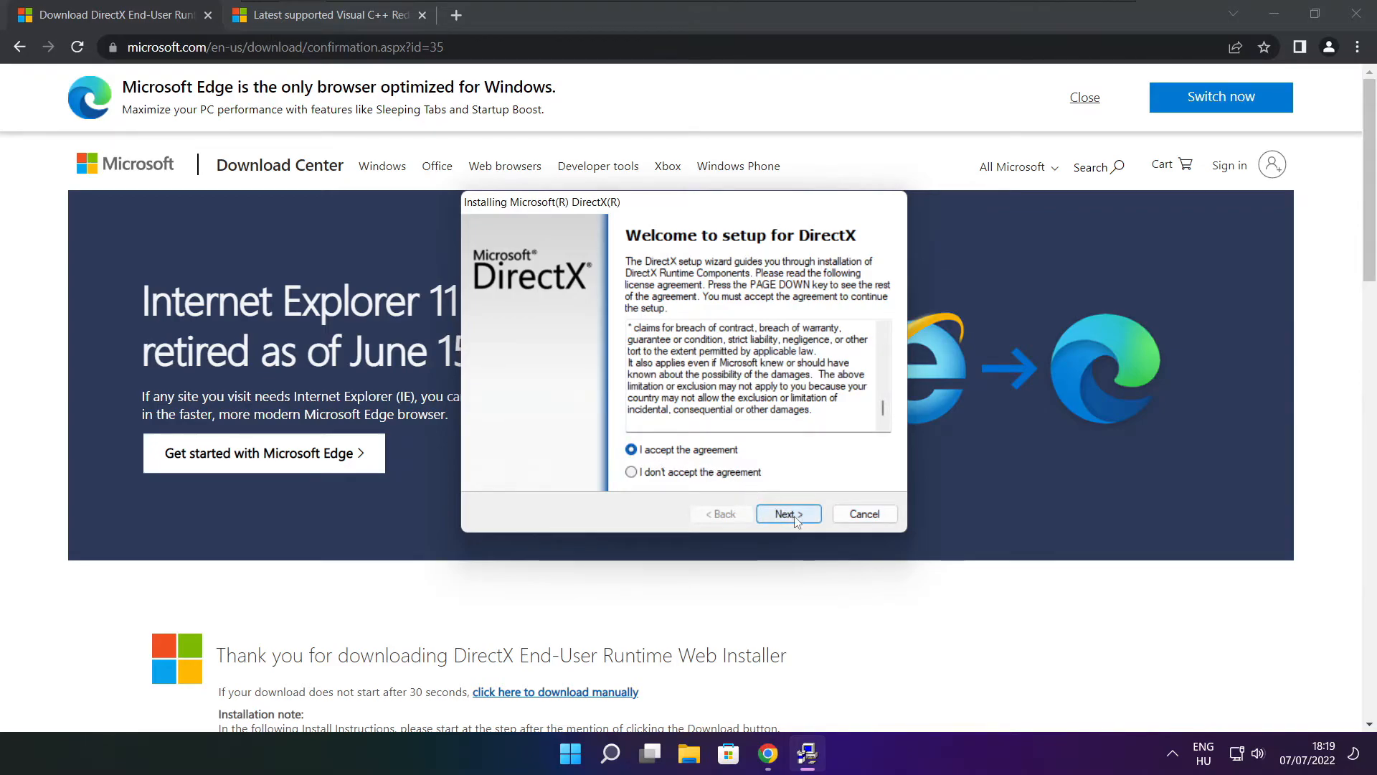
pyautogui.click(787, 514)
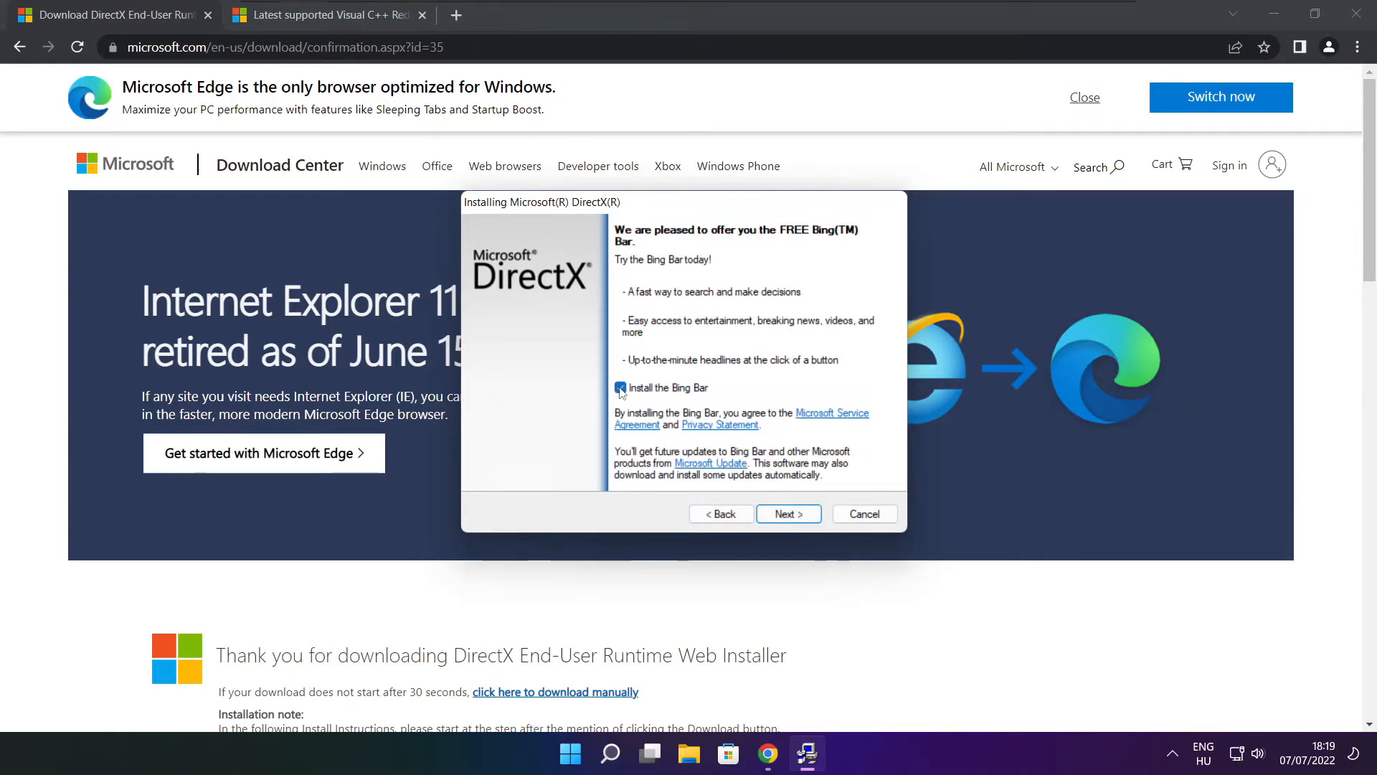
pyautogui.click(784, 513)
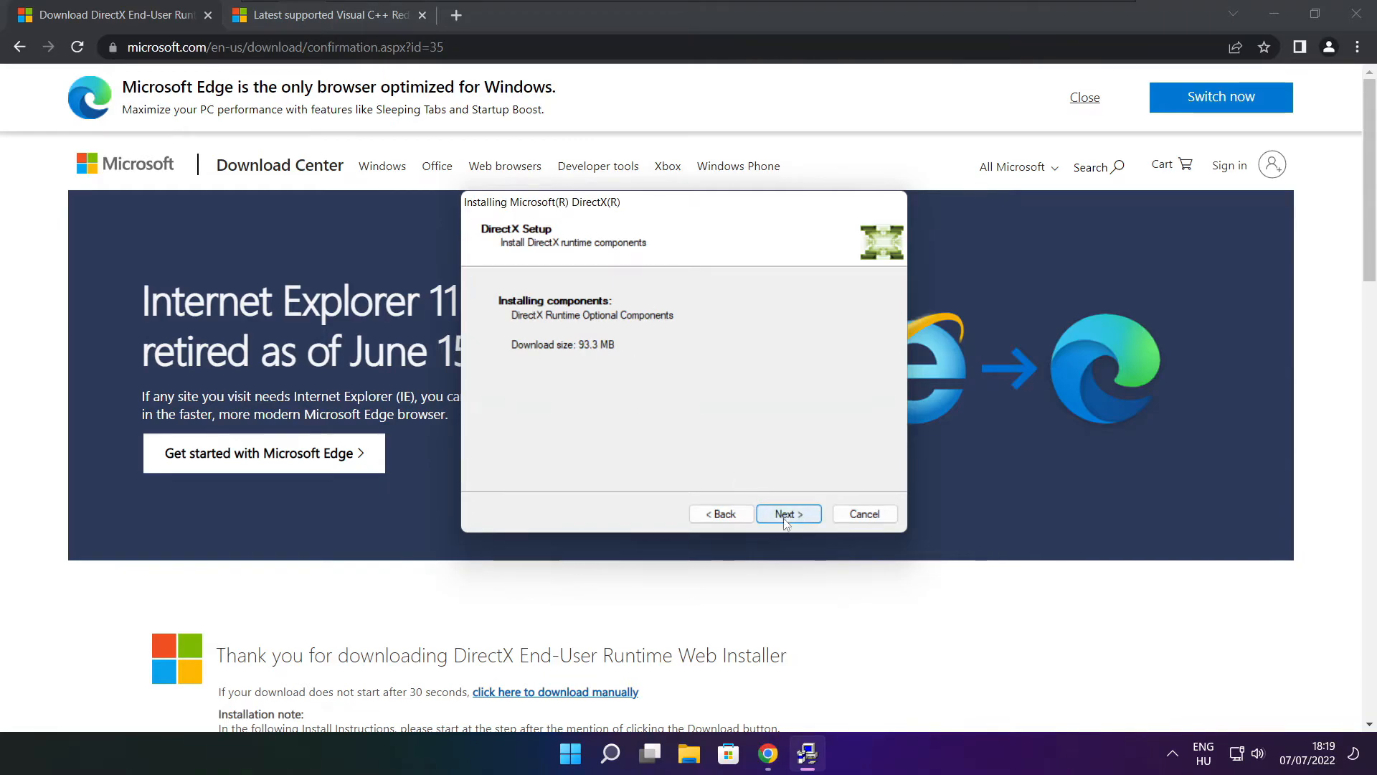
pyautogui.click(788, 513)
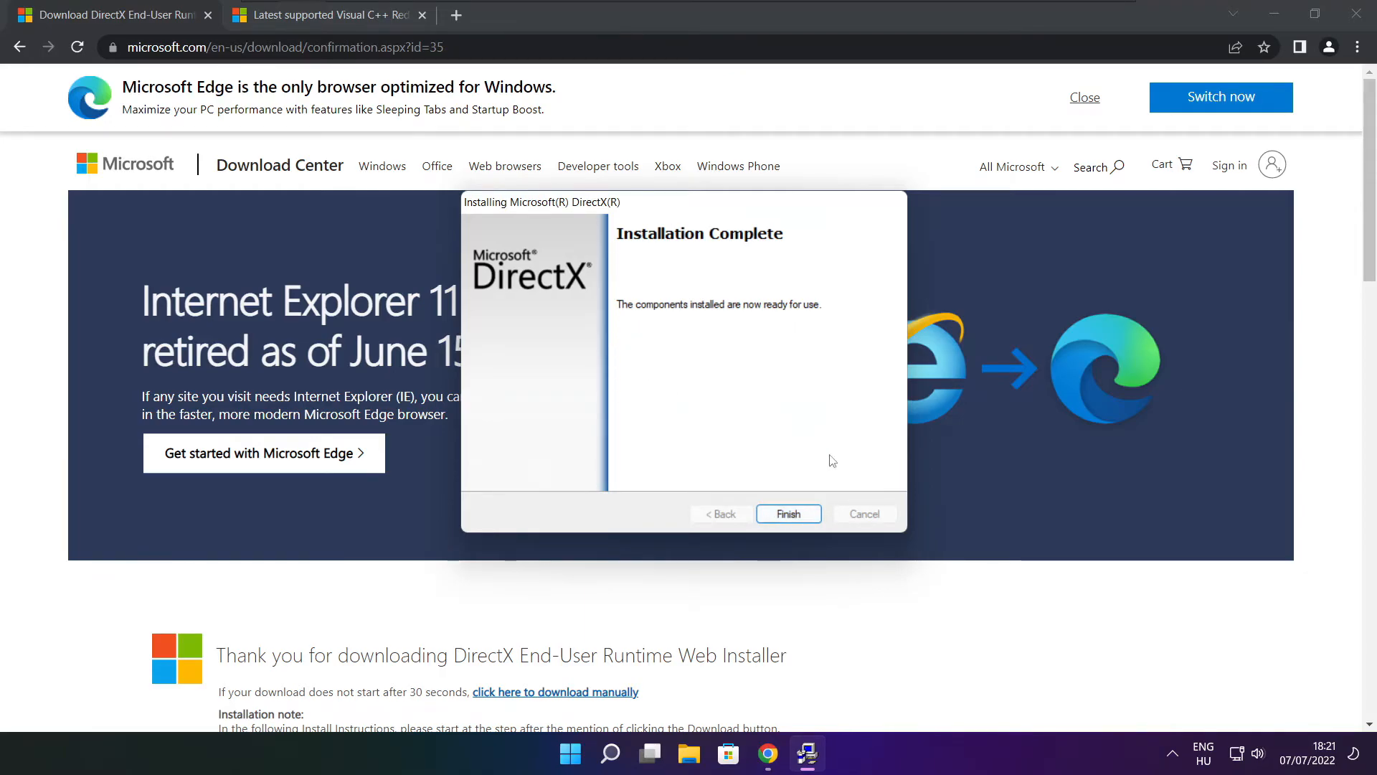
pyautogui.click(787, 514)
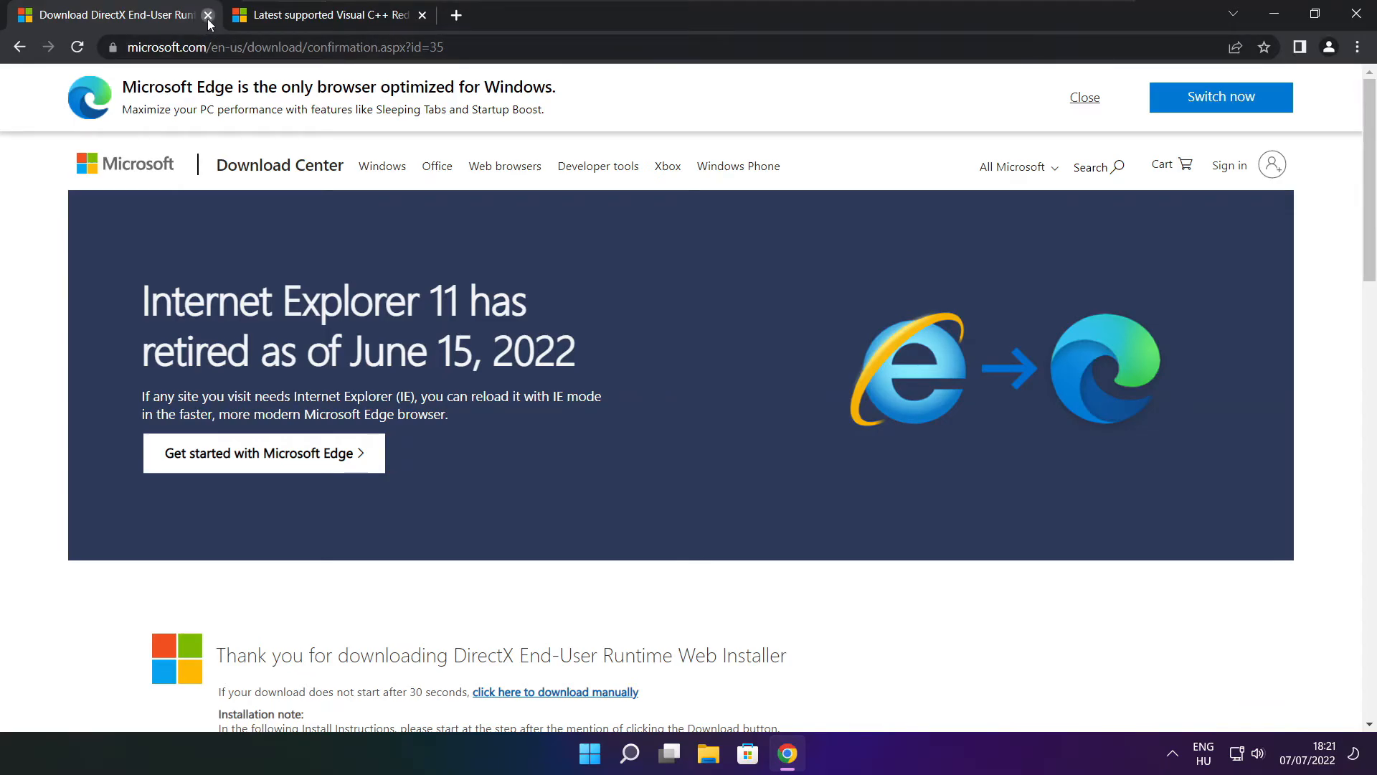
# Close the DirectX tab and bring the Visual Studio 2015-2022 downloads table into view
pyautogui.click(208, 14)
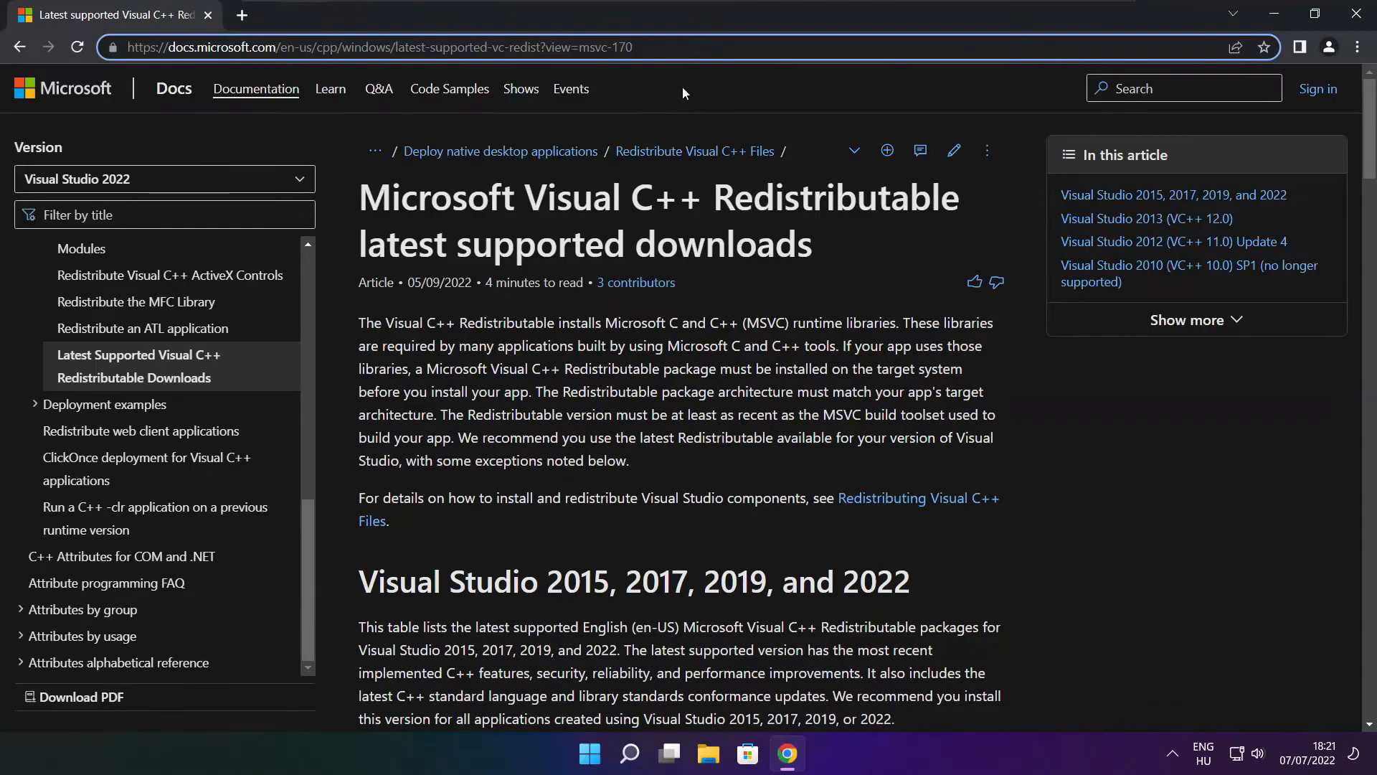
pyautogui.scroll(-3)
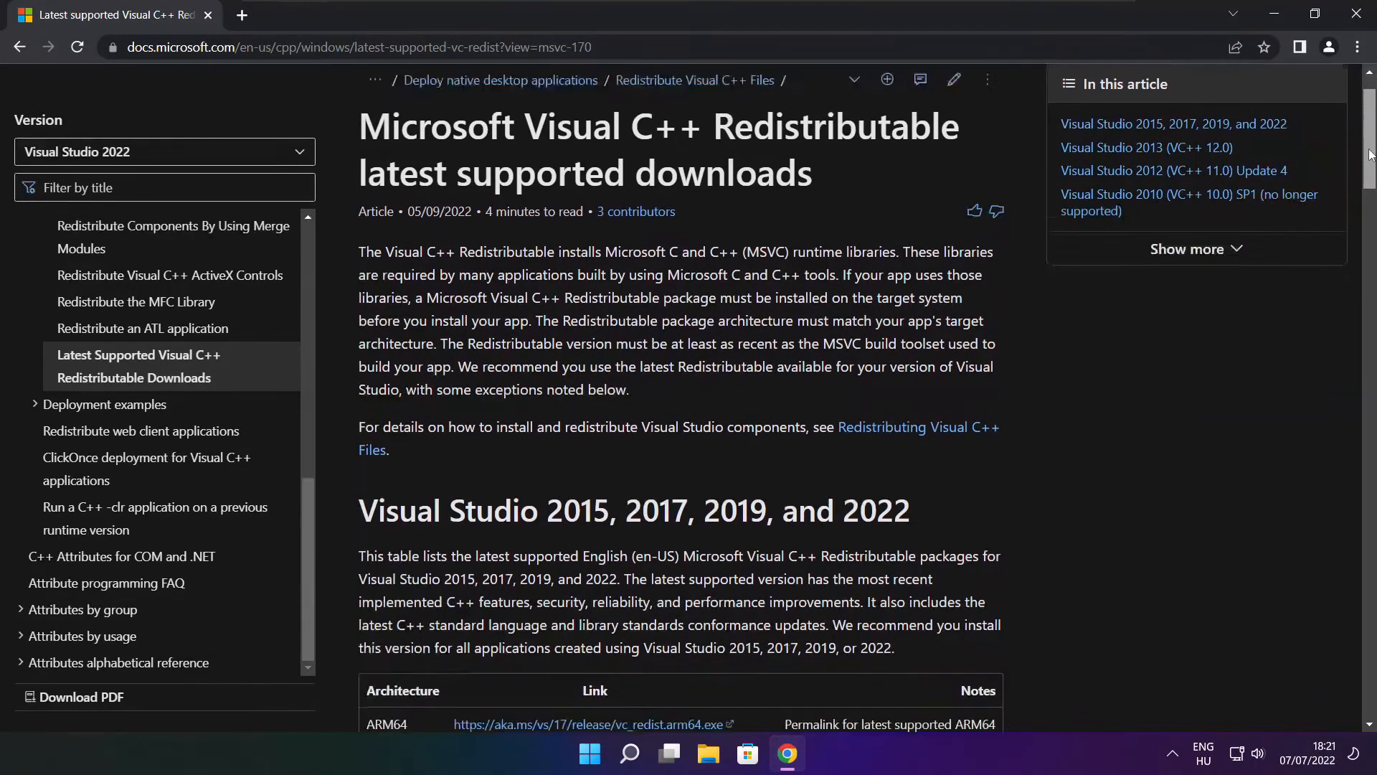
pyautogui.scroll(-3)
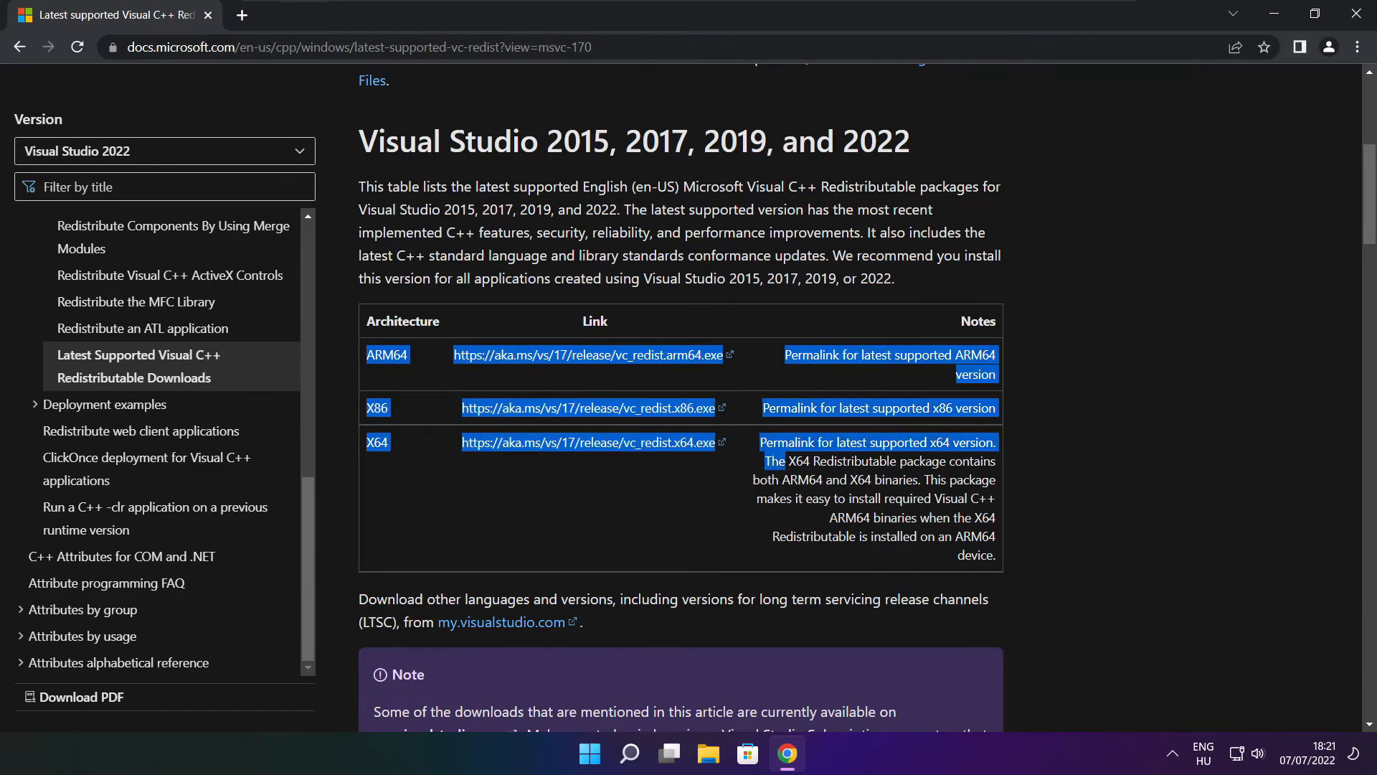
pyautogui.click(571, 442)
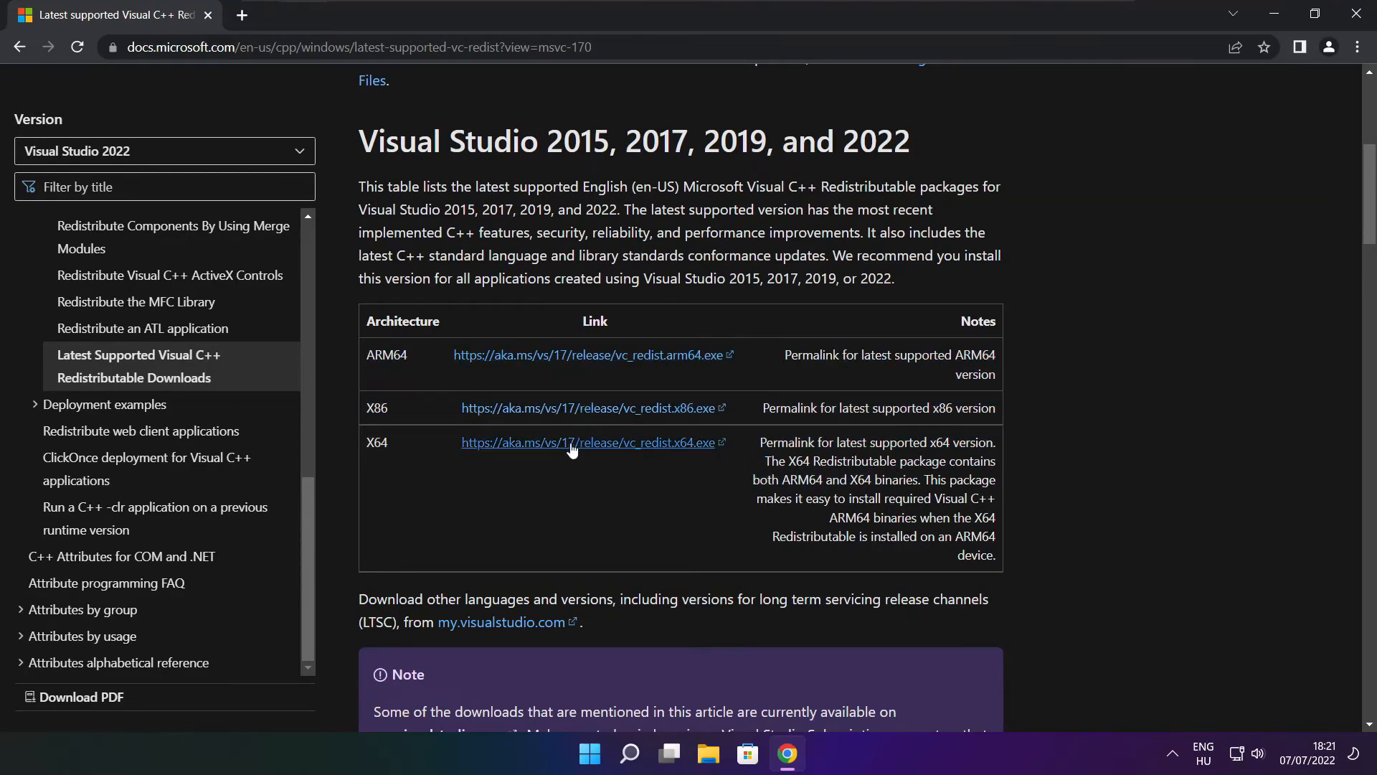
# Download the ARM64, x86 and x64 vc_redist installers from the table
pyautogui.click(589, 354)
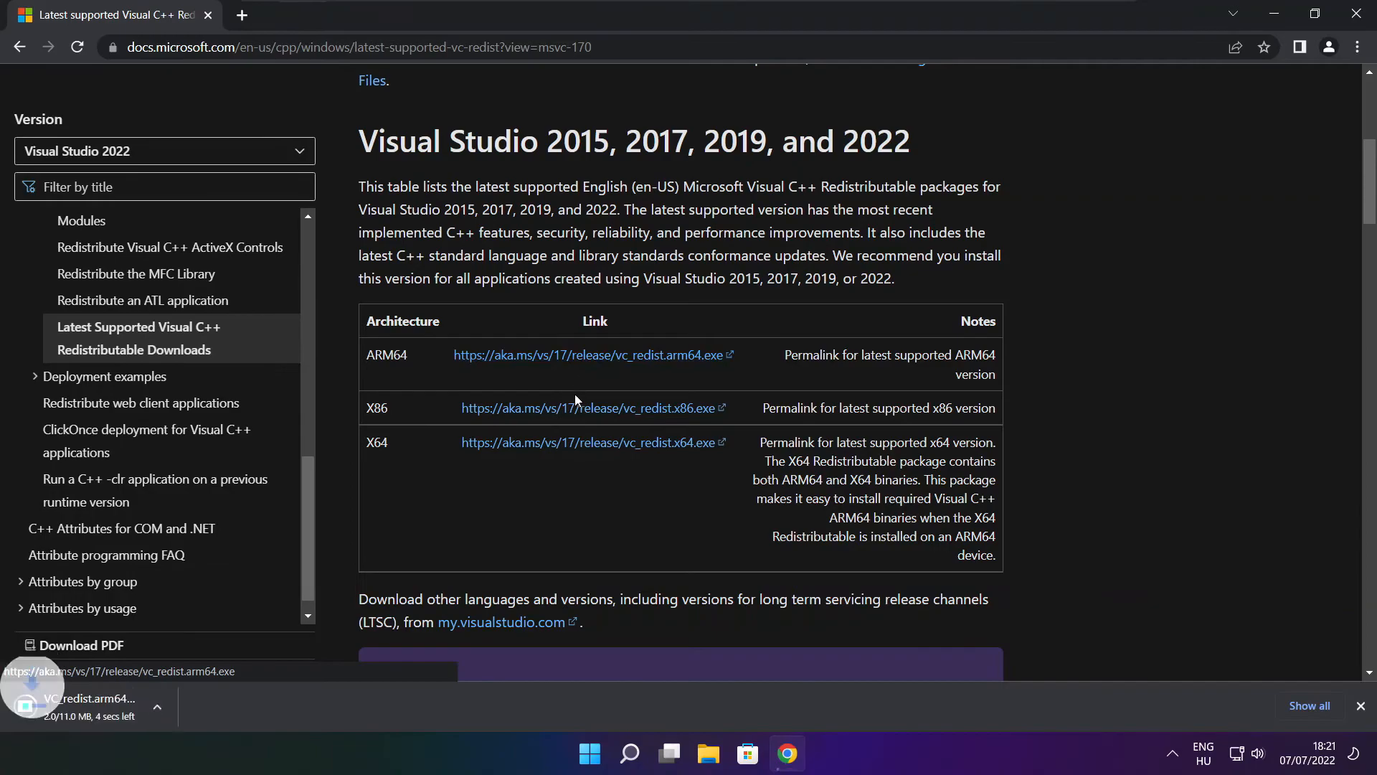
pyautogui.click(591, 442)
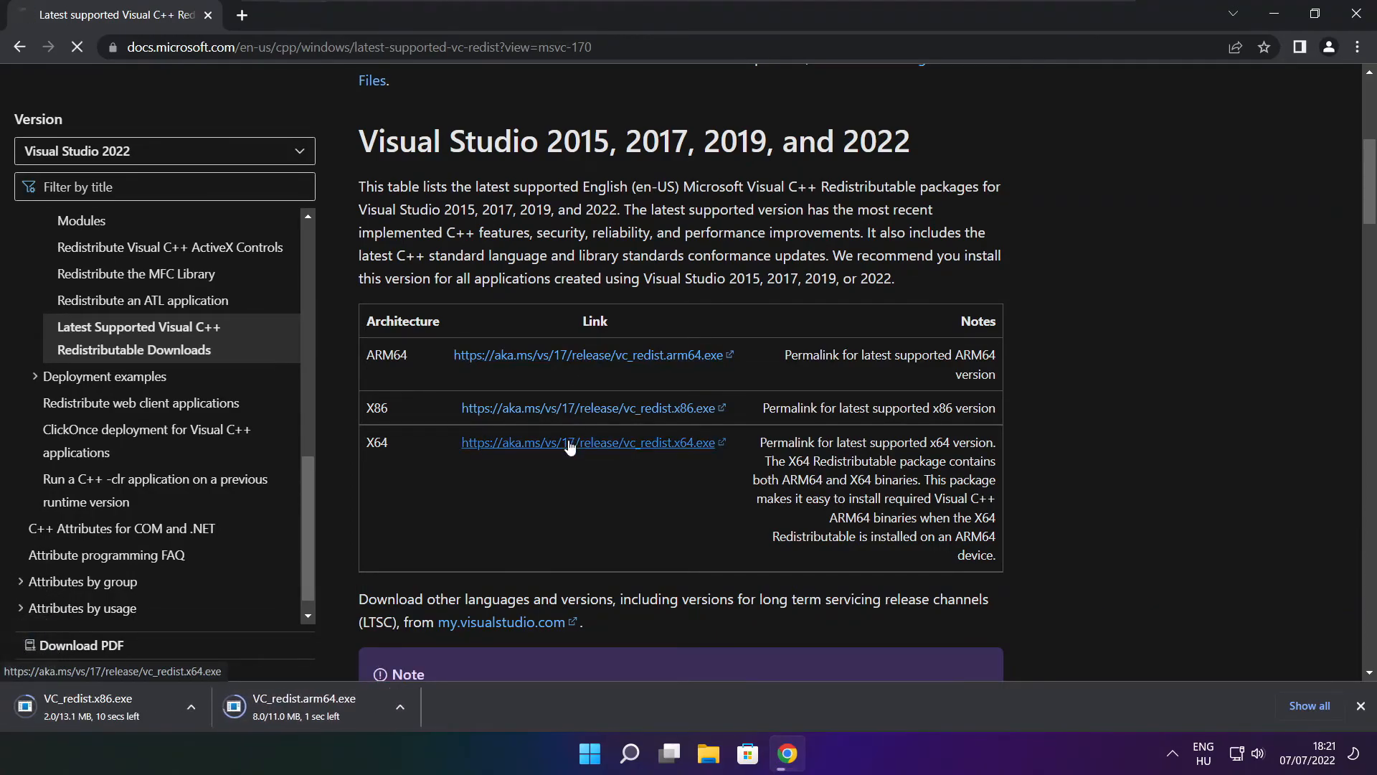
pyautogui.click(591, 441)
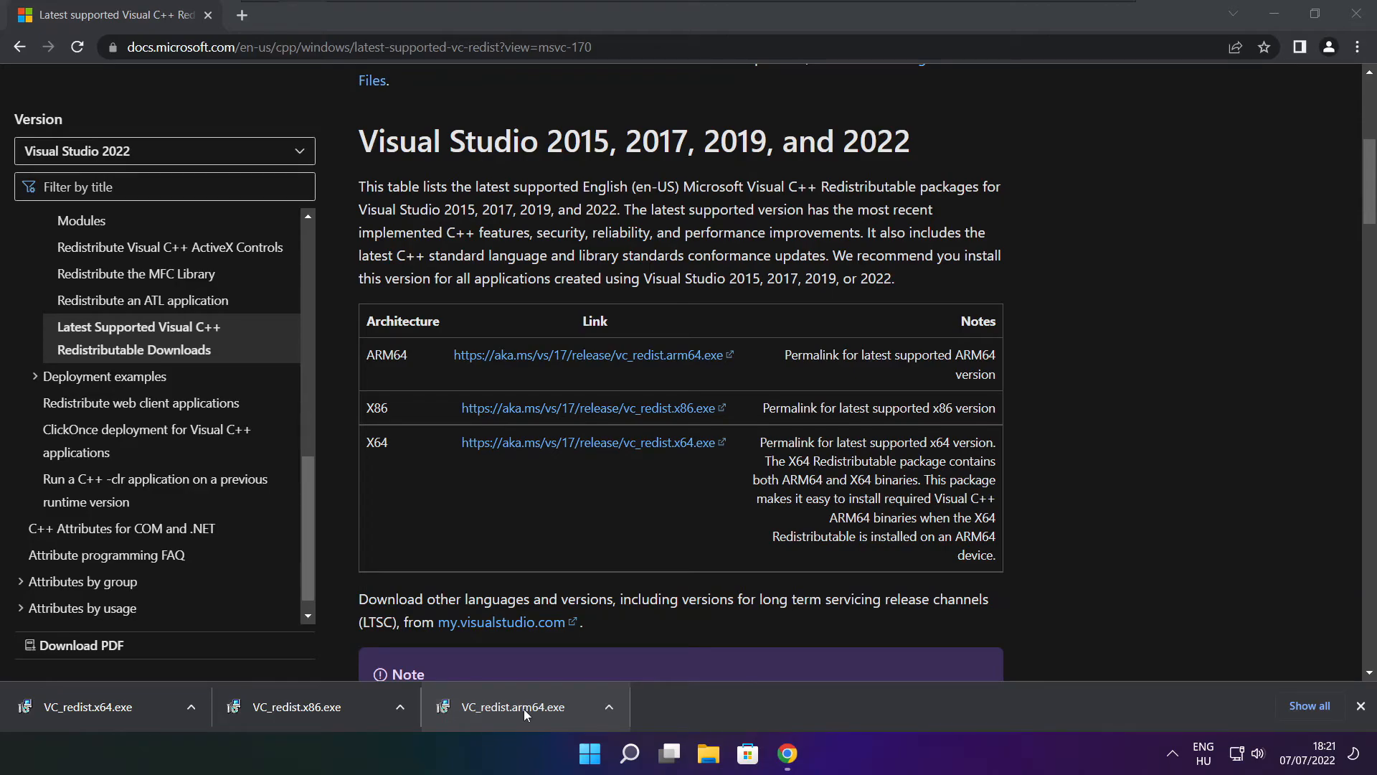
# Run VC_redist.arm64.exe, accept the license and install; it fails as unsupported, so close it
pyautogui.click(514, 706)
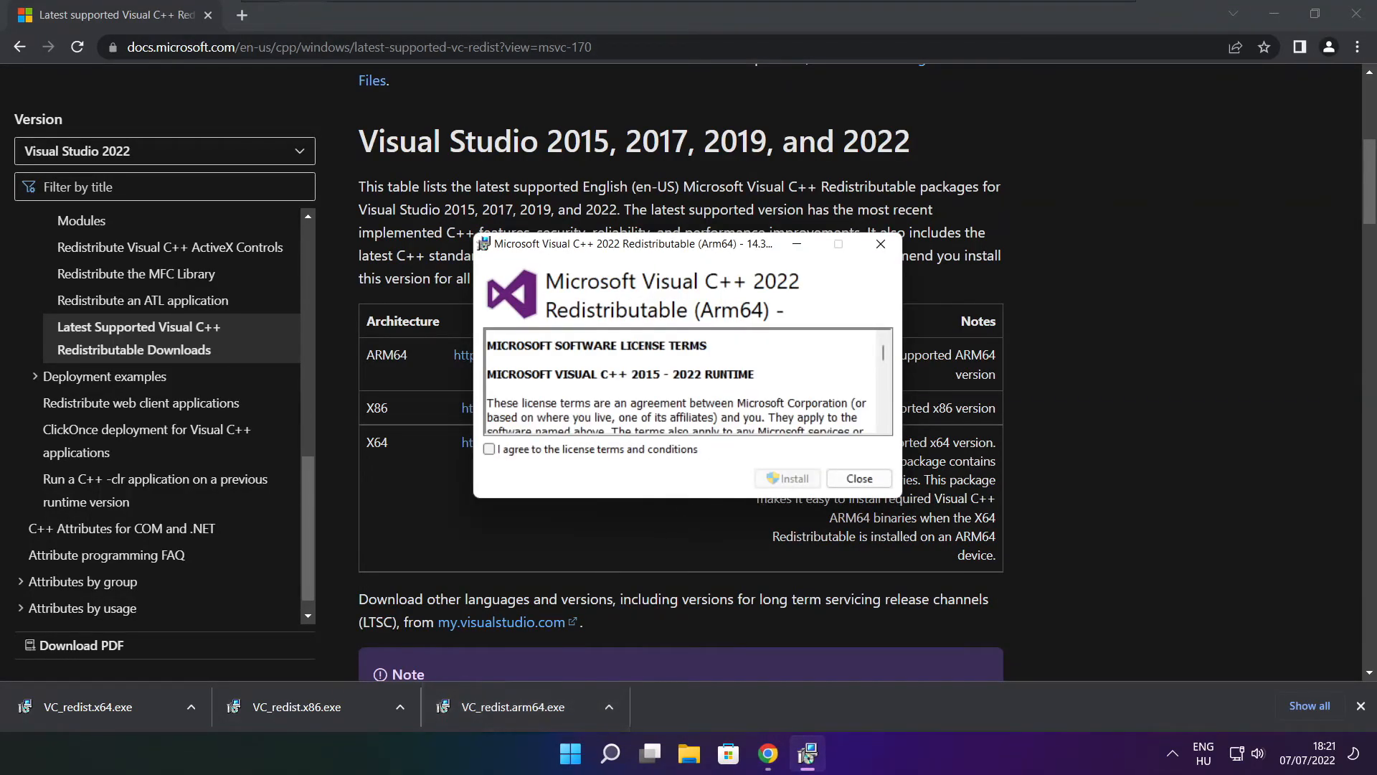
pyautogui.scroll(-3)
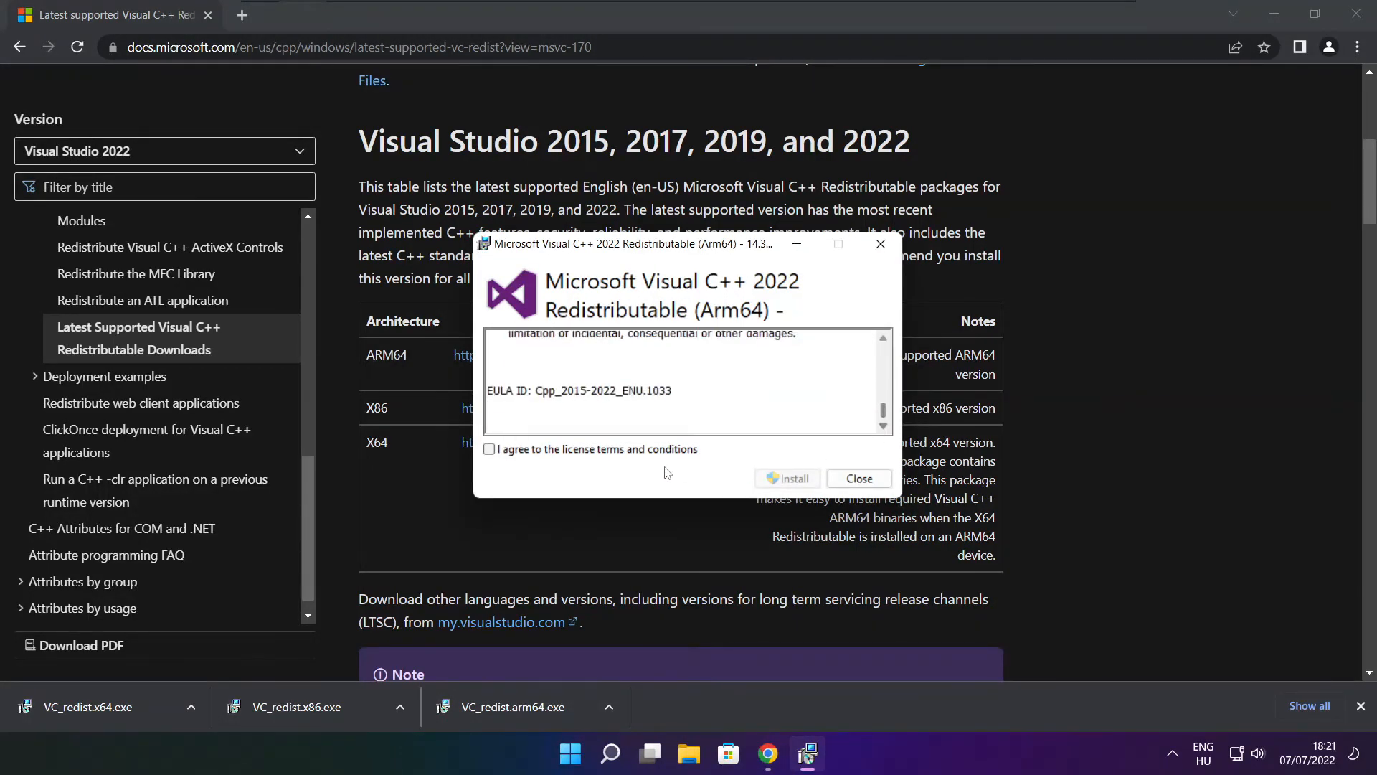
pyautogui.click(489, 449)
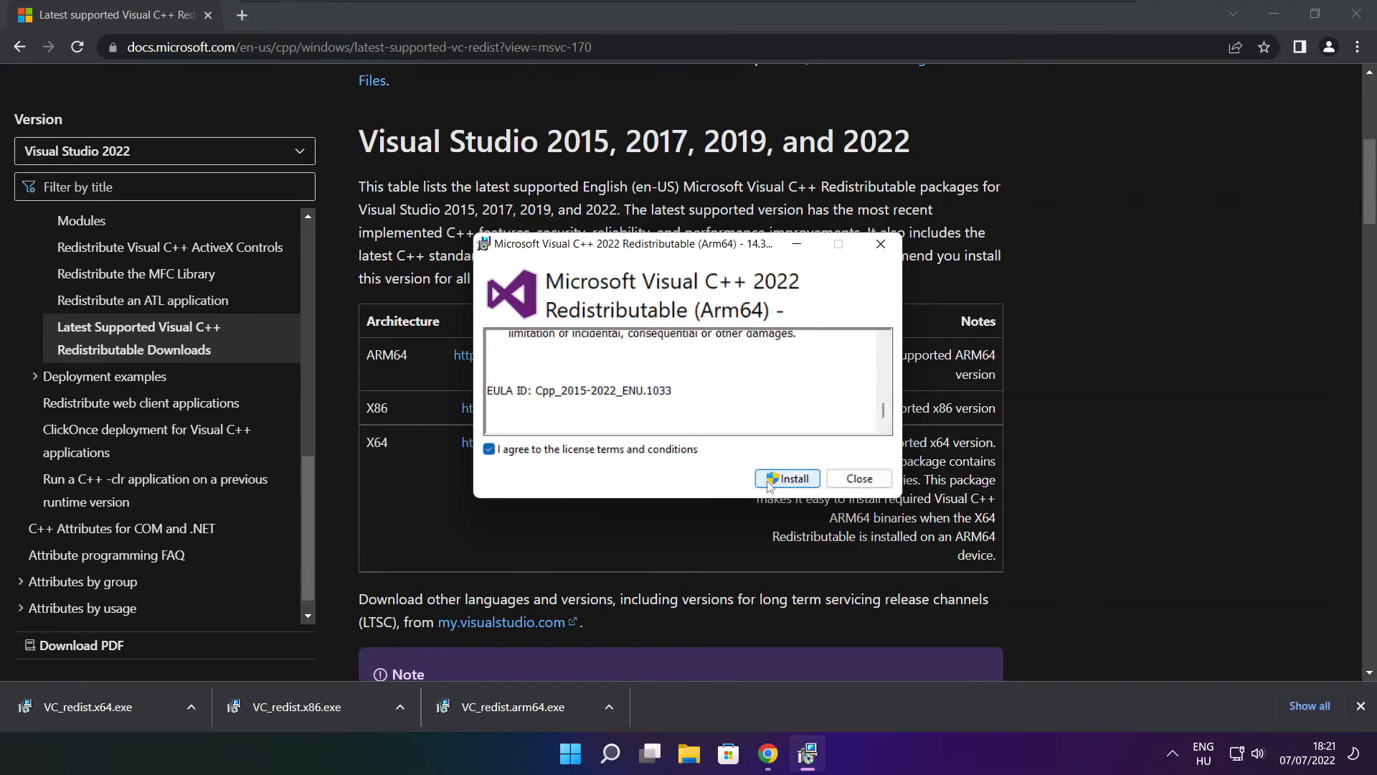
pyautogui.click(788, 479)
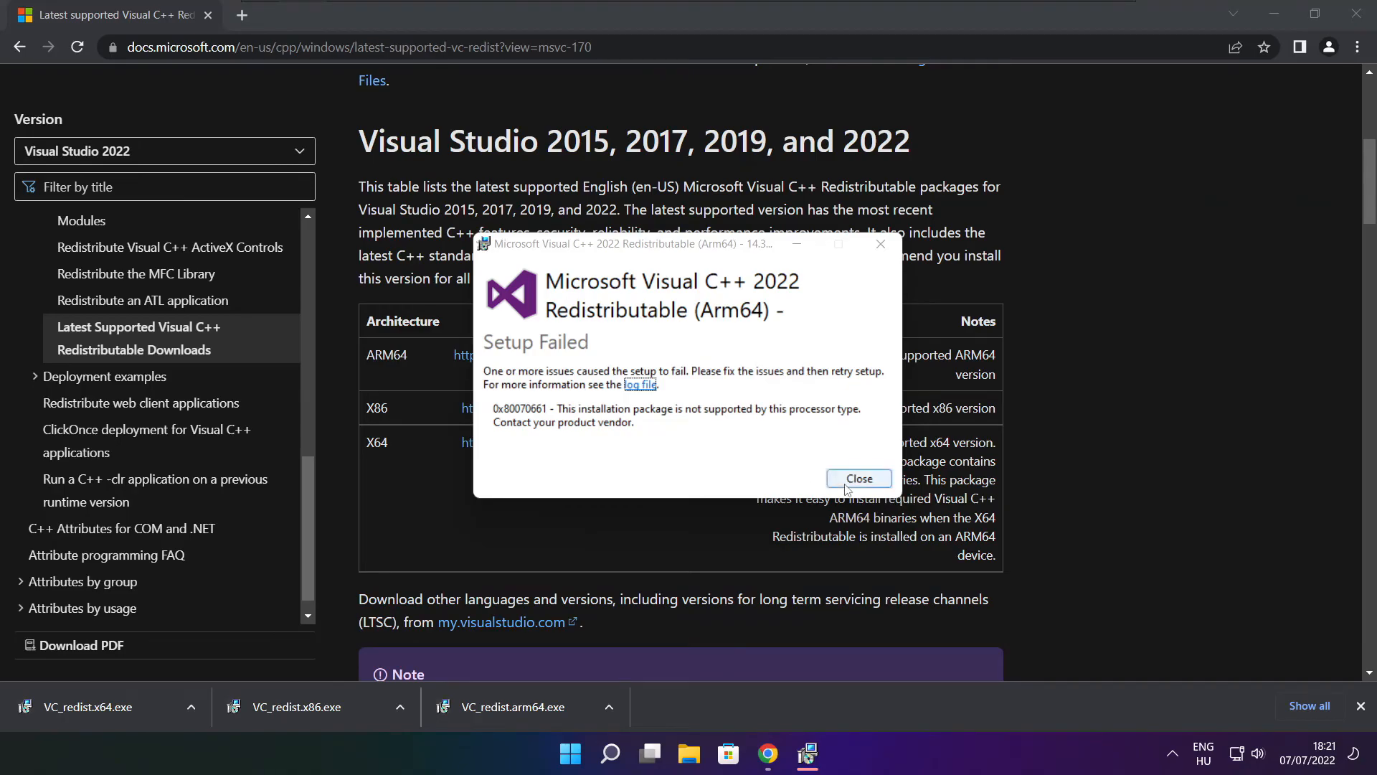
pyautogui.click(858, 479)
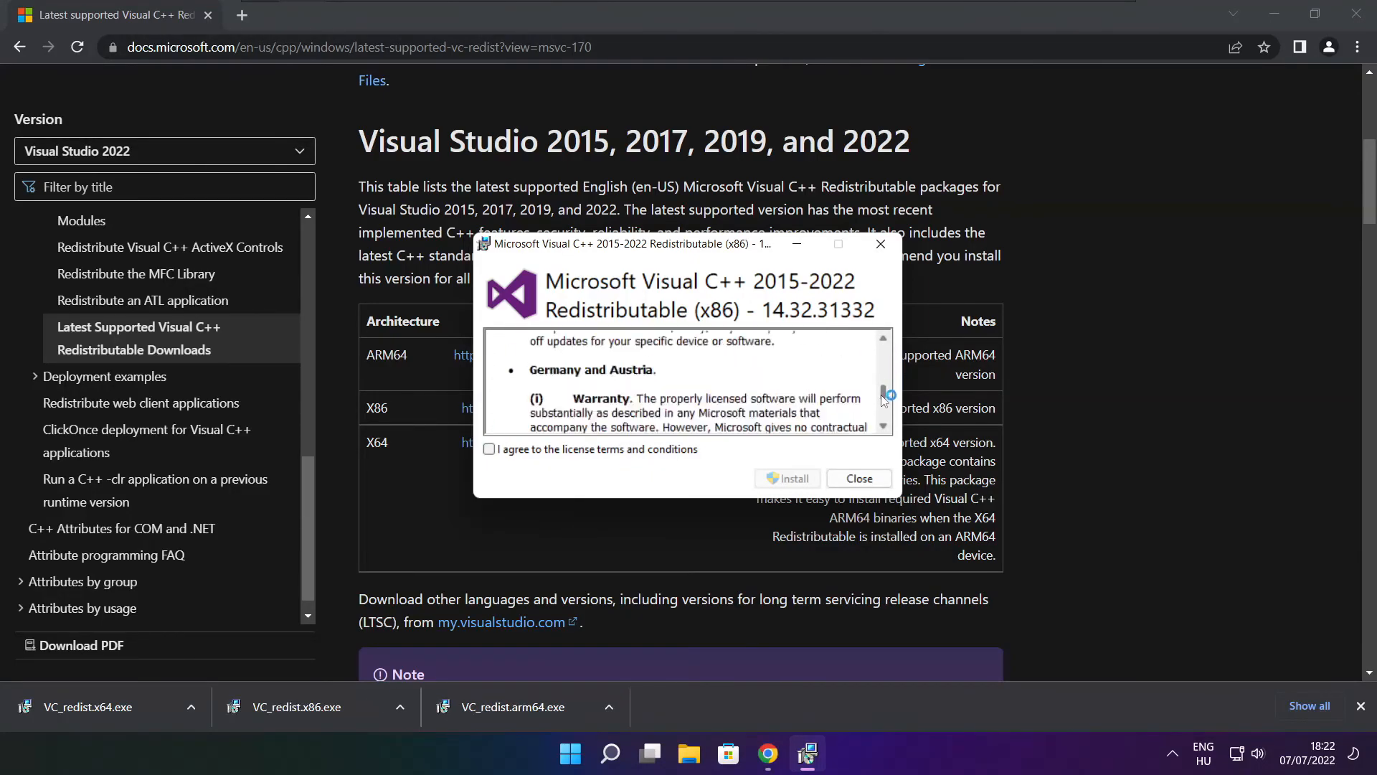
# Install the x86 Visual C++ 2015-2022 Redistributable successfully and close its setup
pyautogui.click(489, 449)
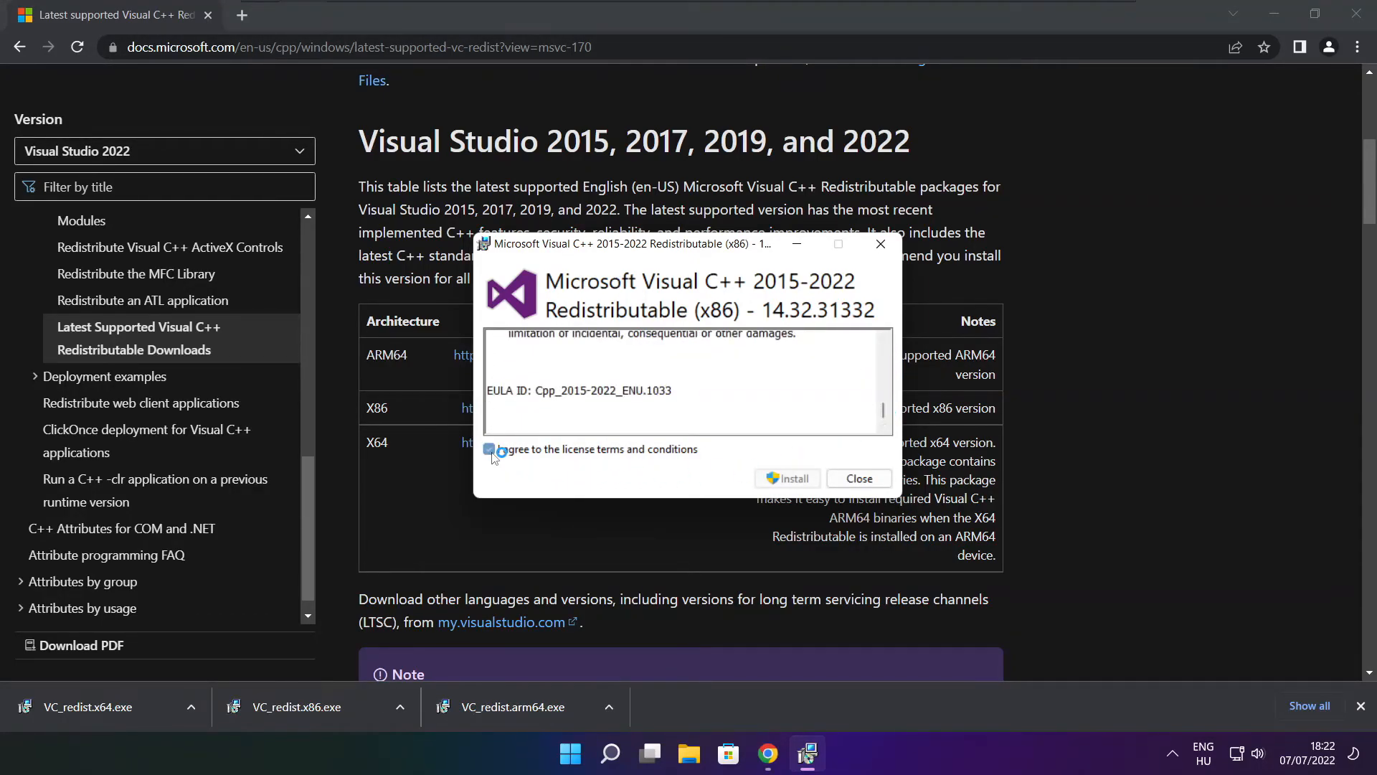
pyautogui.click(785, 478)
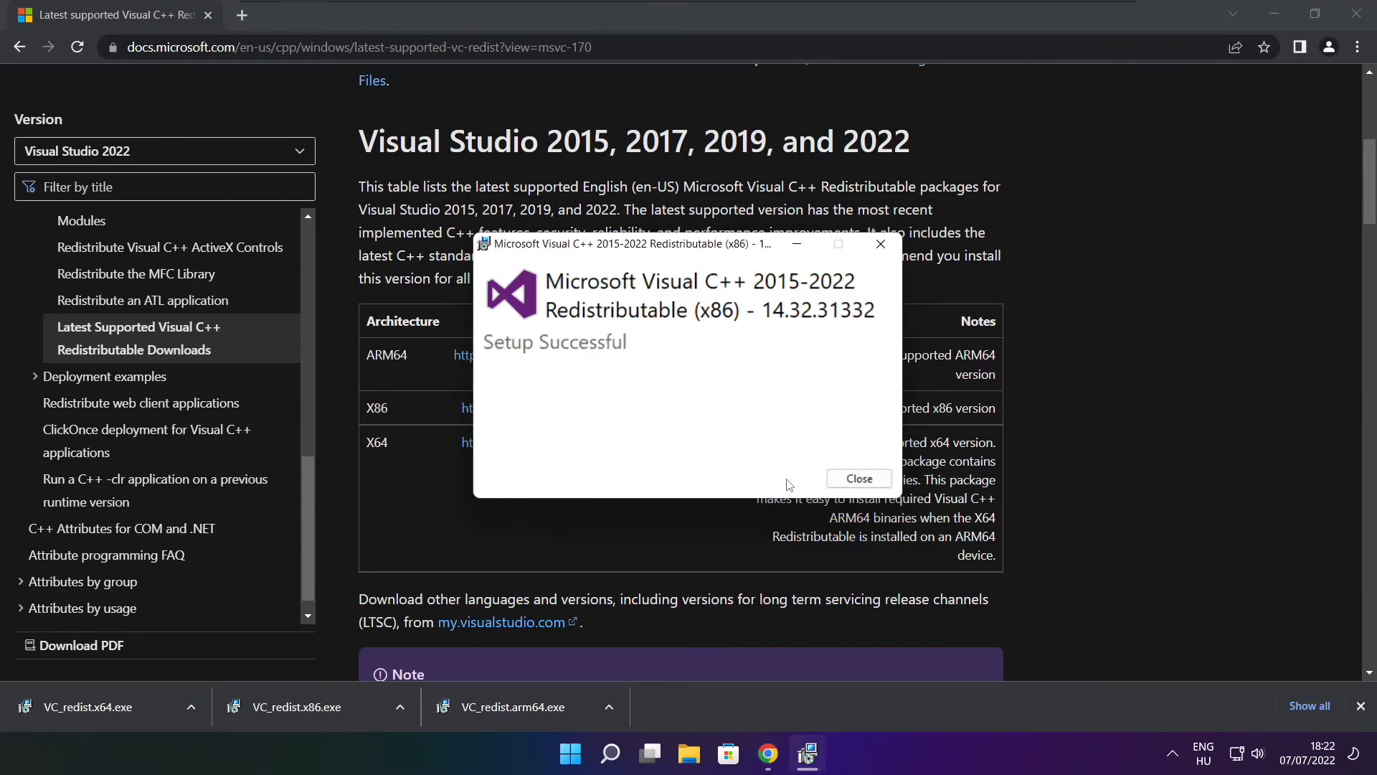
pyautogui.click(858, 478)
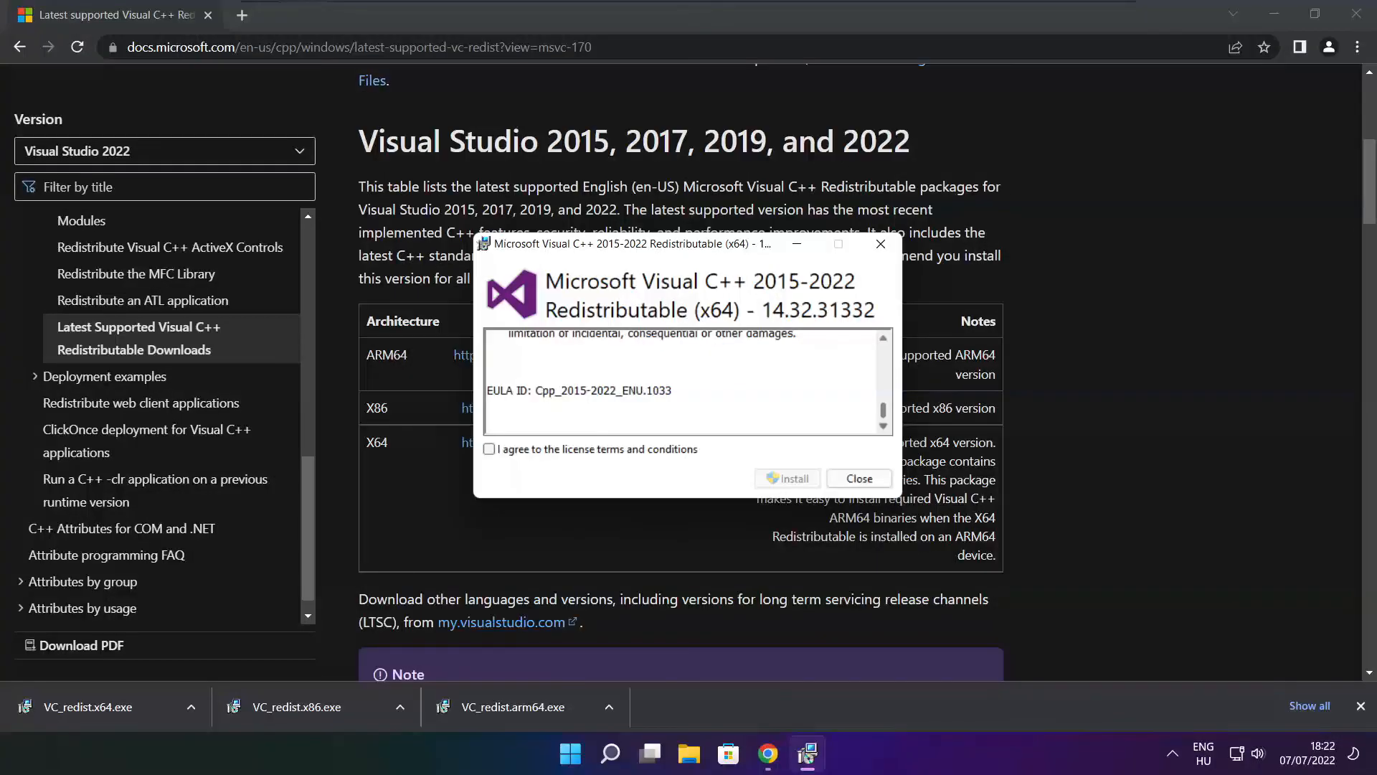
# Install the x64 Visual C++ 2015-2022 Redistributable successfully and close its setup
pyautogui.click(490, 449)
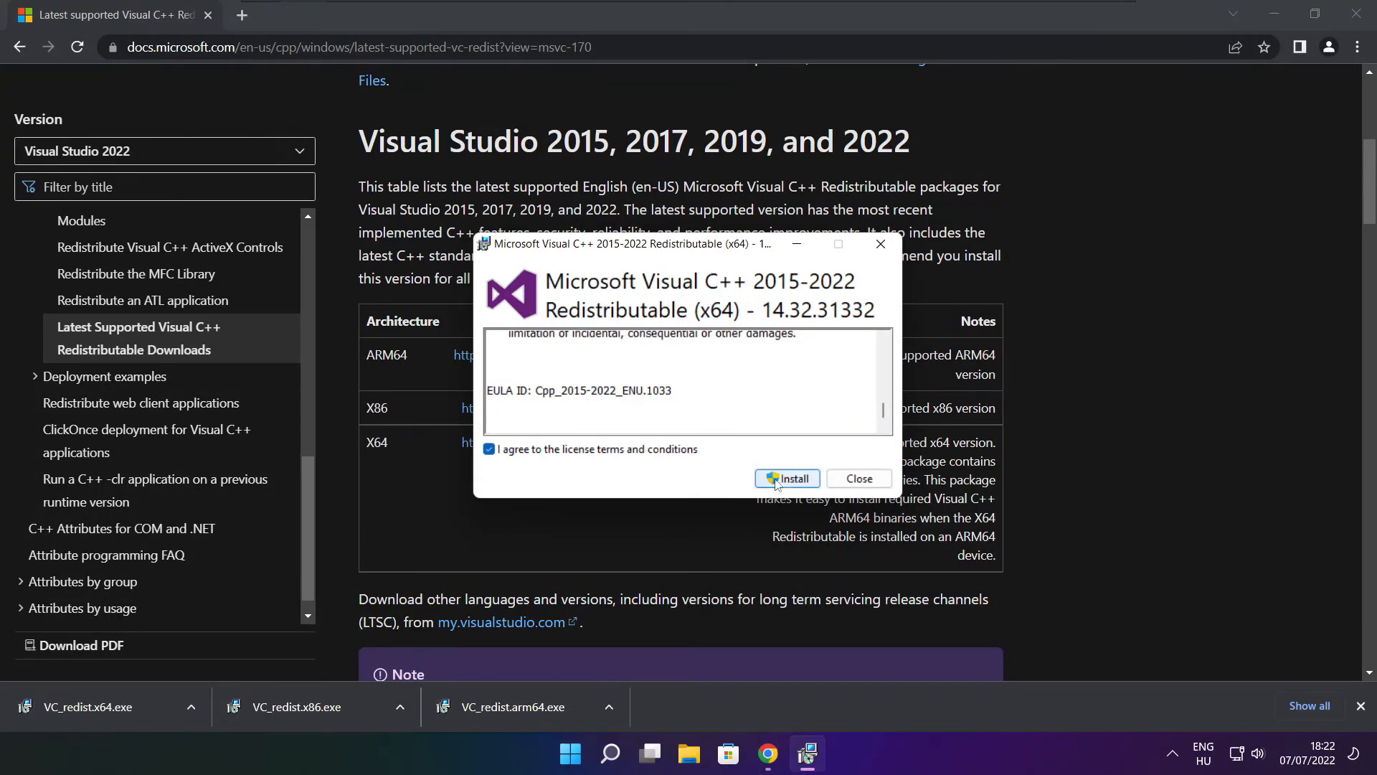
pyautogui.click(785, 479)
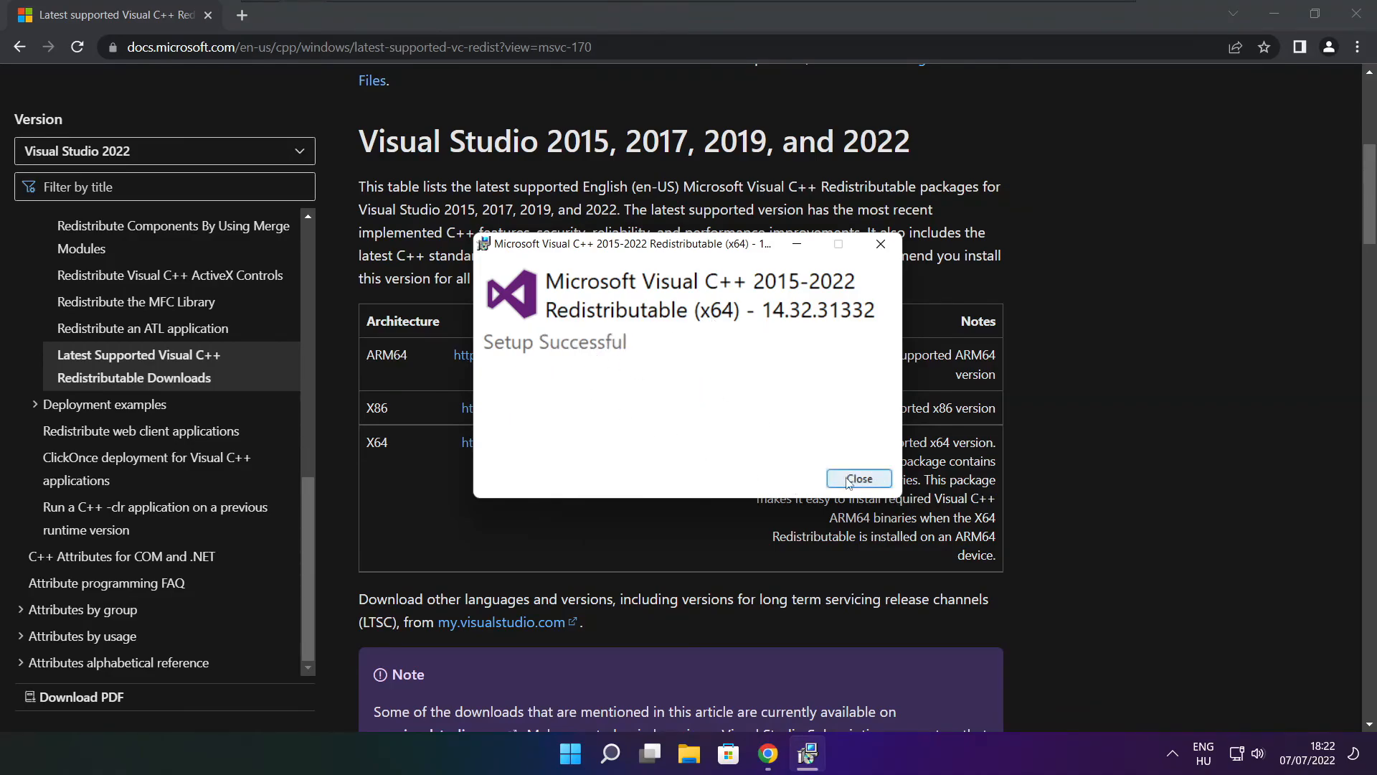
pyautogui.click(858, 480)
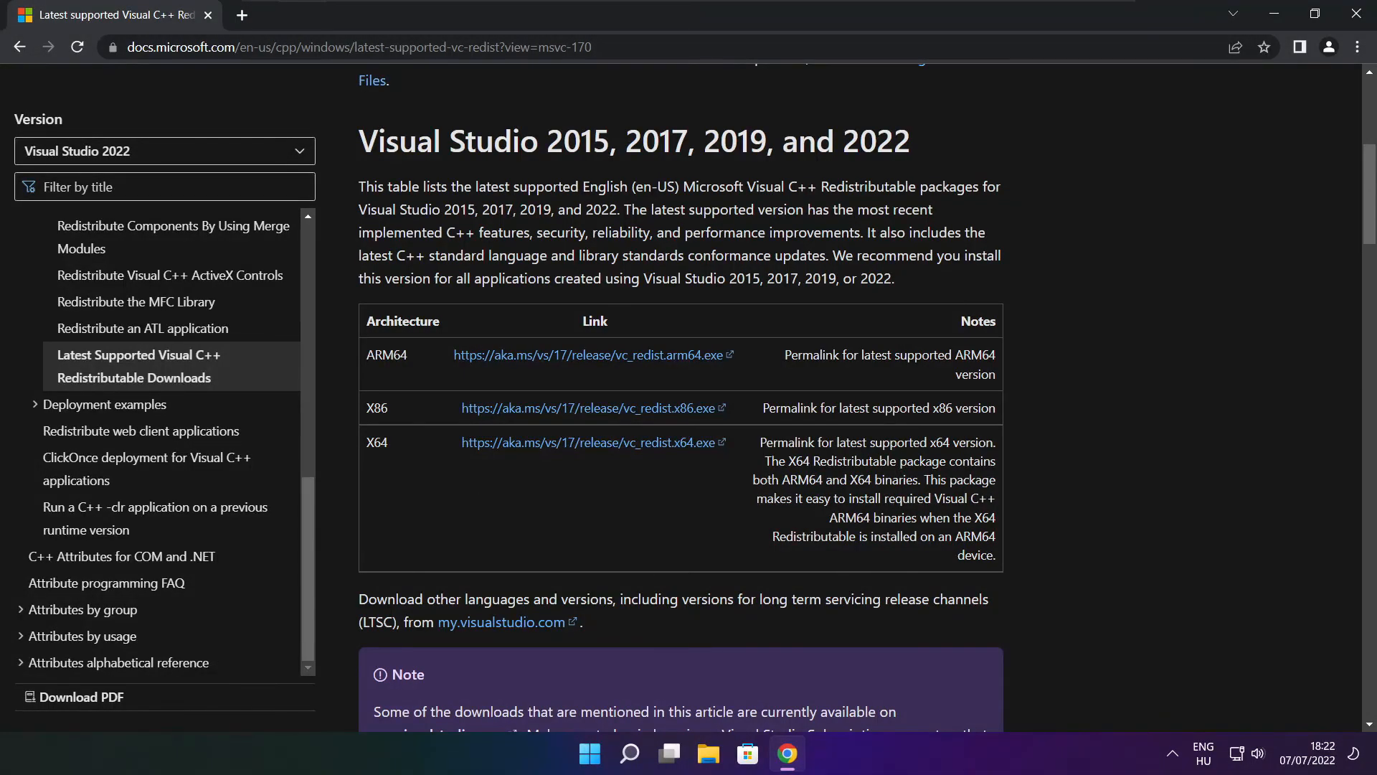
pyautogui.moveTo(1258, 200)
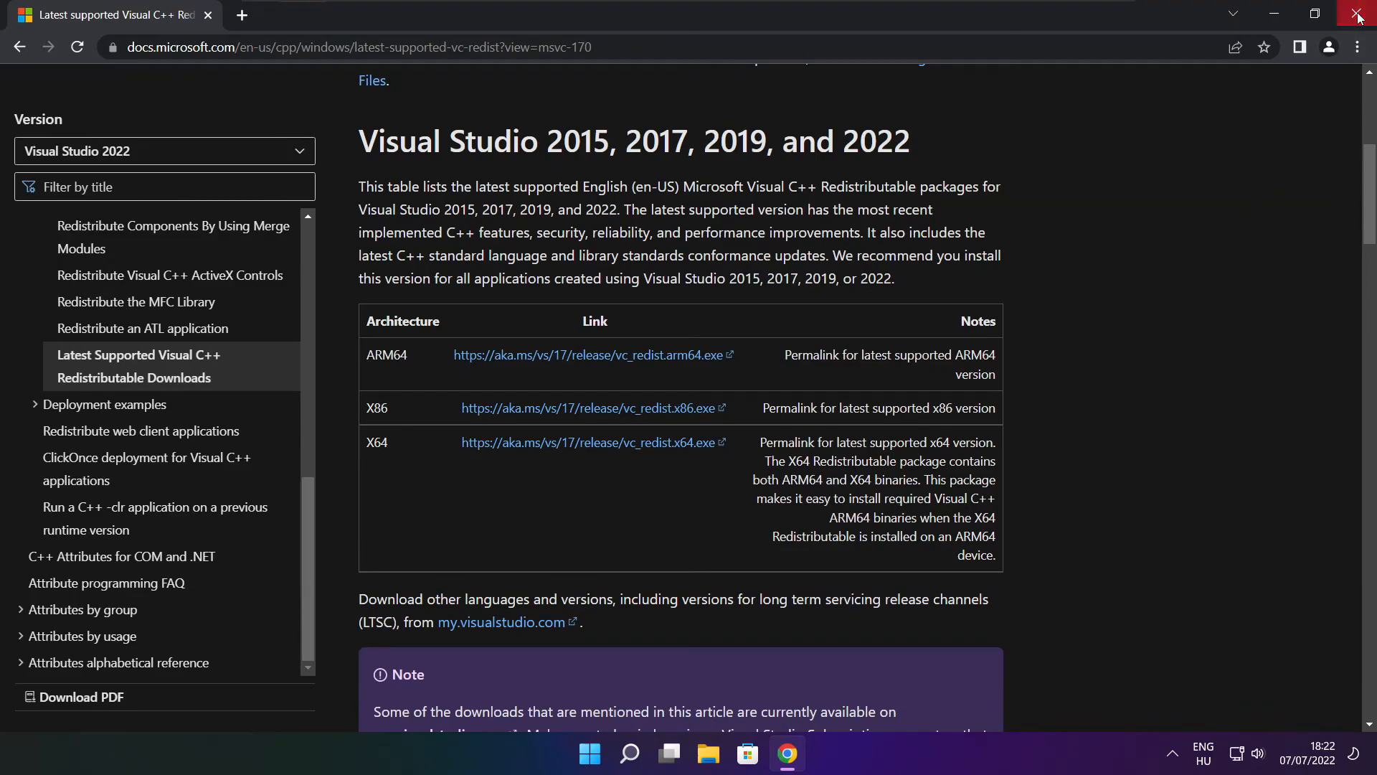
# Close Chrome and show the Start menu's Sleep, Shut down and Restart choices
pyautogui.click(1359, 16)
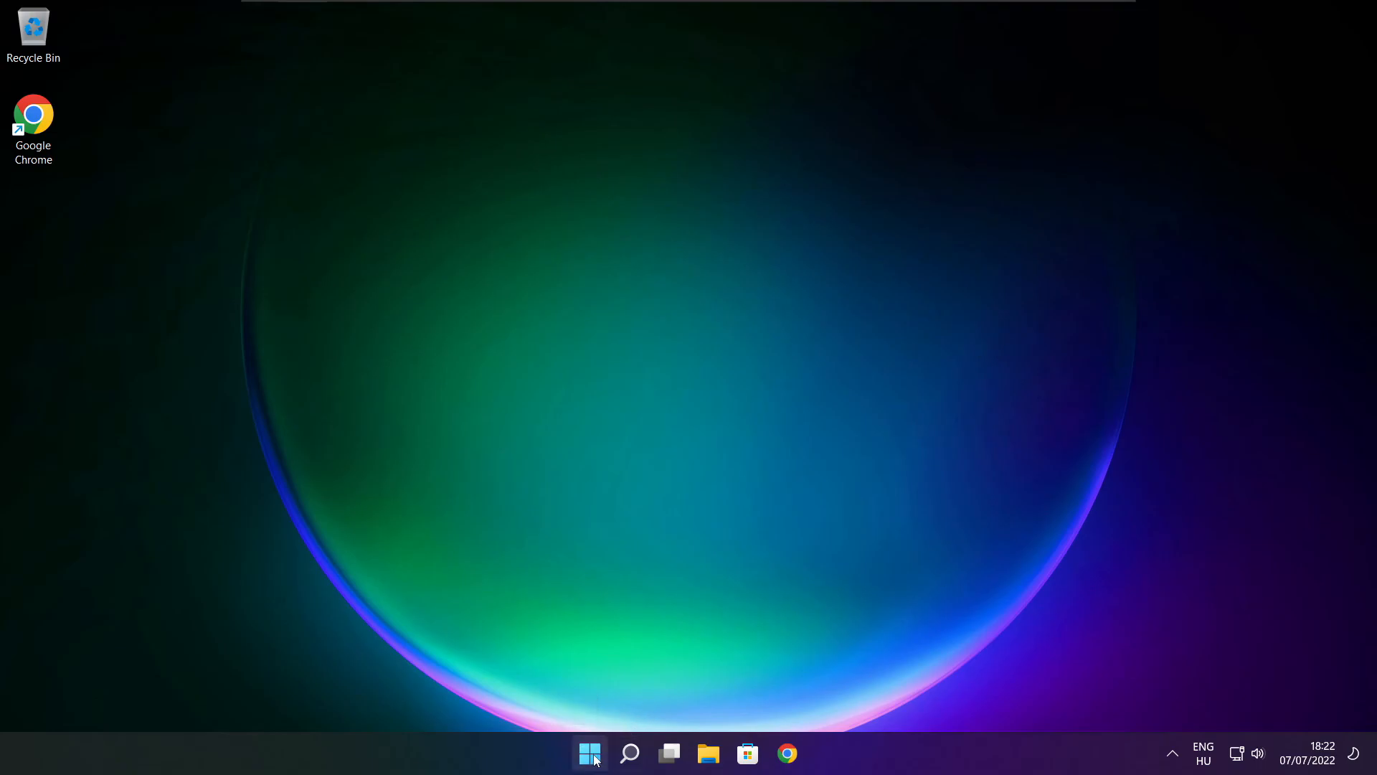
pyautogui.click(589, 753)
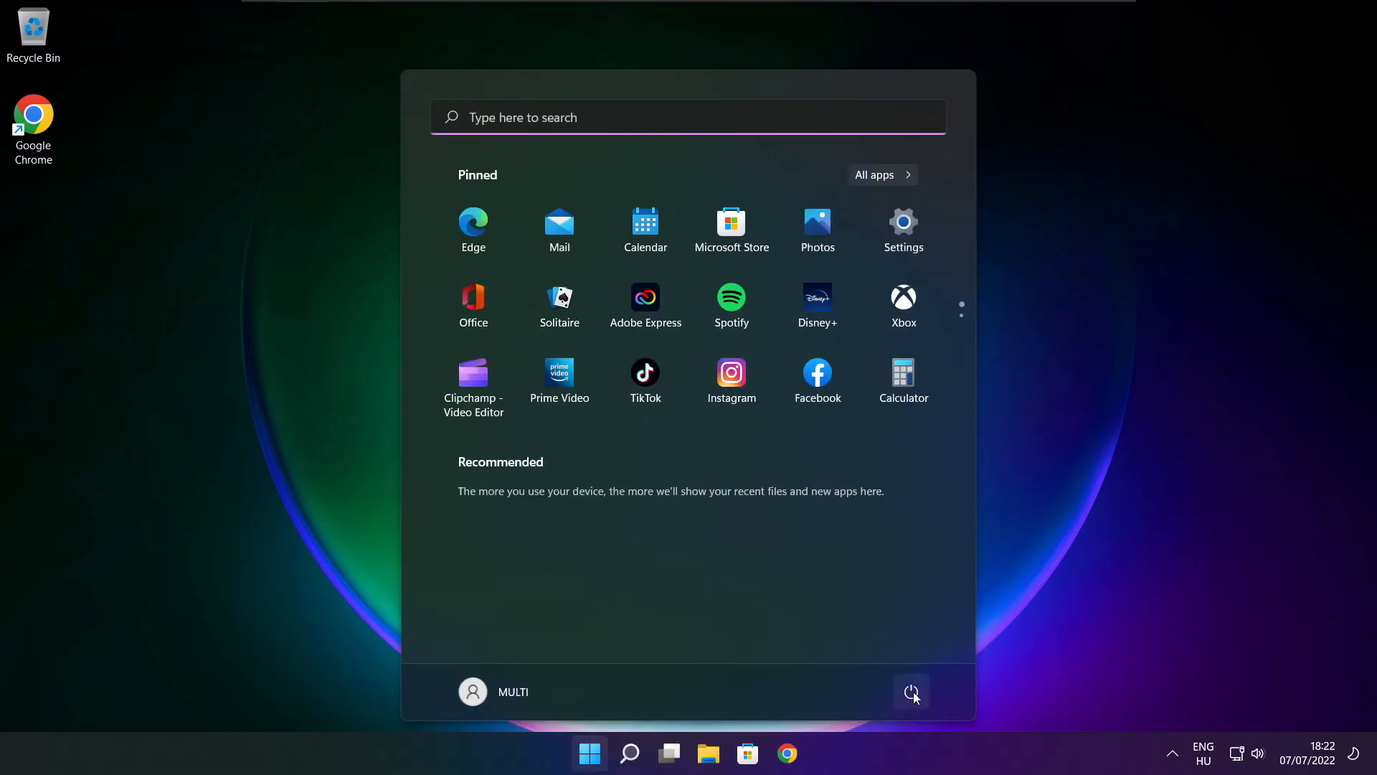
pyautogui.click(911, 692)
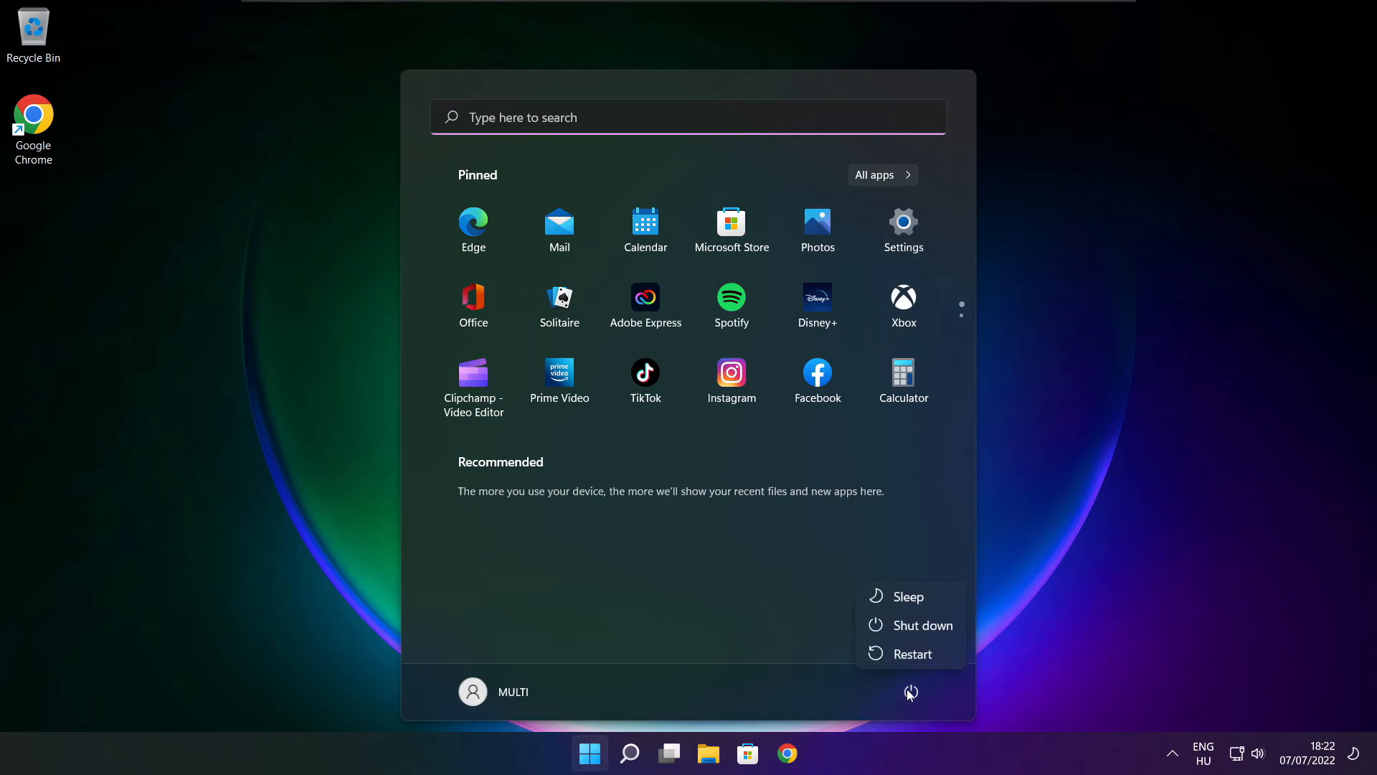